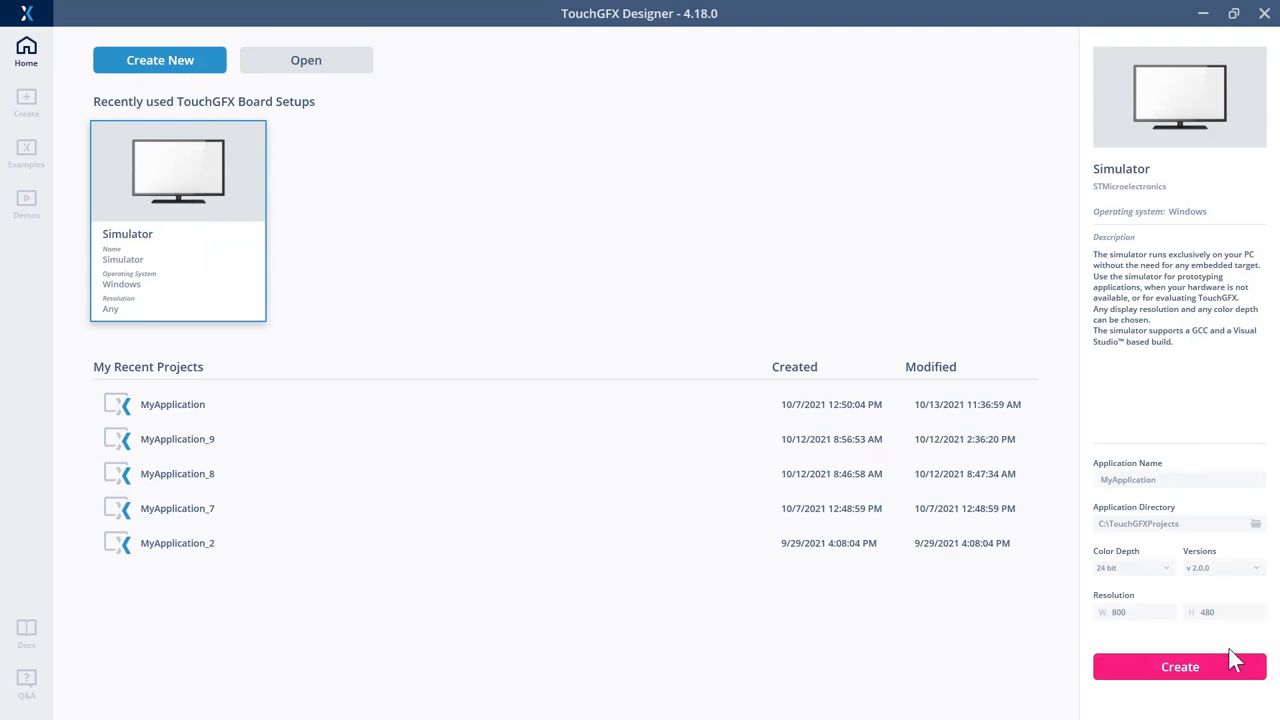
# Create a new simulator project, MyApplication, from the Home page
pyautogui.click(1180, 666)
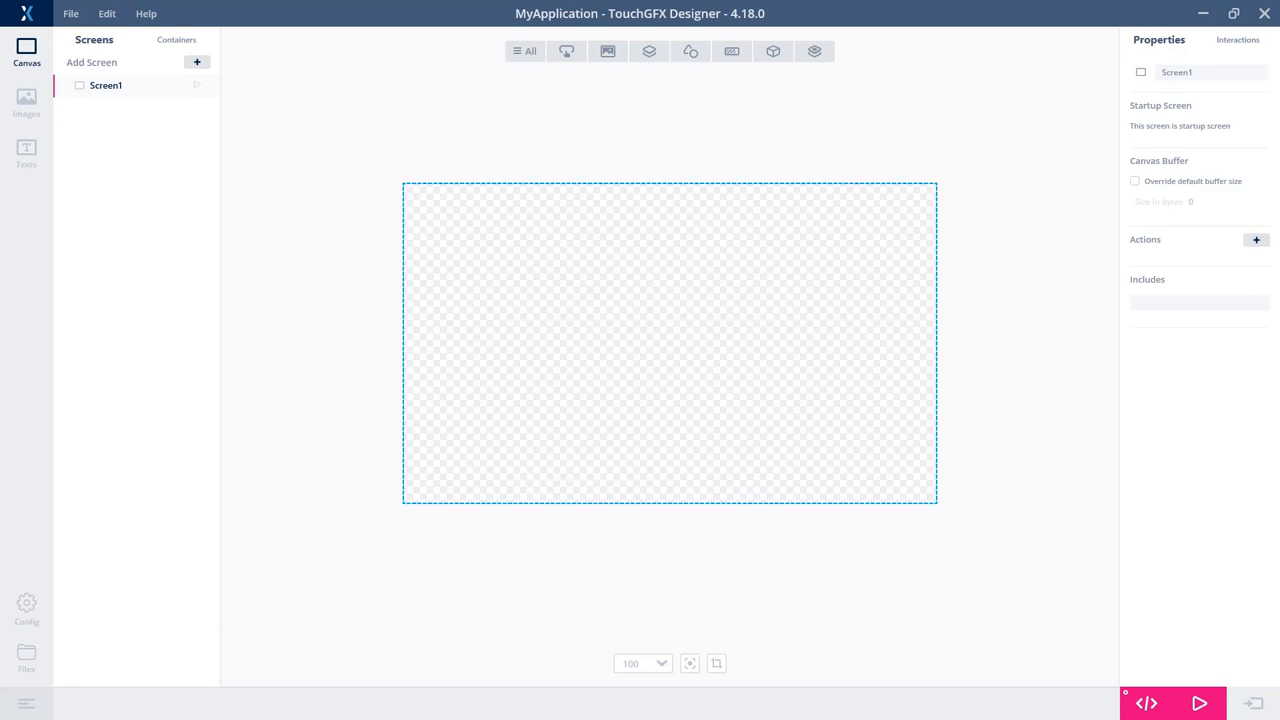
pyautogui.moveTo(1265, 475)
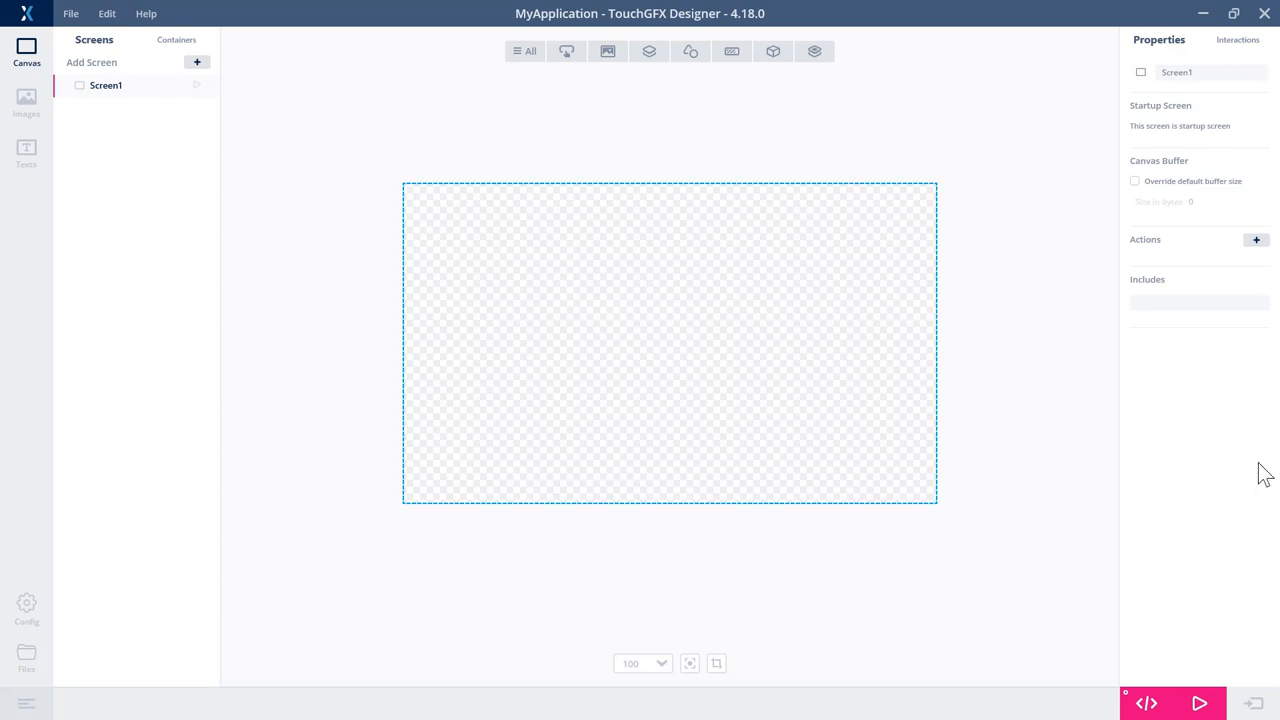
# Add an image widget to Screen1 with the Main Bg 800x480px style
pyautogui.click(525, 51)
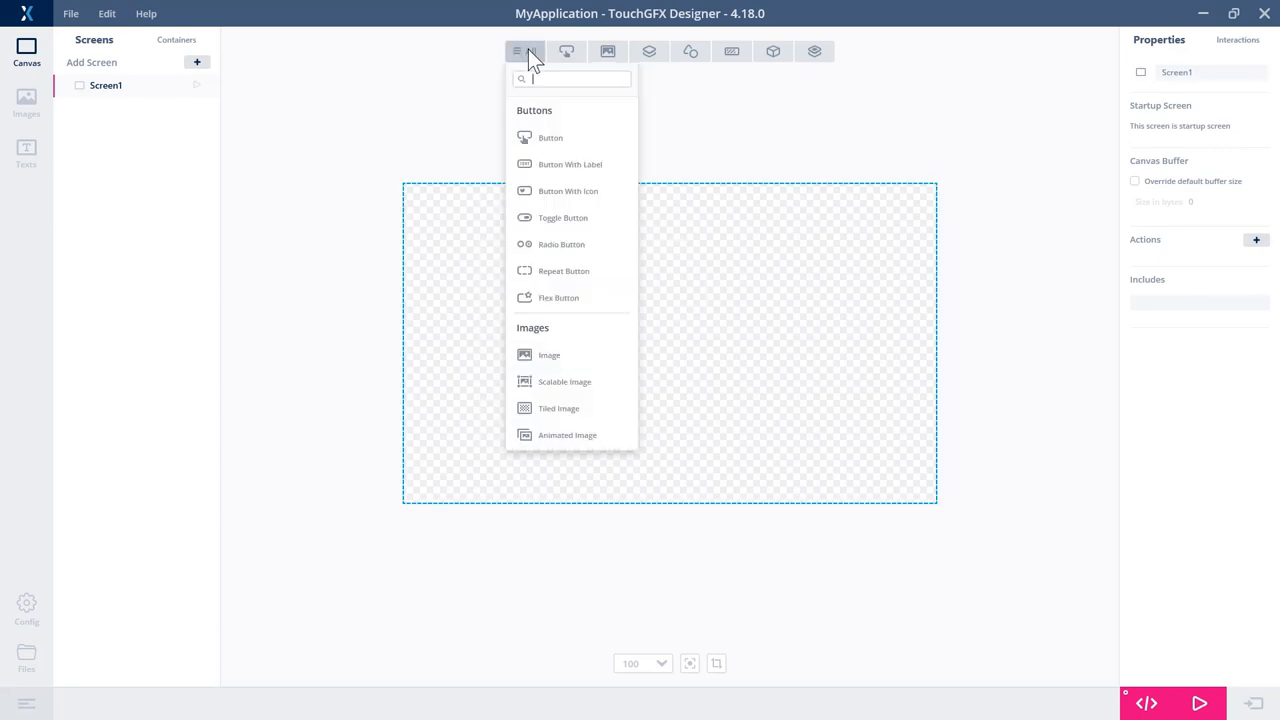
pyautogui.write('i')
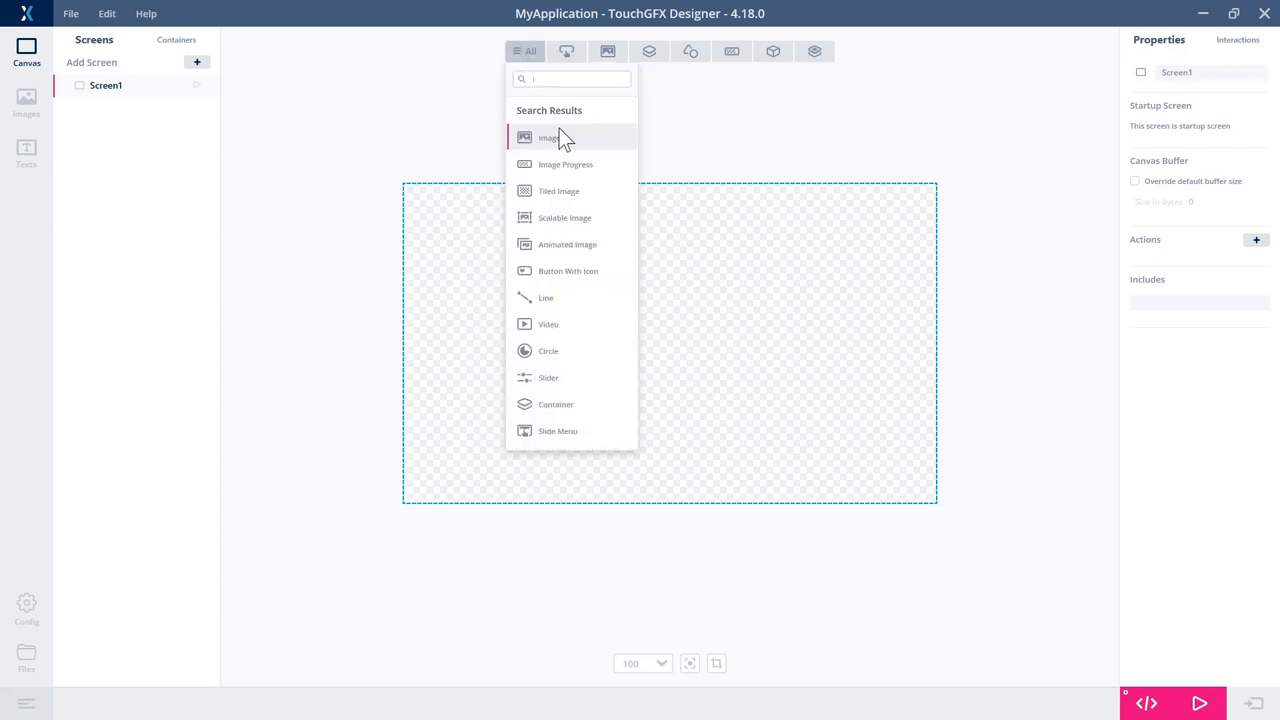
pyautogui.click(548, 137)
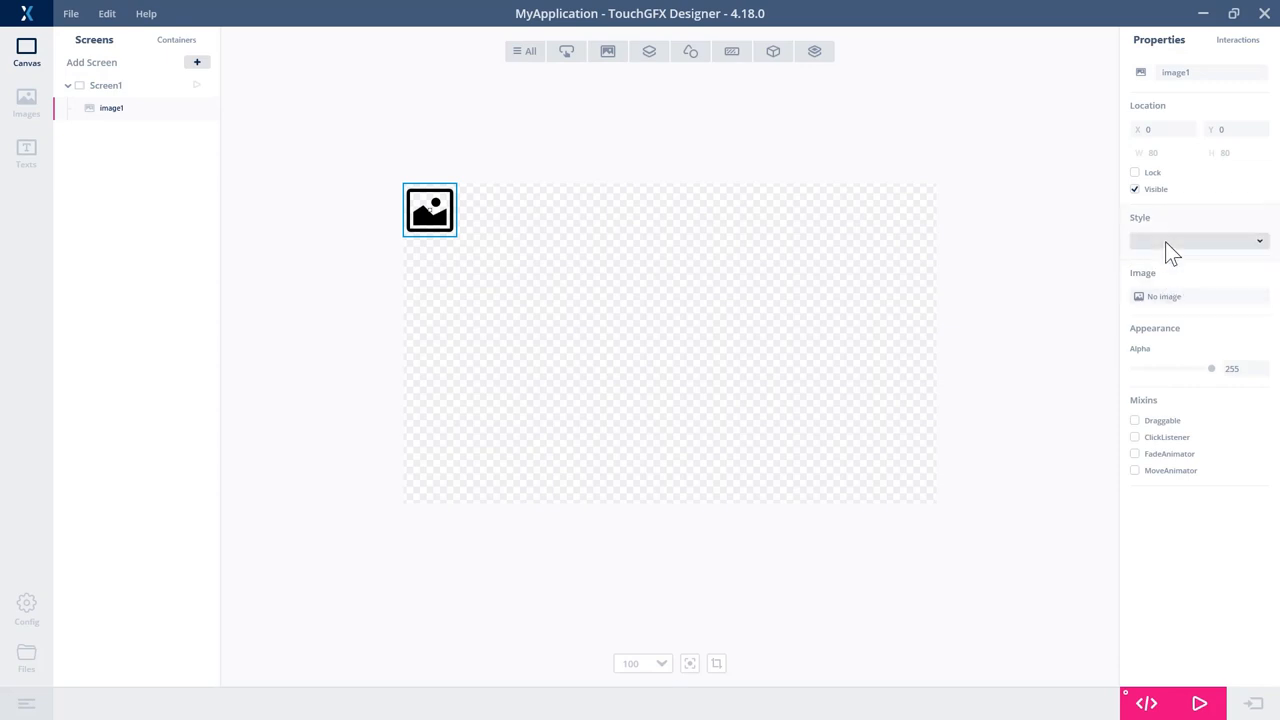
pyautogui.click(1198, 241)
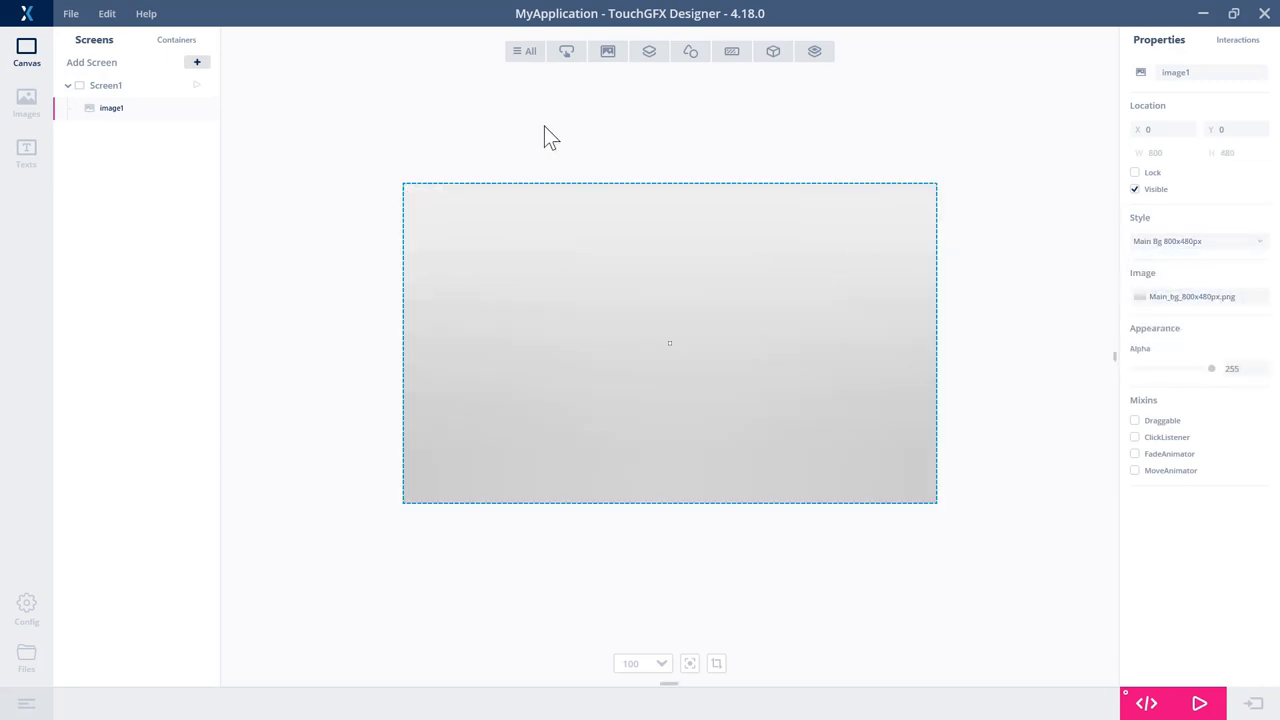
pyautogui.moveTo(162, 115)
pyautogui.write('background')
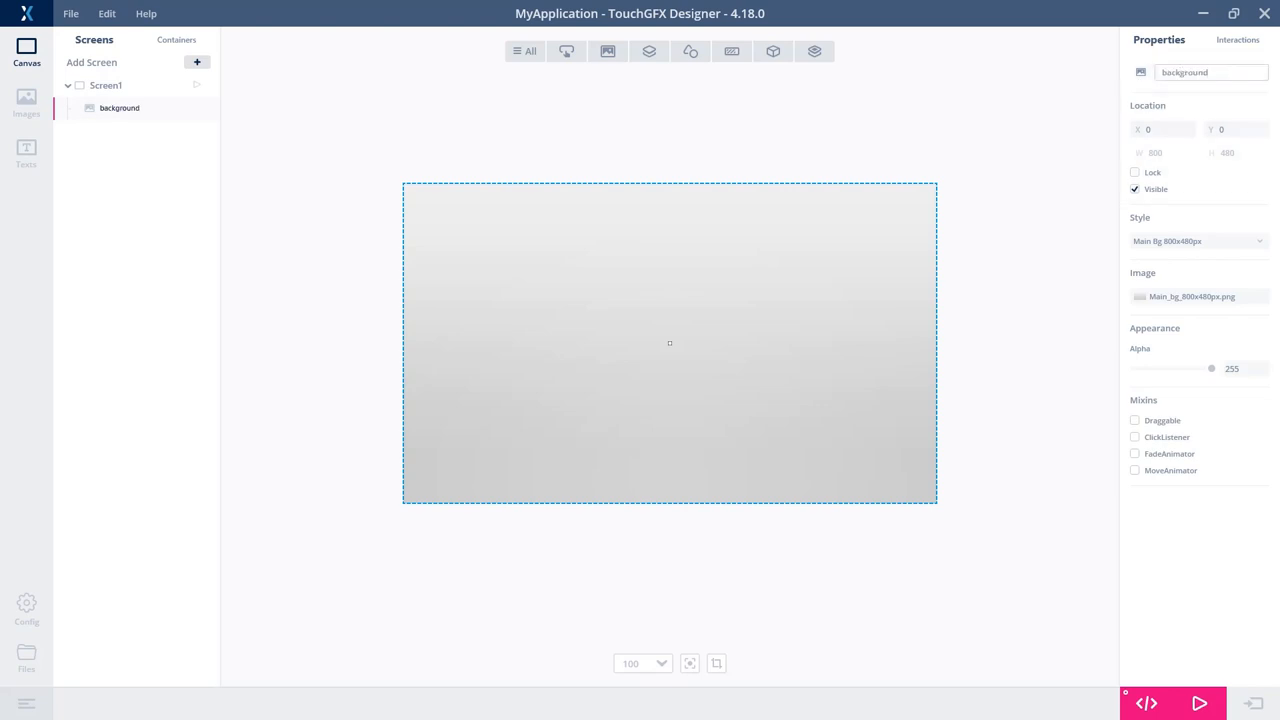
# Add a video widget to Screen1 and move it toward the middle
pyautogui.click(105, 85)
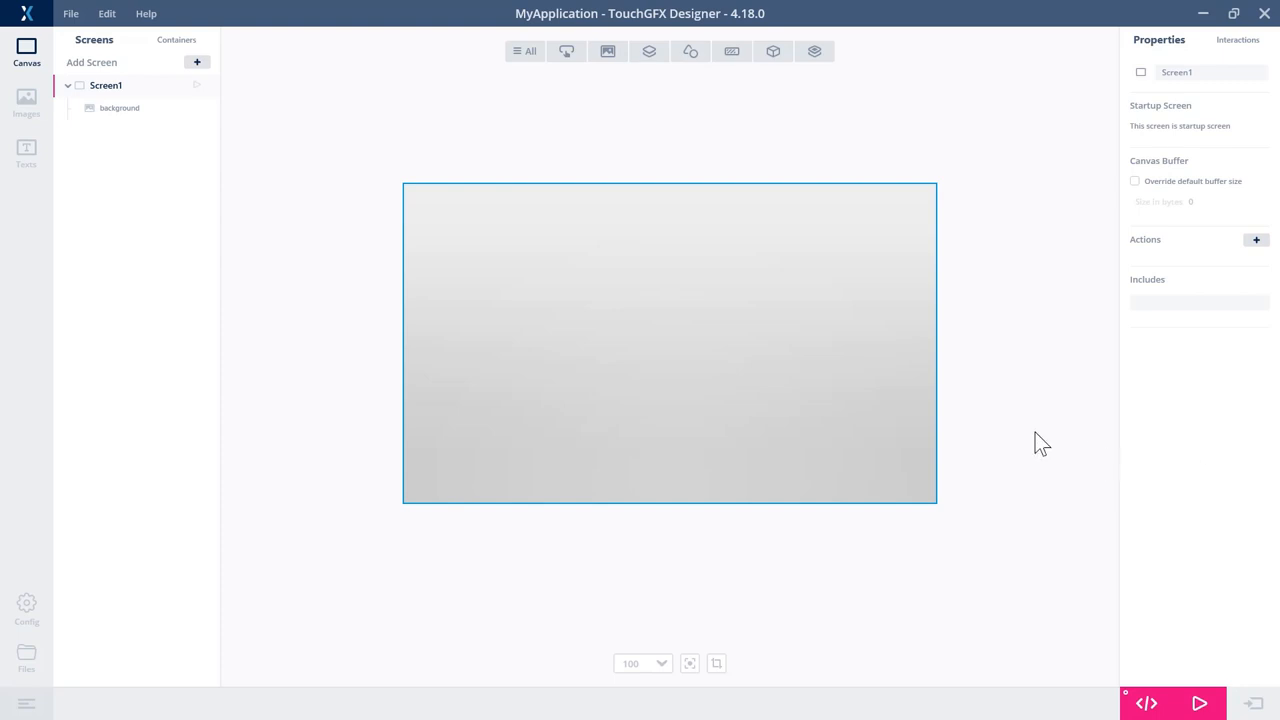
pyautogui.click(772, 51)
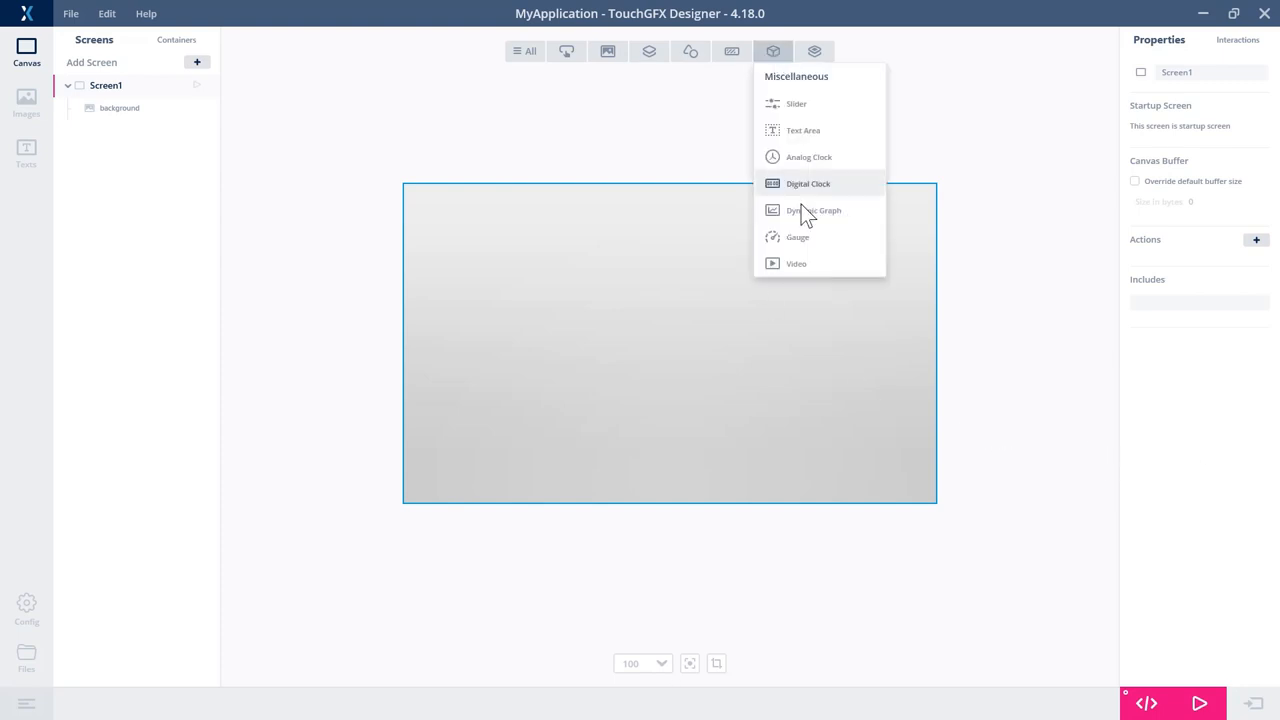
pyautogui.click(796, 263)
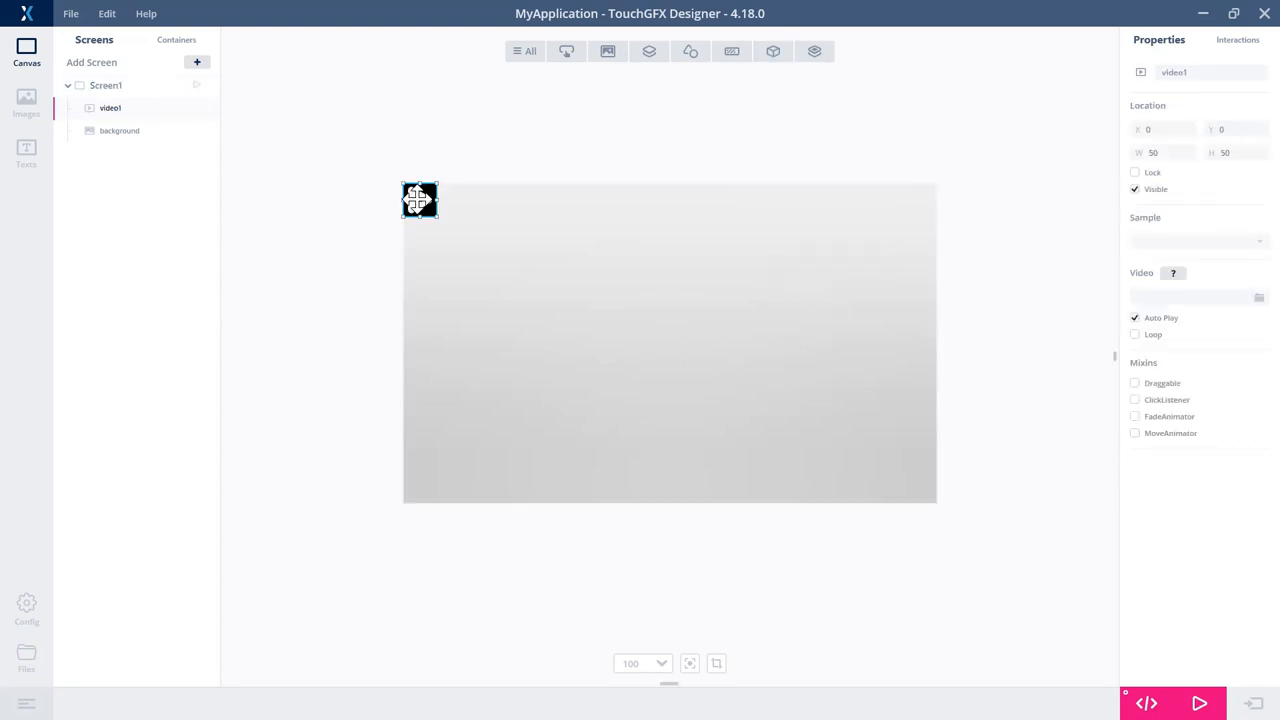
pyautogui.moveTo(419, 199); pyautogui.dragTo(577, 293)
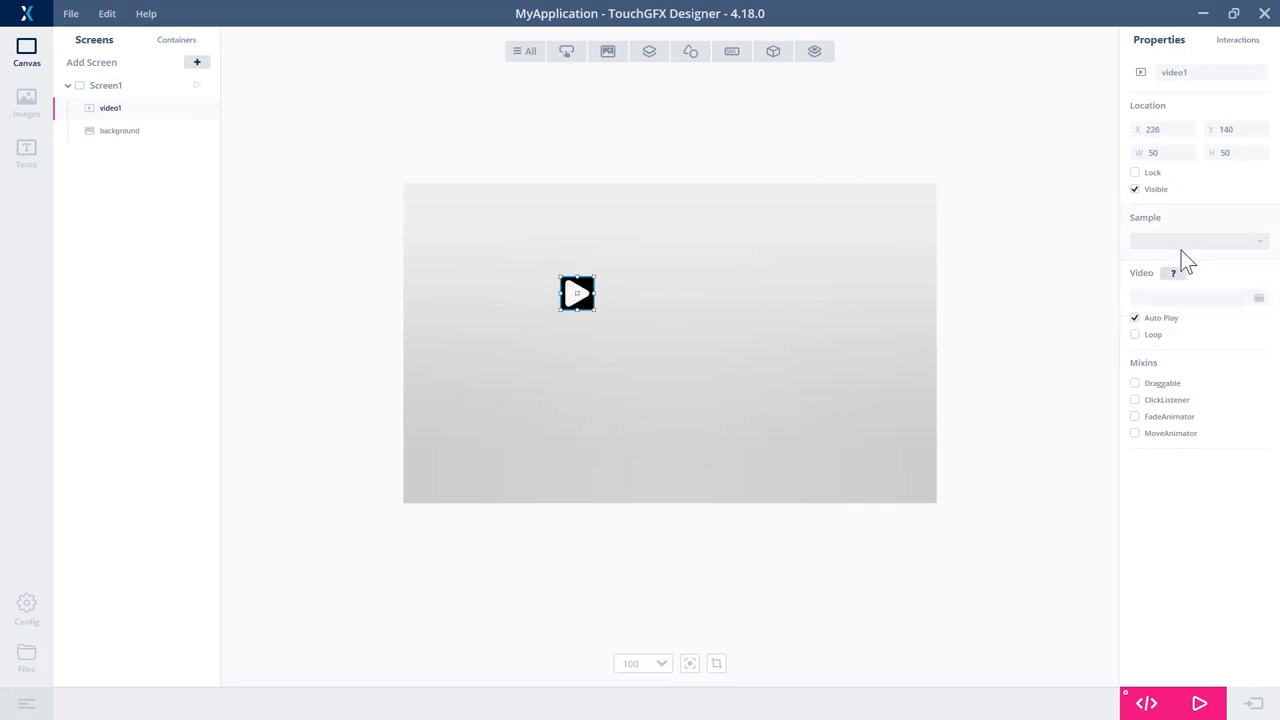
pyautogui.moveTo(1183, 224)
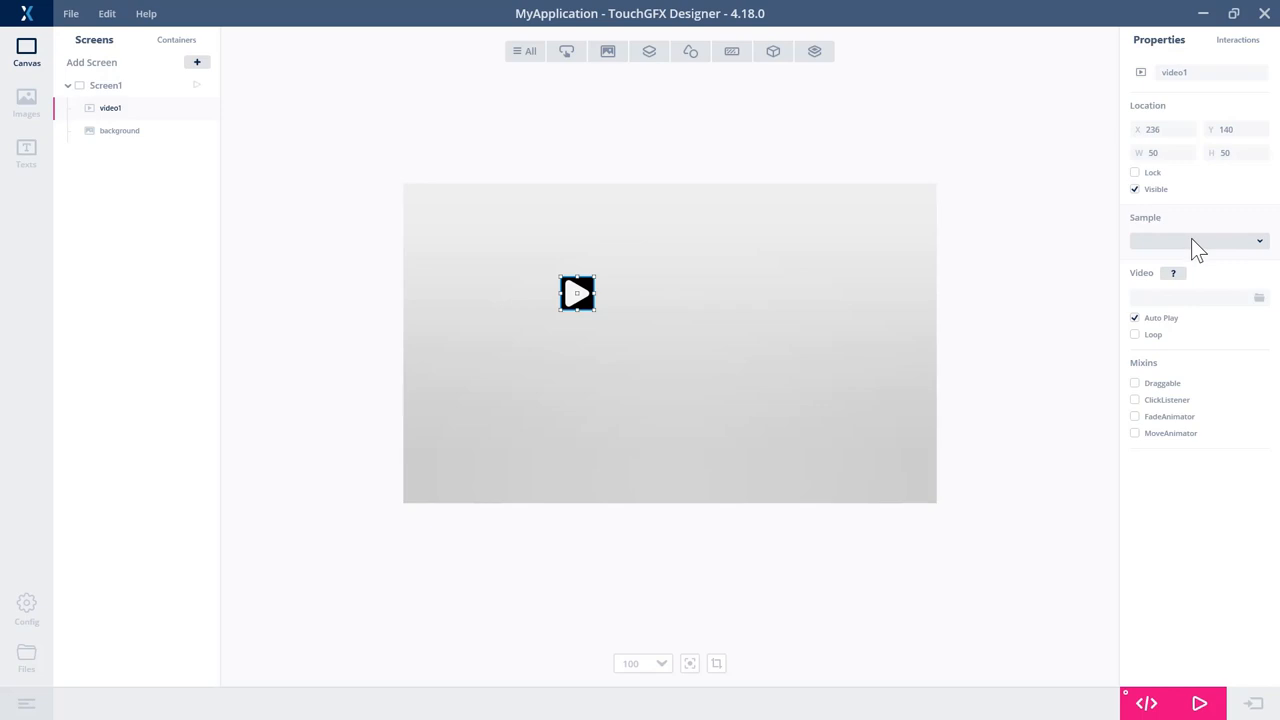
pyautogui.moveTo(1210, 248)
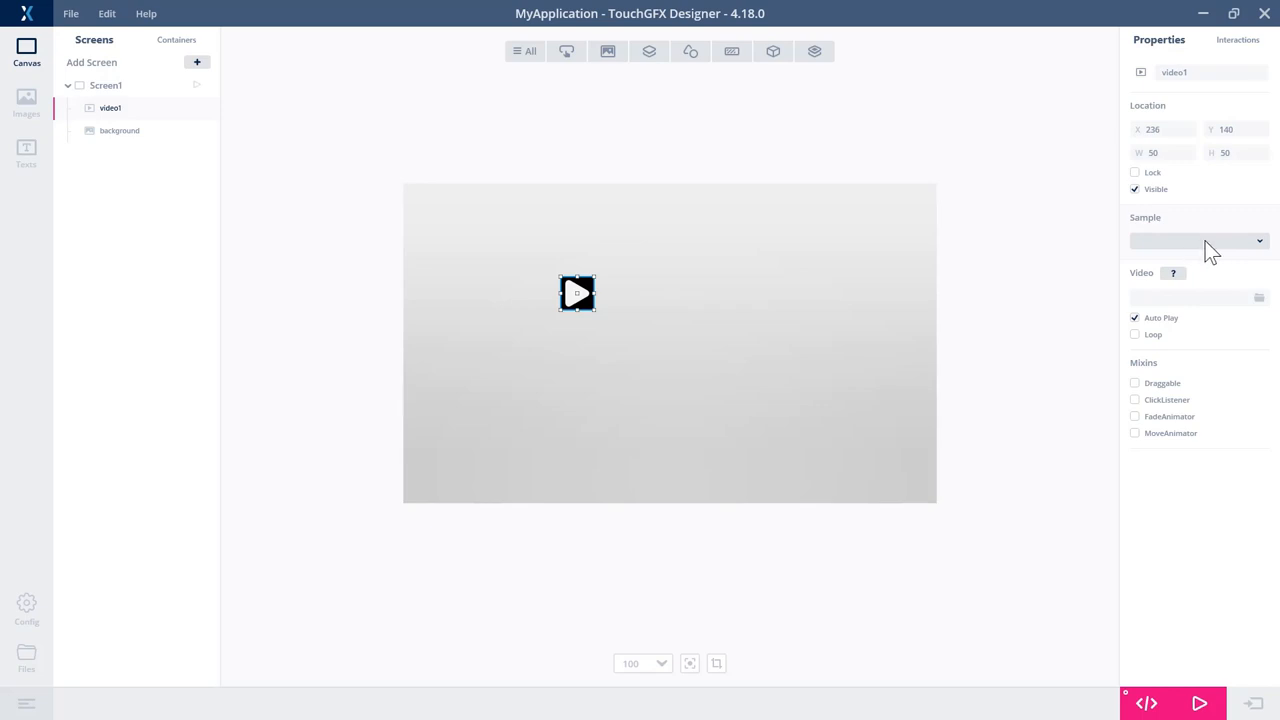
# Set the video to Sample Video 2 Medium 480x272 and centre it on screen
pyautogui.click(1258, 241)
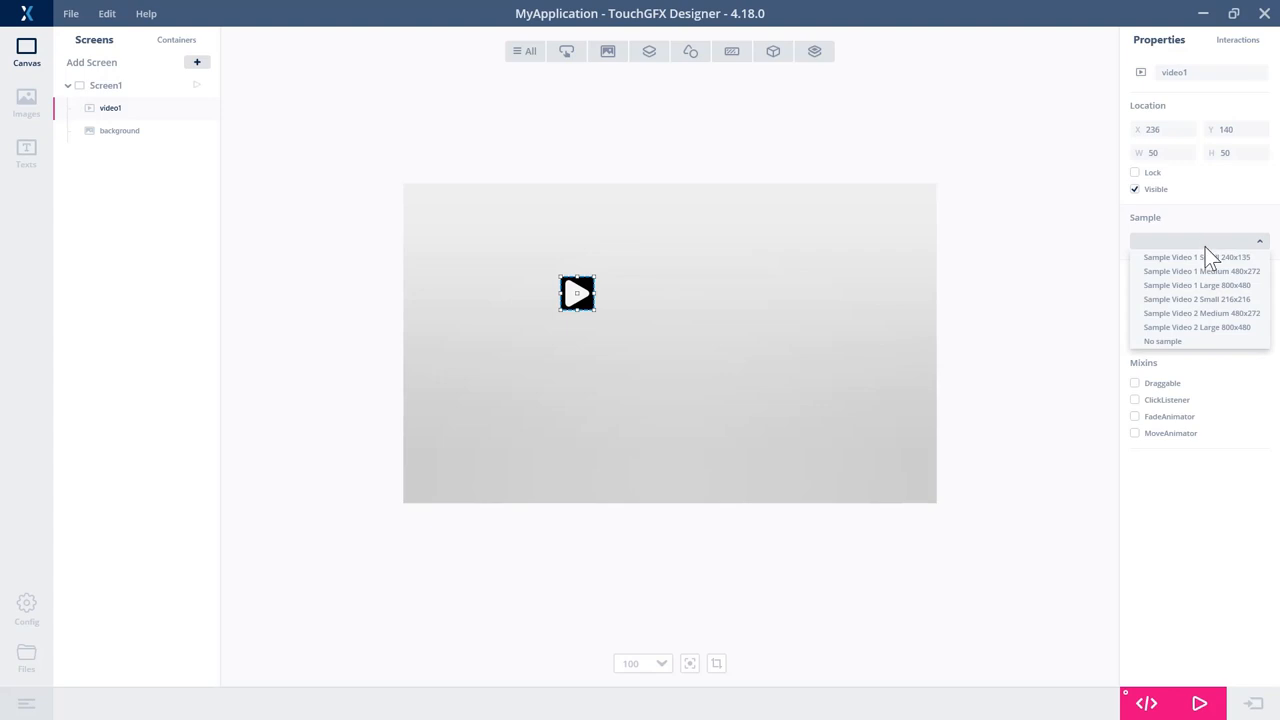
pyautogui.click(1201, 313)
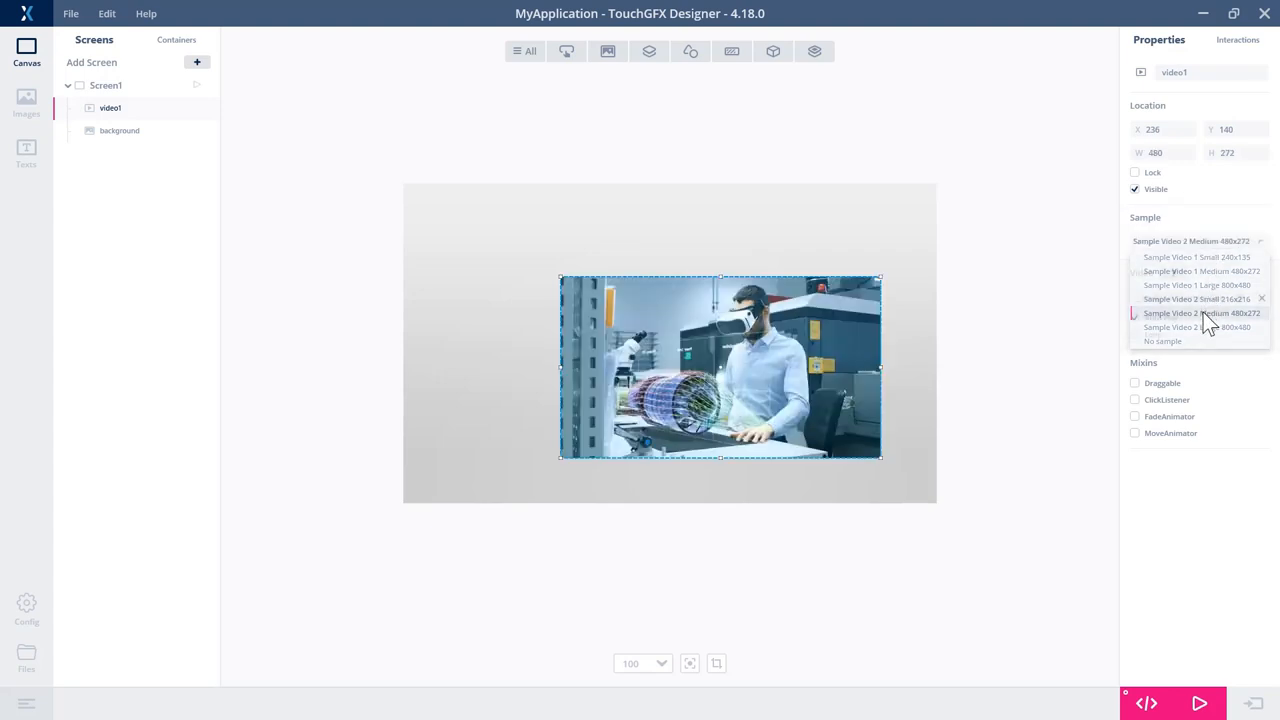
pyautogui.click(1201, 313)
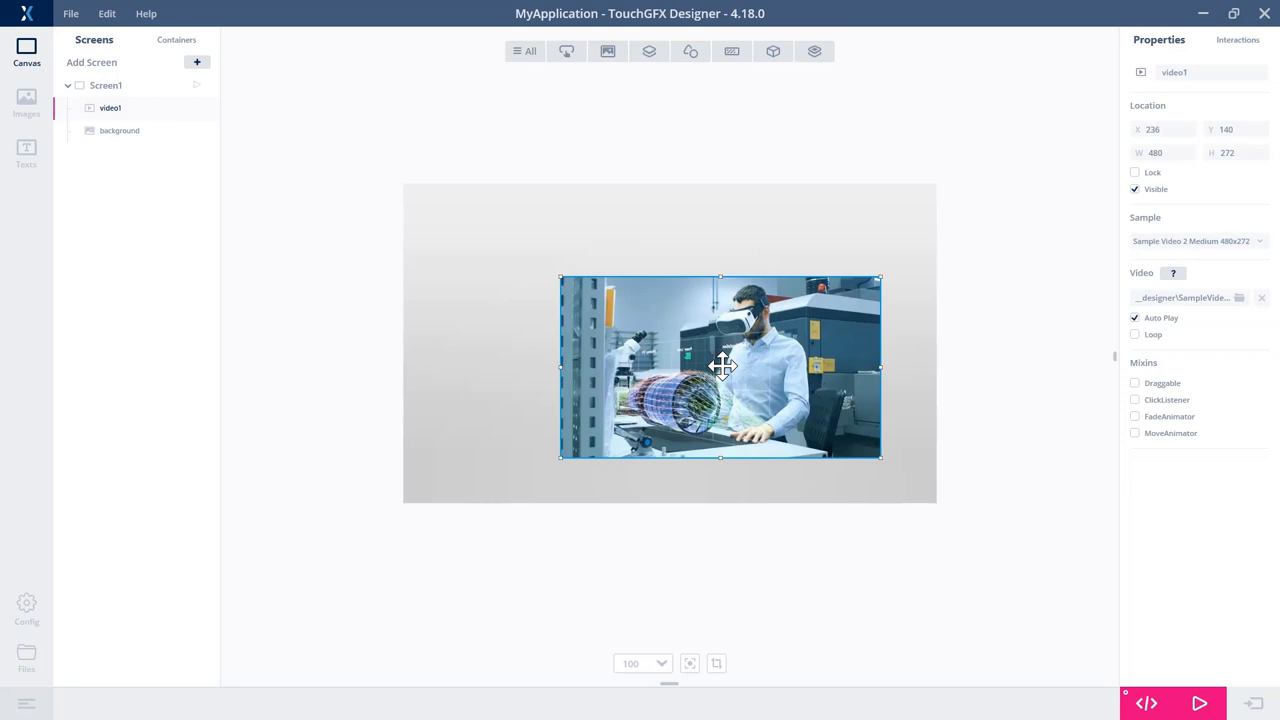
pyautogui.moveTo(720, 367); pyautogui.dragTo(673, 343)
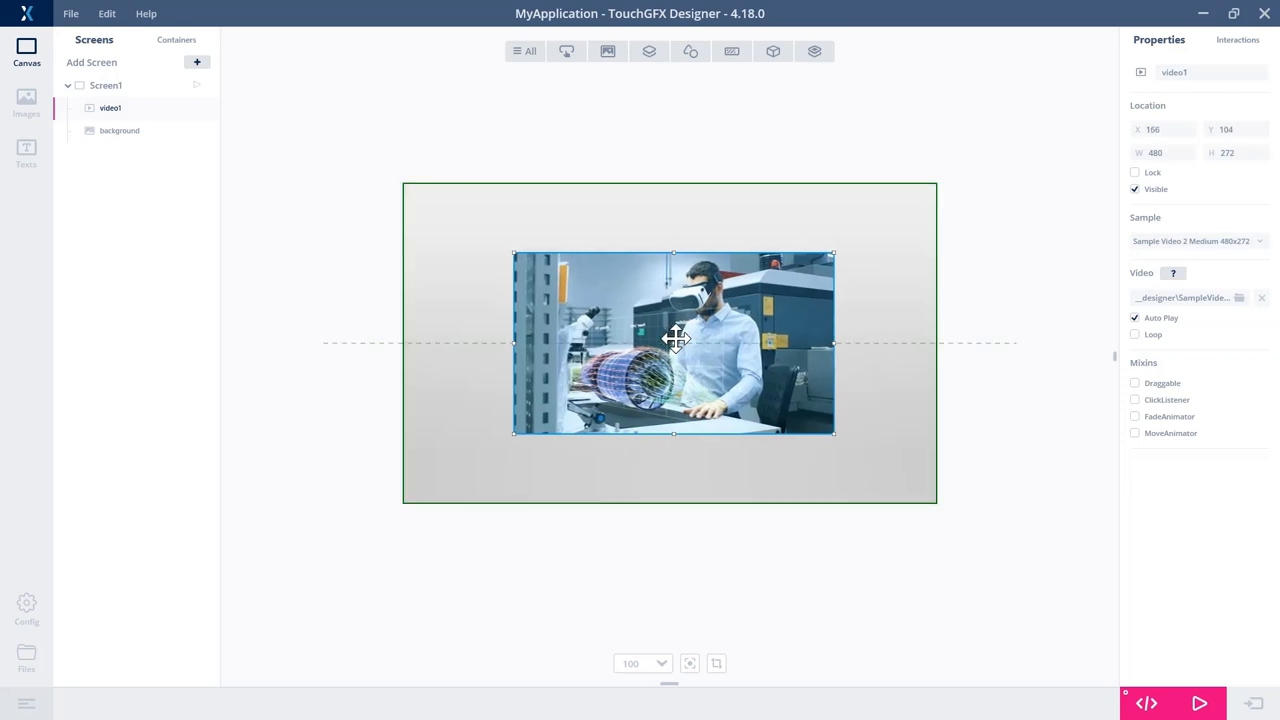
pyautogui.moveTo(673, 342); pyautogui.dragTo(667, 342)
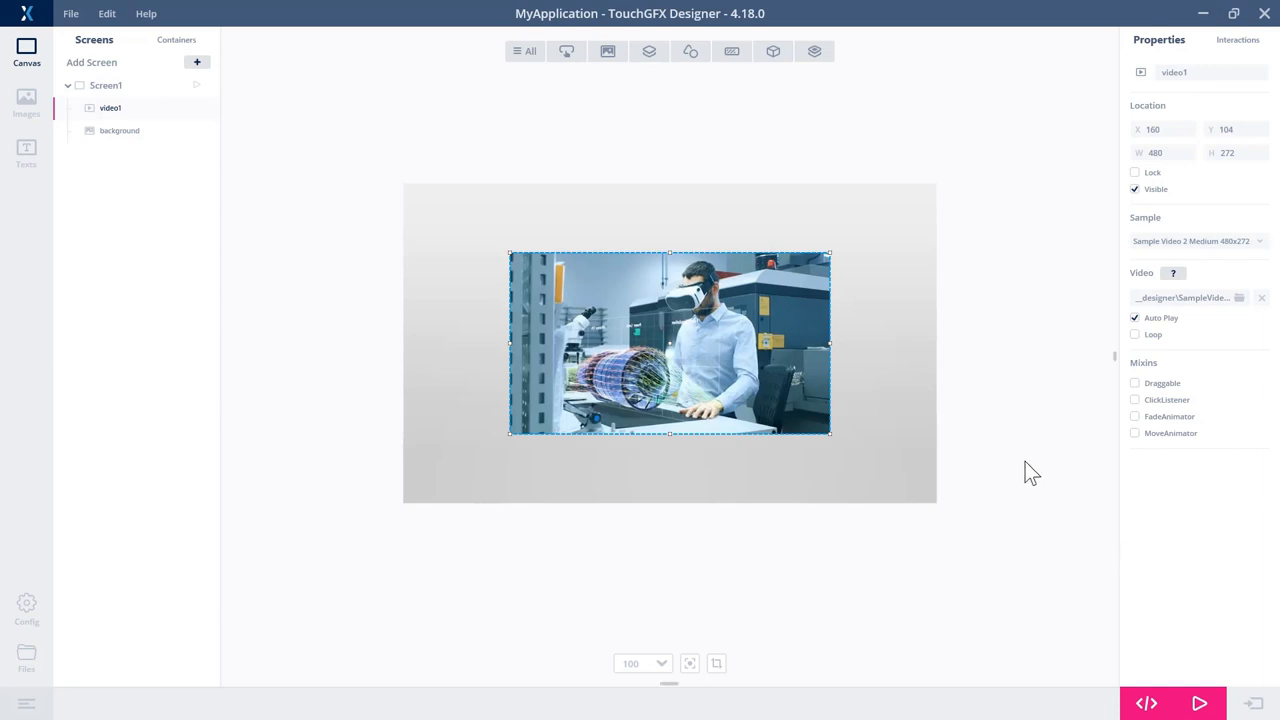
pyautogui.moveTo(1199, 703)
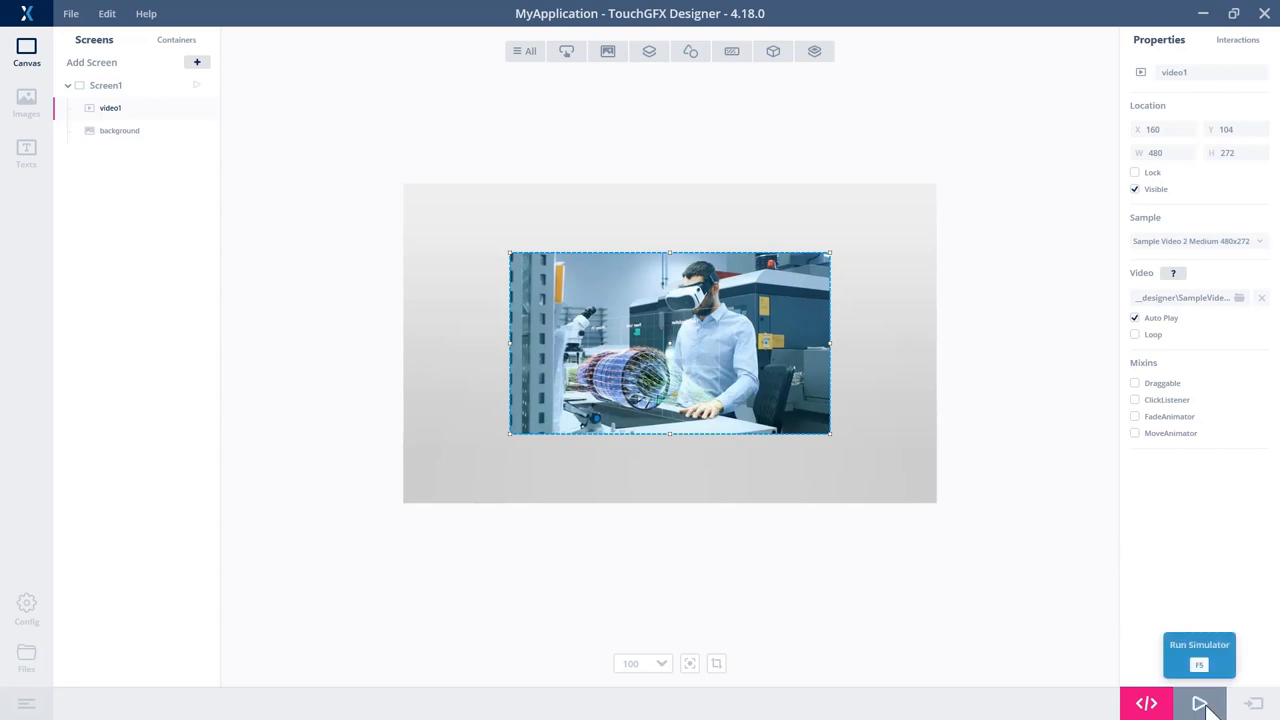
pyautogui.click(1199, 703)
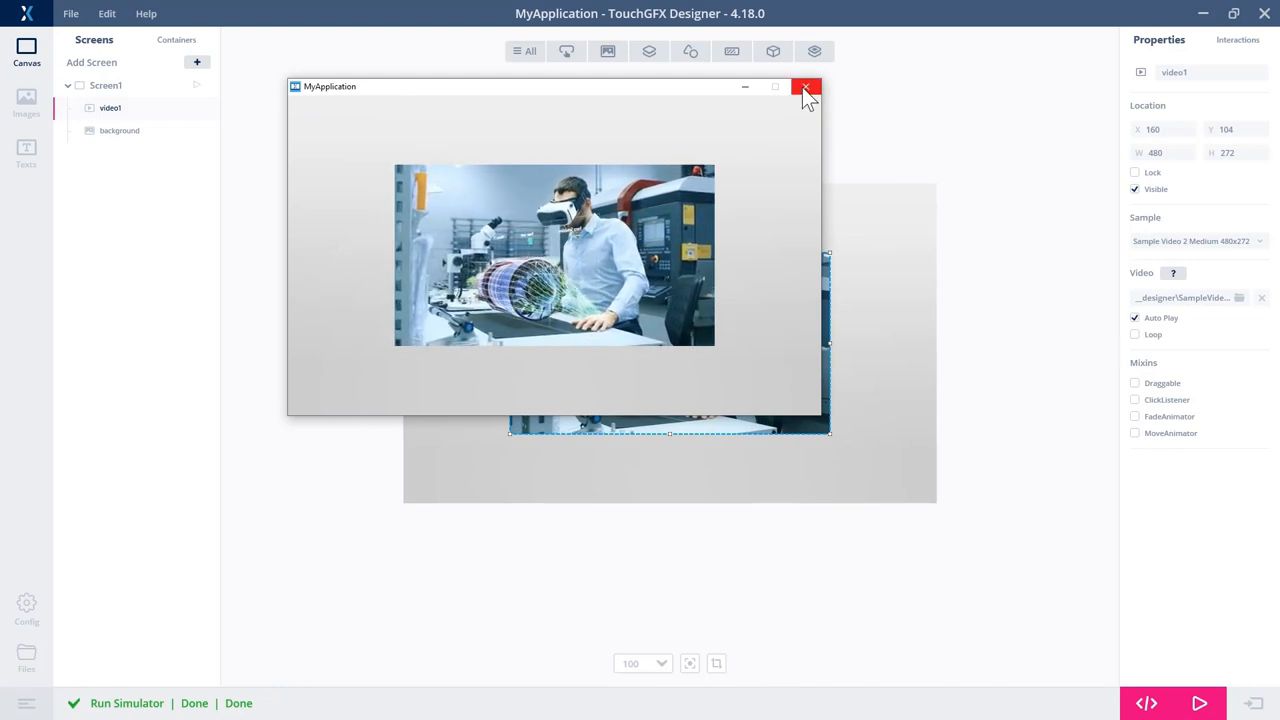
pyautogui.click(807, 87)
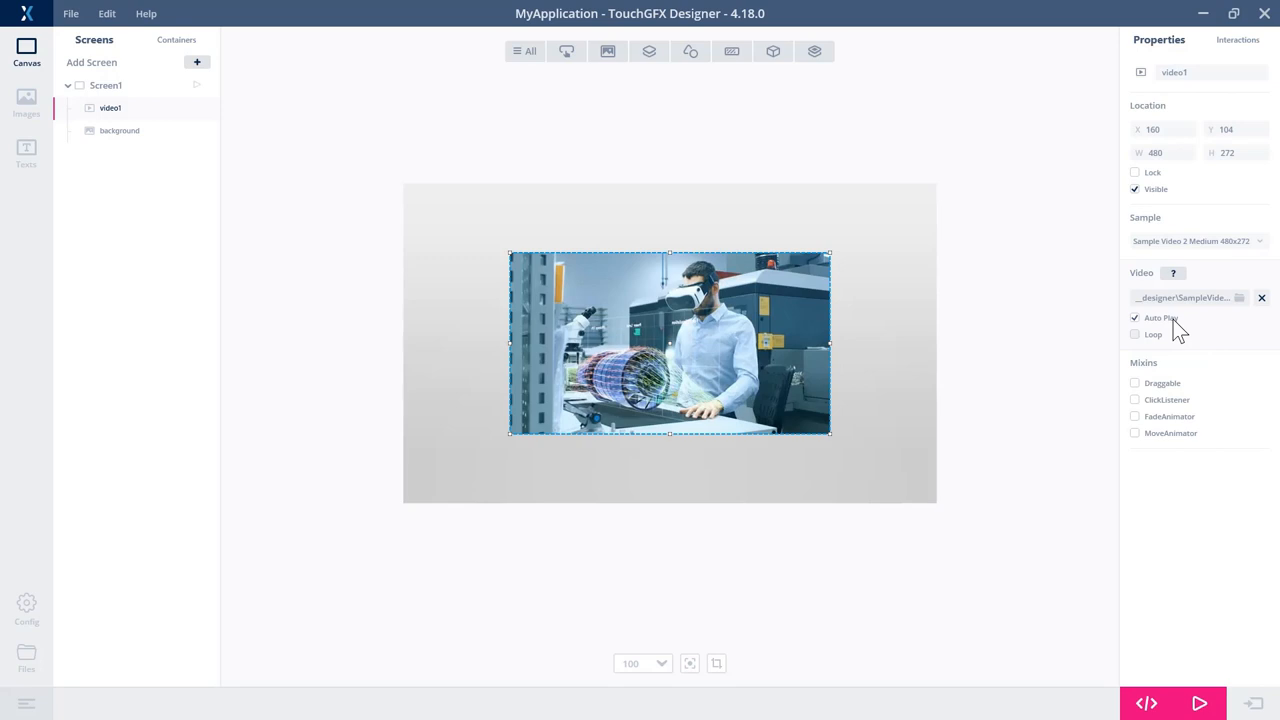
pyautogui.moveTo(1163, 343)
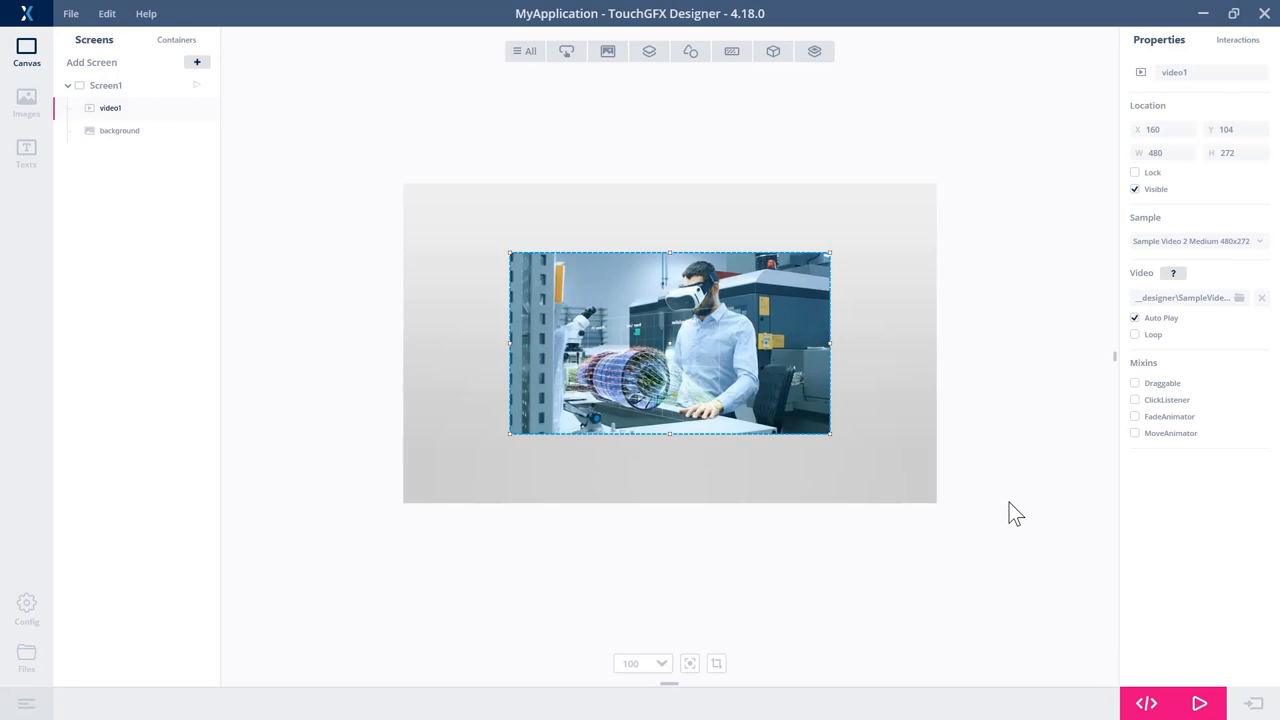
# Add a plain button, button1, to Screen1 left of the video
pyautogui.click(566, 51)
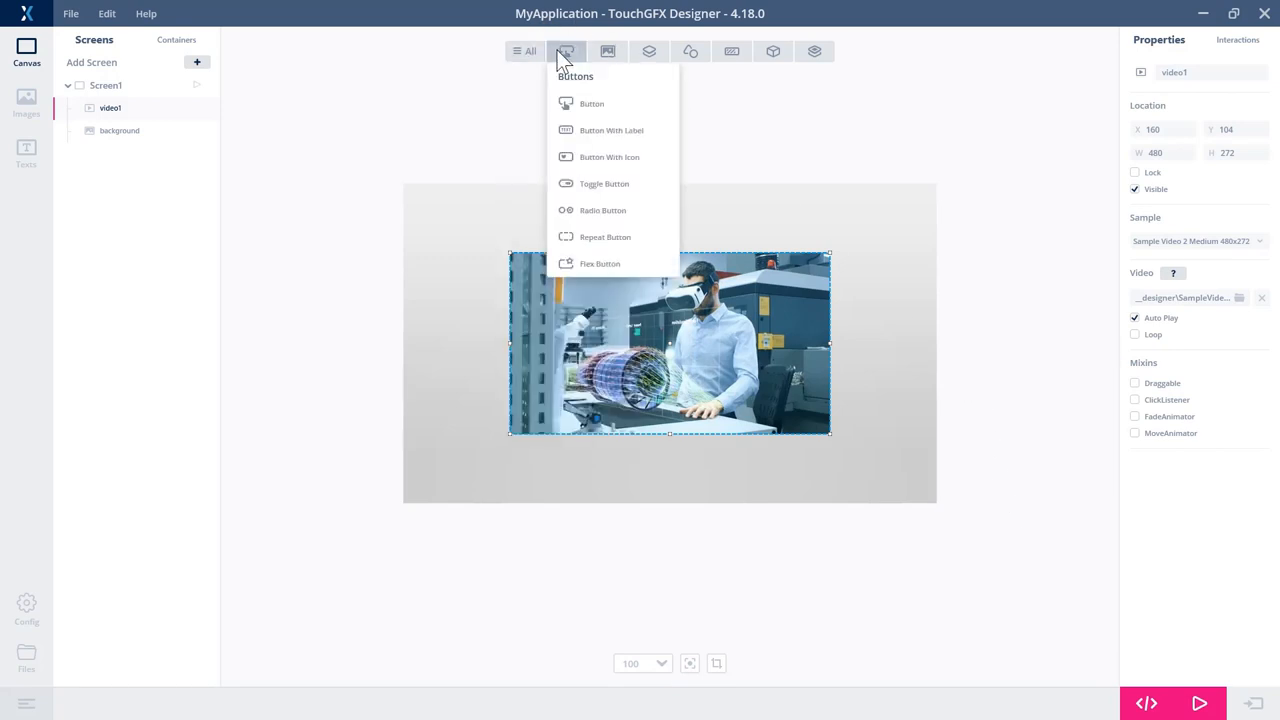
pyautogui.click(591, 103)
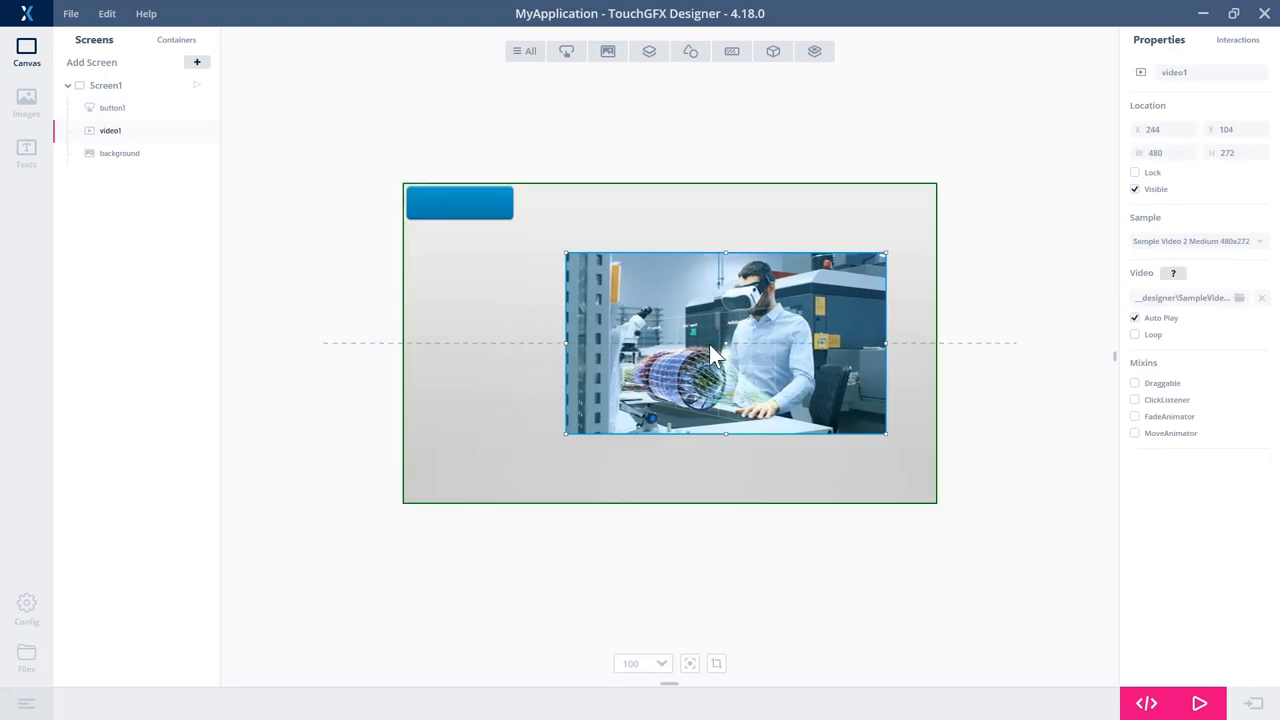
pyautogui.click(493, 273)
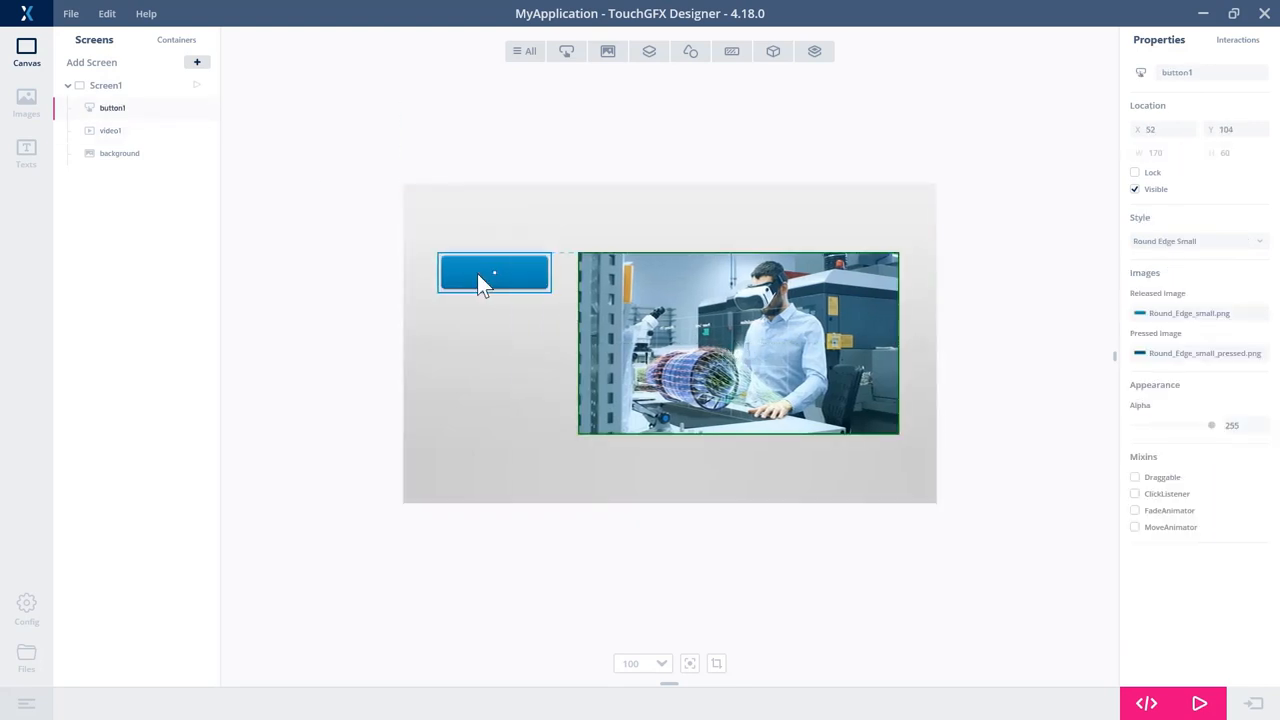
pyautogui.moveTo(494, 273)
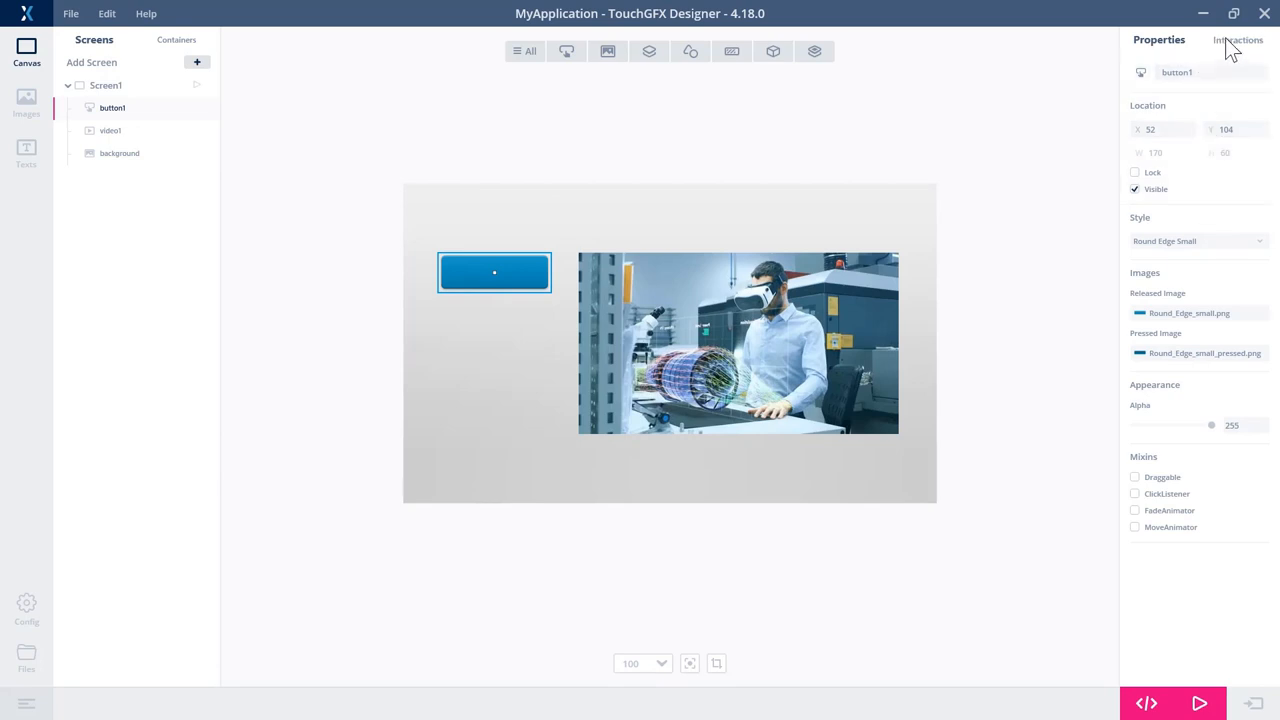
# Give button1 an interaction that pauses video1 when the button is clicked
pyautogui.click(1237, 40)
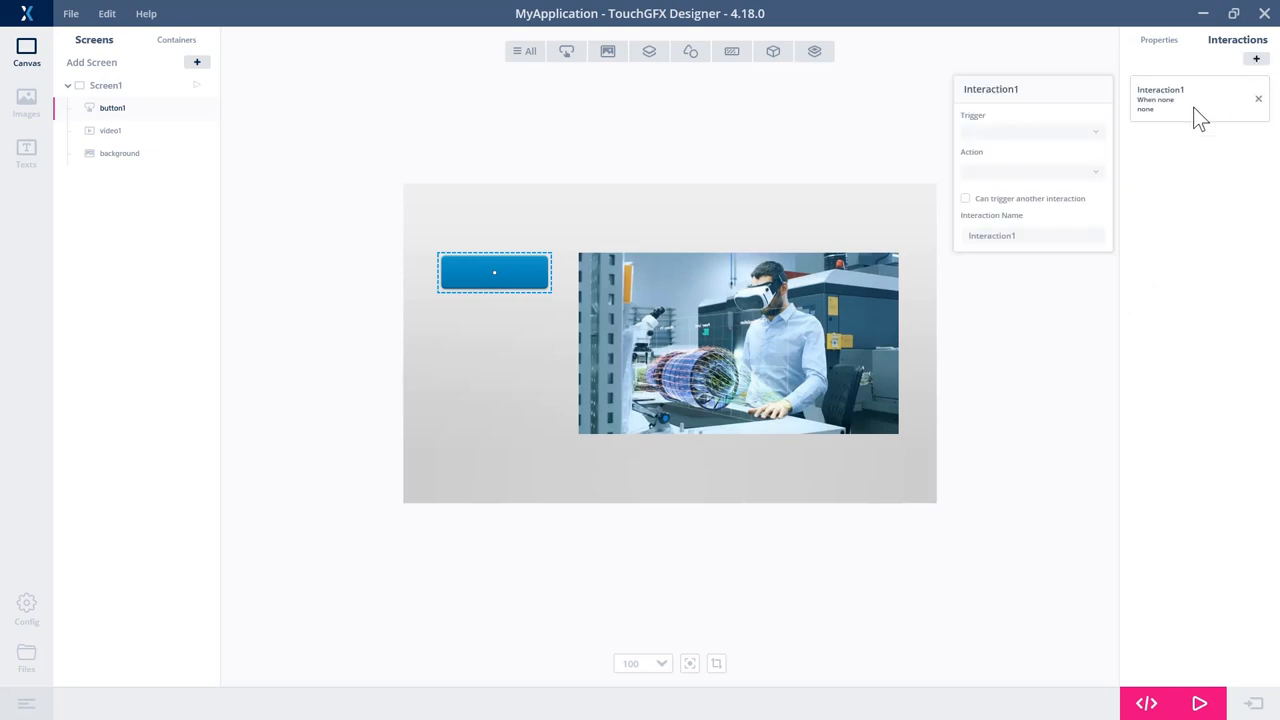
pyautogui.click(1030, 131)
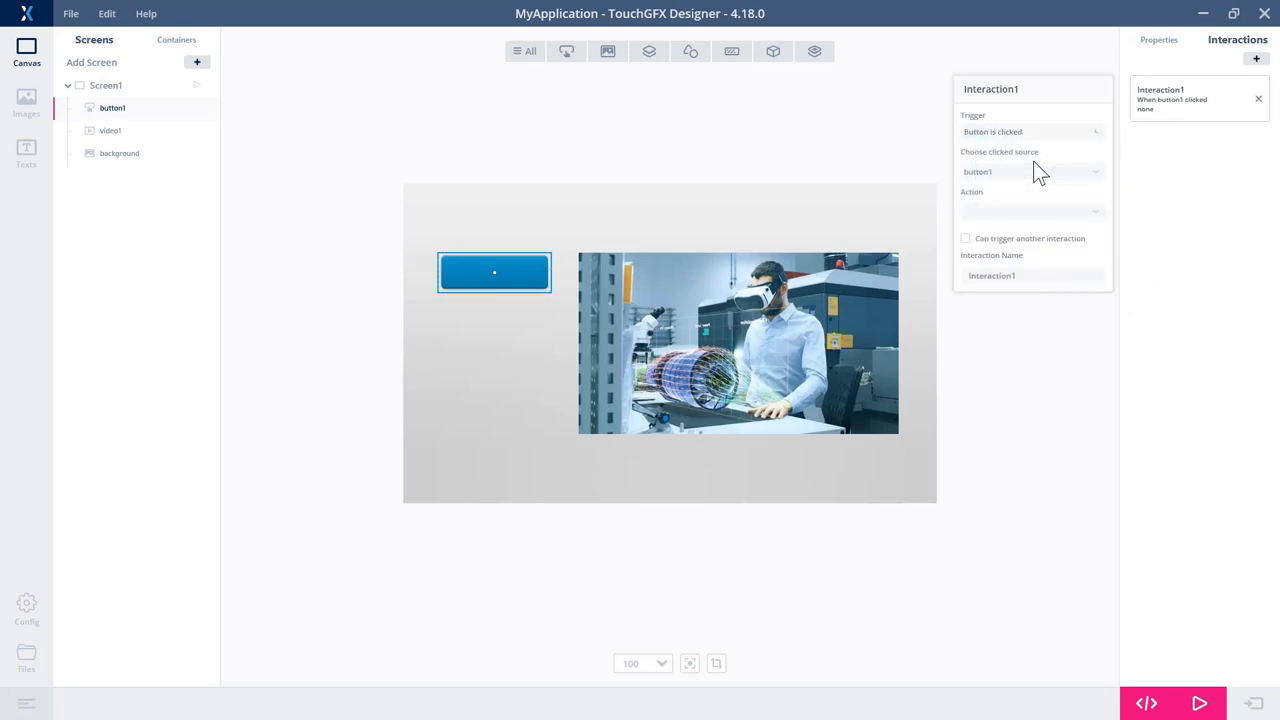
pyautogui.click(1030, 211)
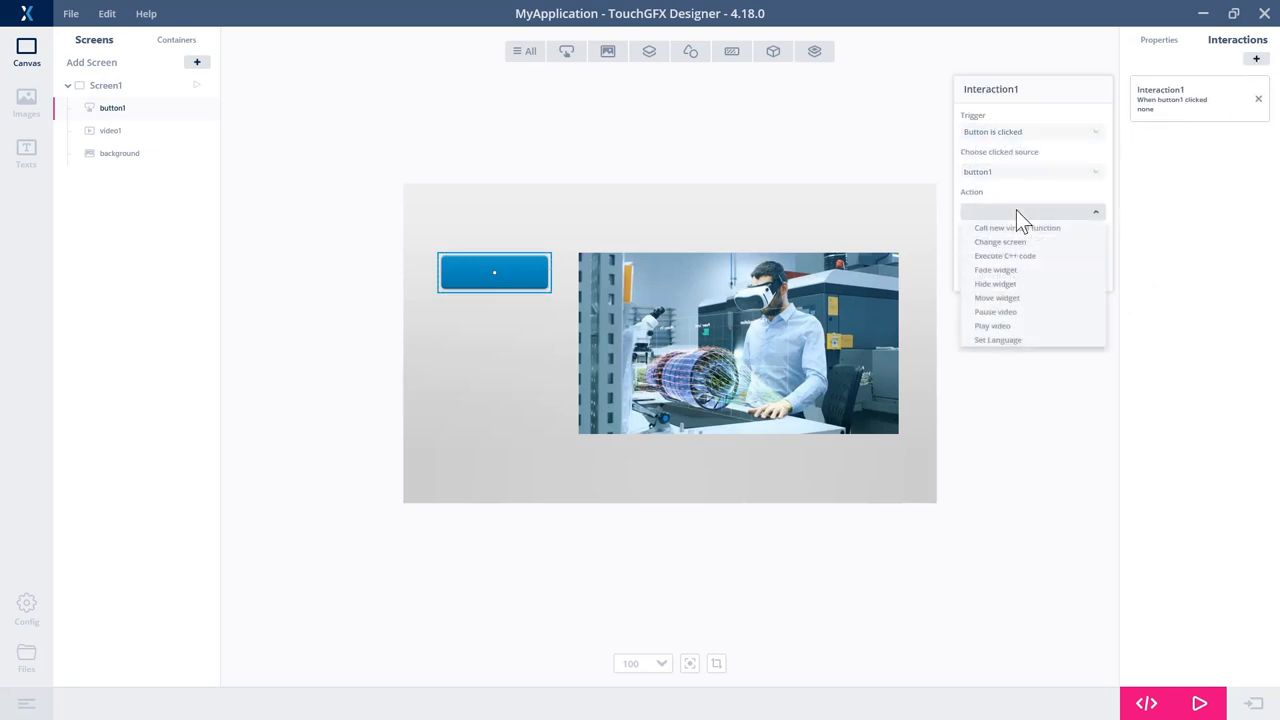
pyautogui.scroll(-3)
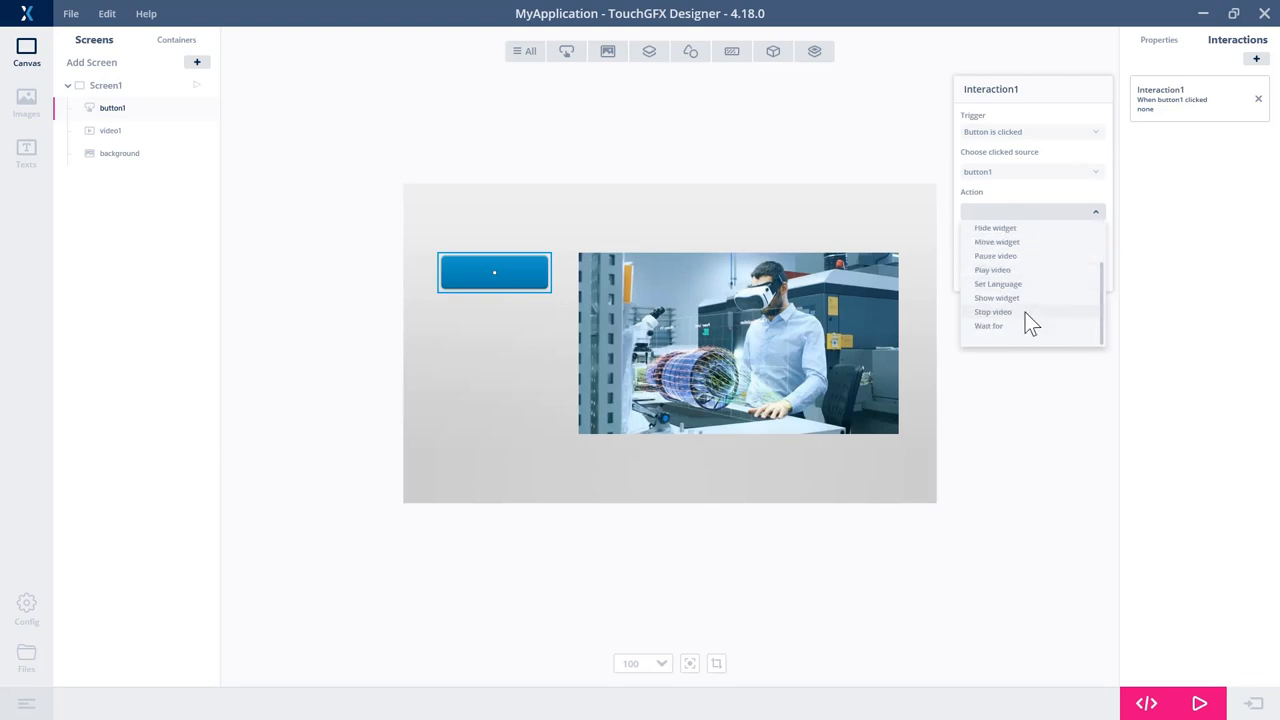
pyautogui.moveTo(1025, 318)
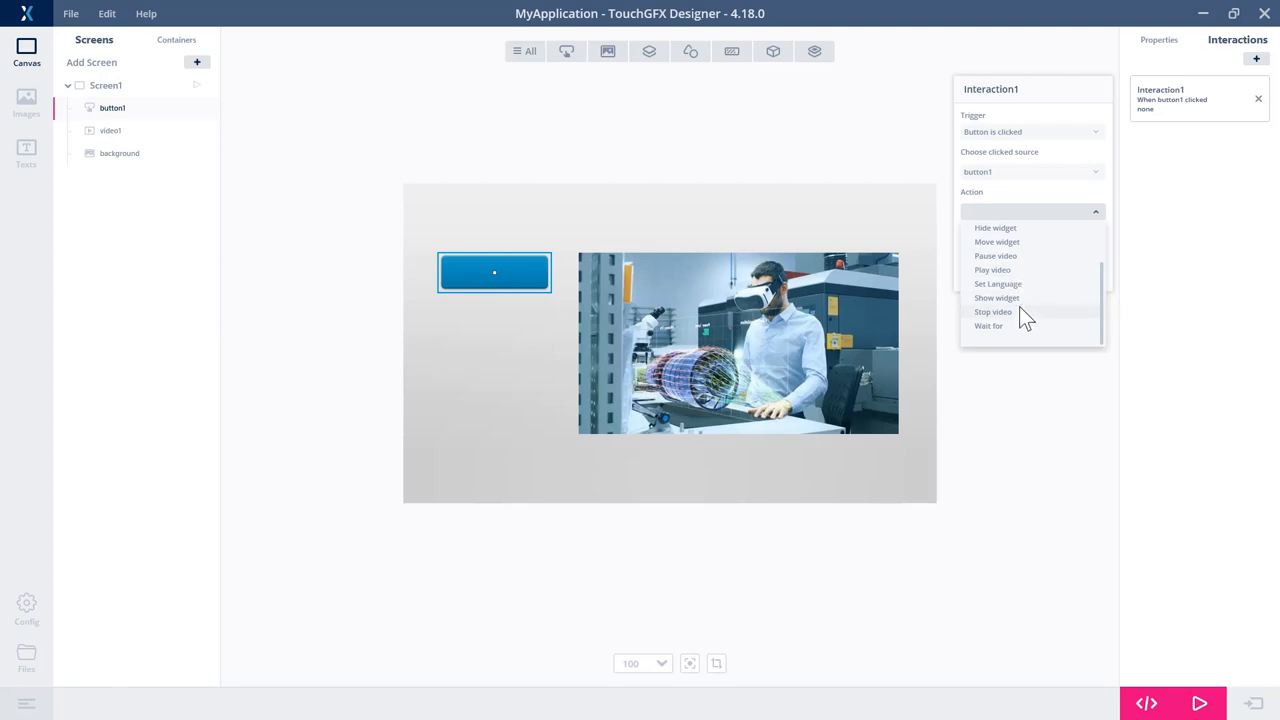
pyautogui.moveTo(1018, 262)
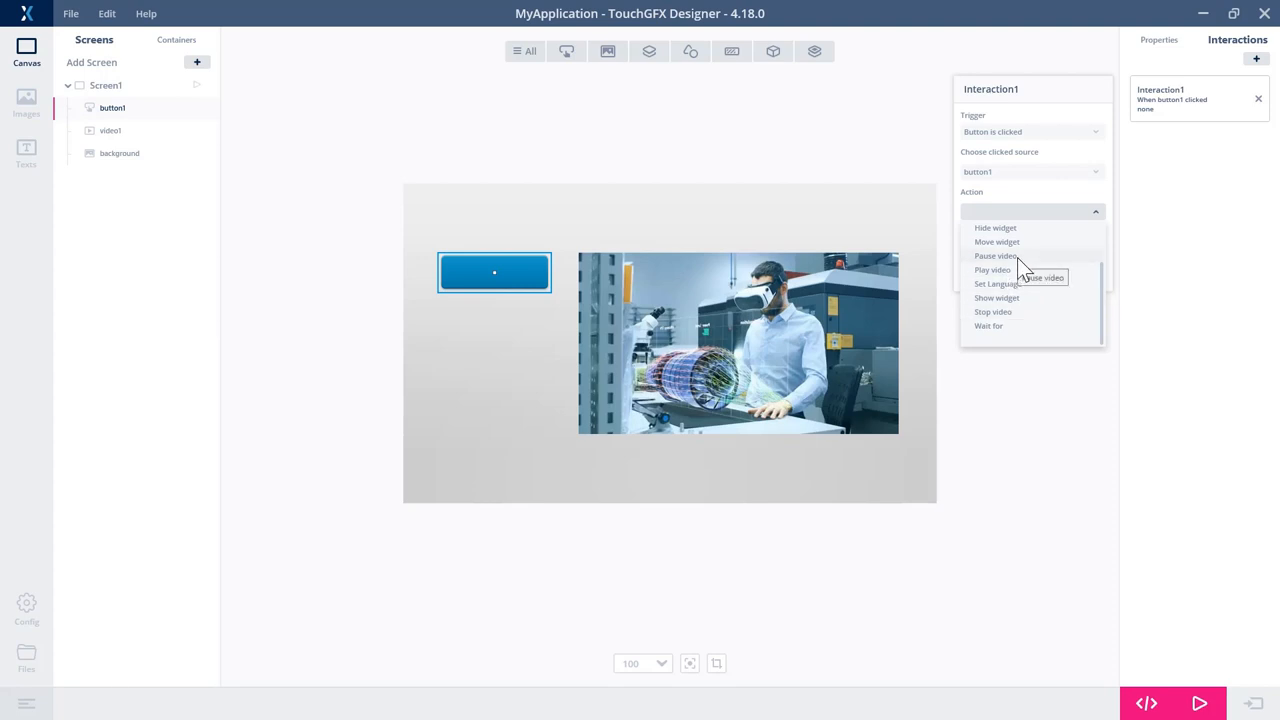
pyautogui.click(994, 255)
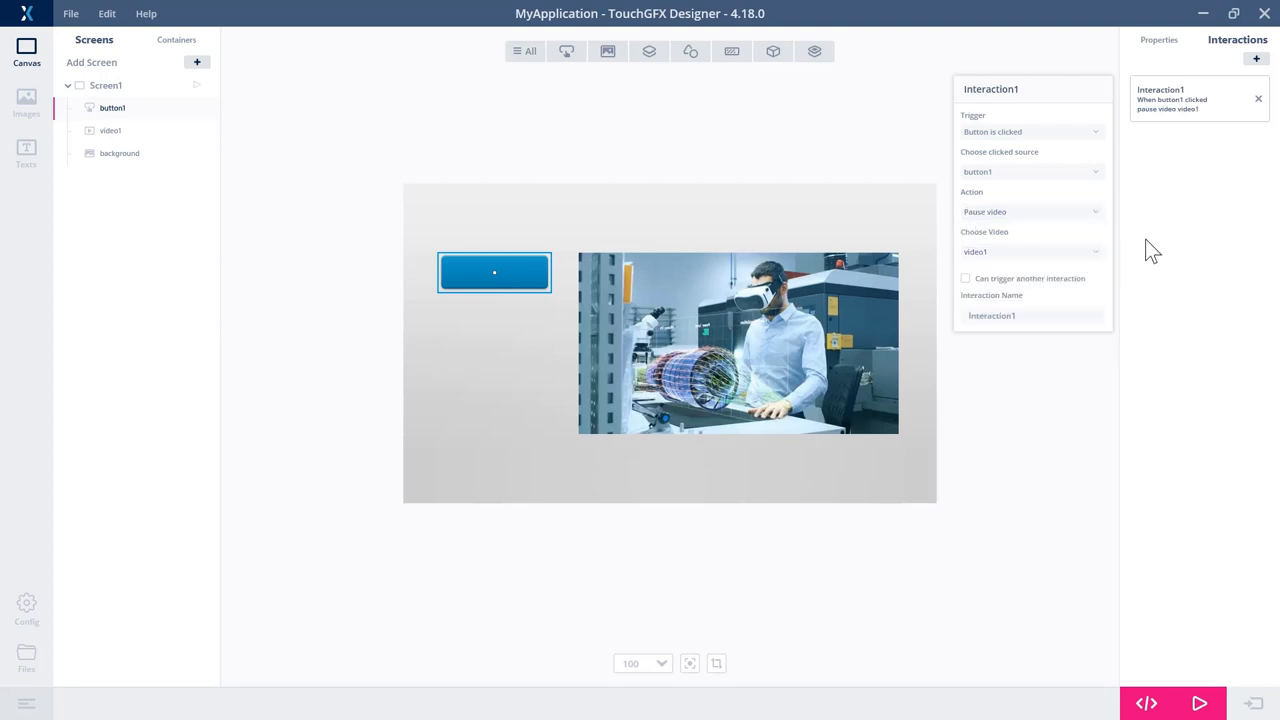
pyautogui.moveTo(1199, 703)
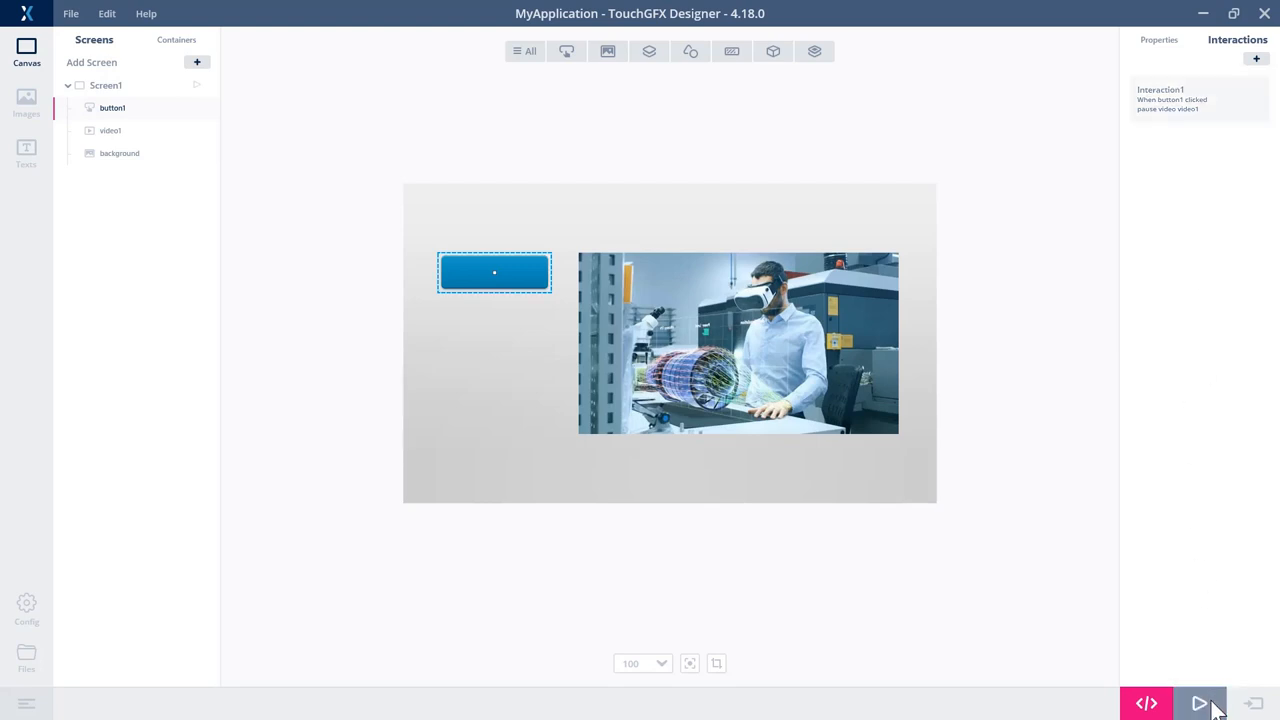
# Run the simulator build, then add a second button, button2, below button1
pyautogui.click(1199, 703)
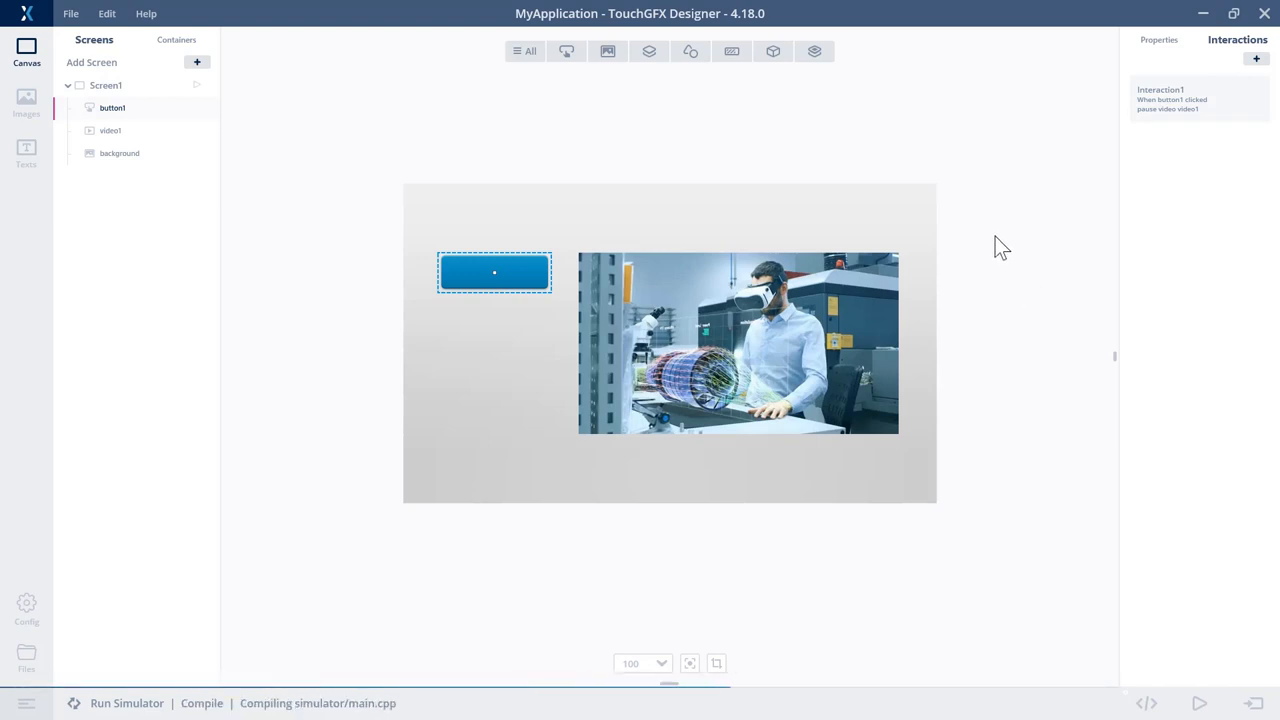
pyautogui.click(648, 51)
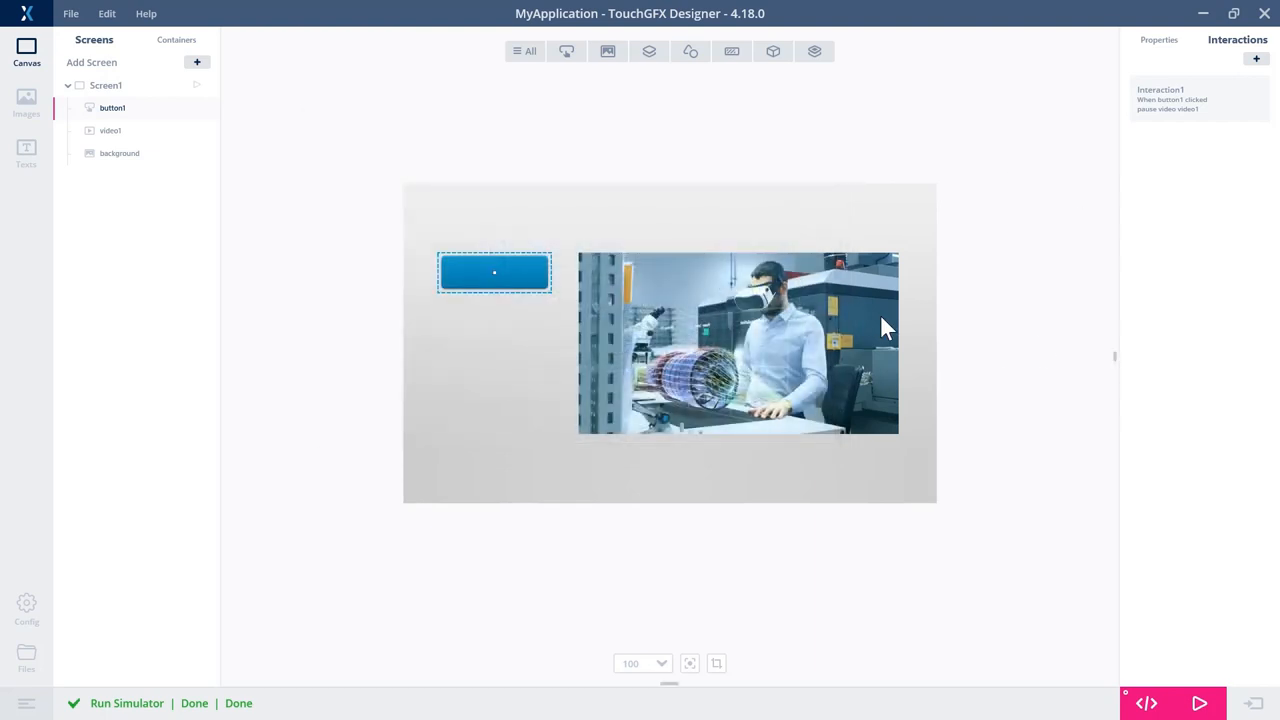
pyautogui.click(566, 51)
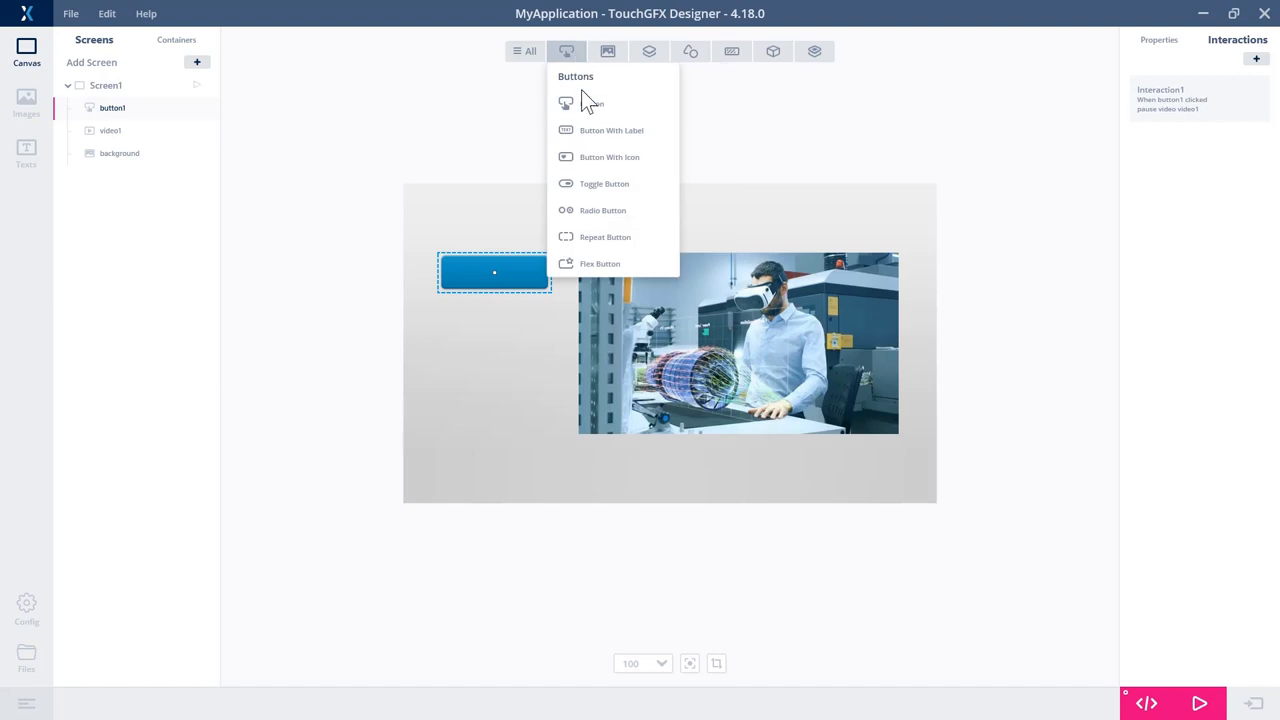
pyautogui.click(591, 103)
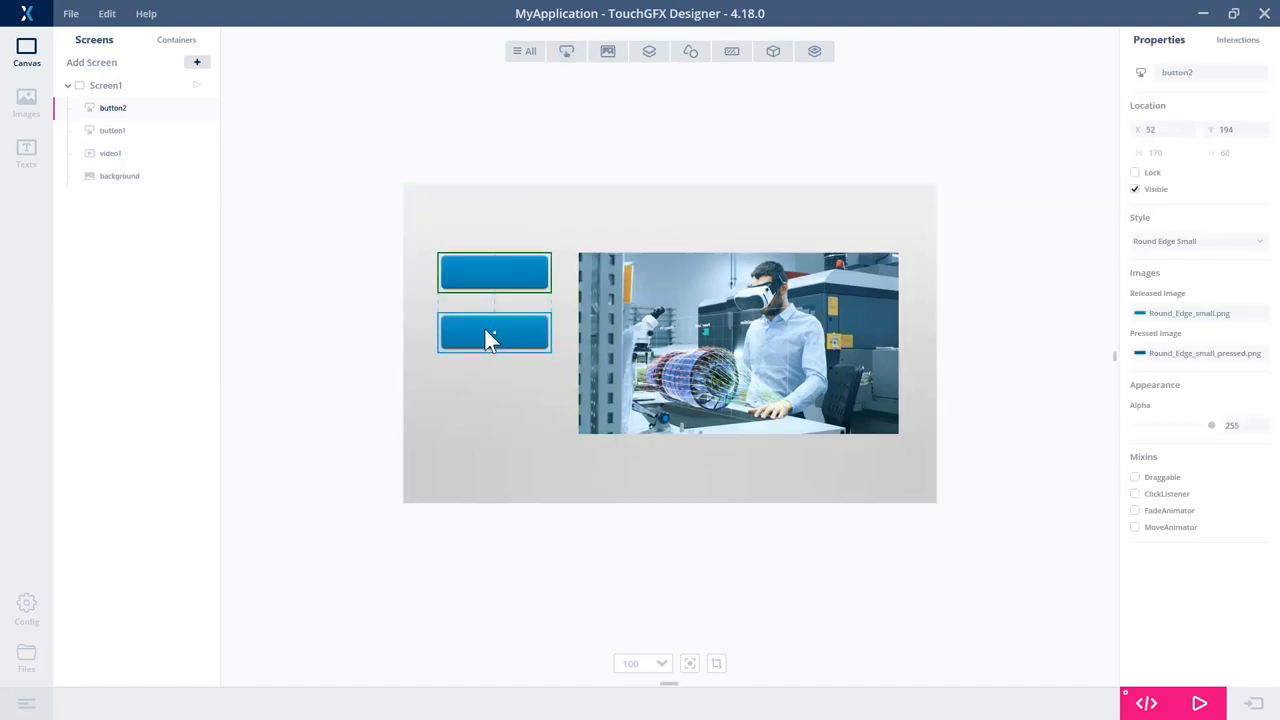
pyautogui.moveTo(494, 335); pyautogui.dragTo(494, 331)
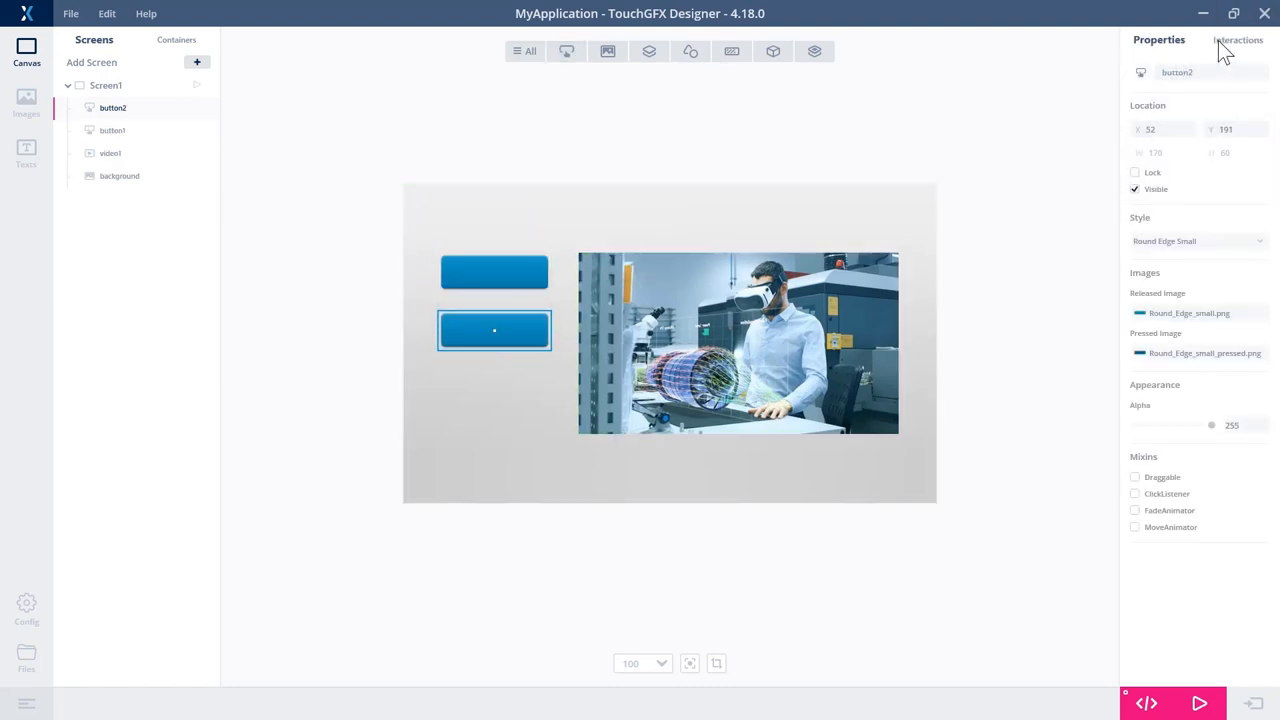
# Add Interaction2 so clicking button2 plays video1
pyautogui.click(1256, 58)
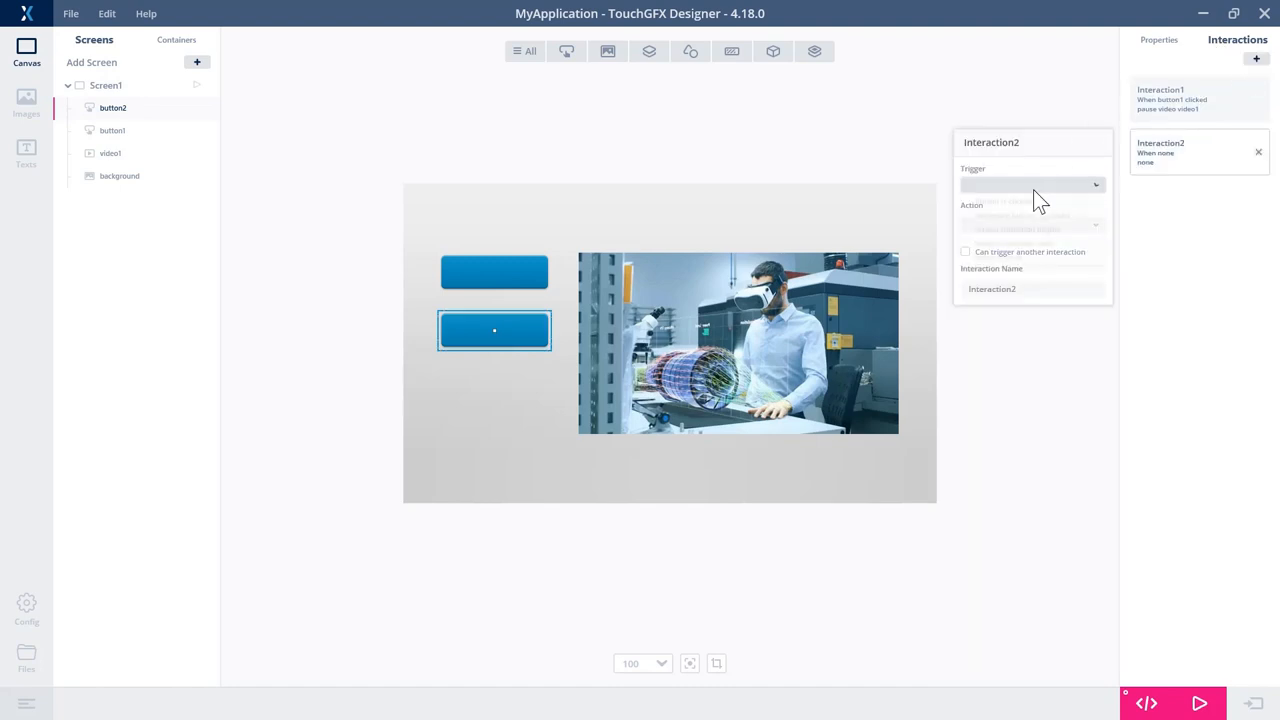
pyautogui.click(1030, 184)
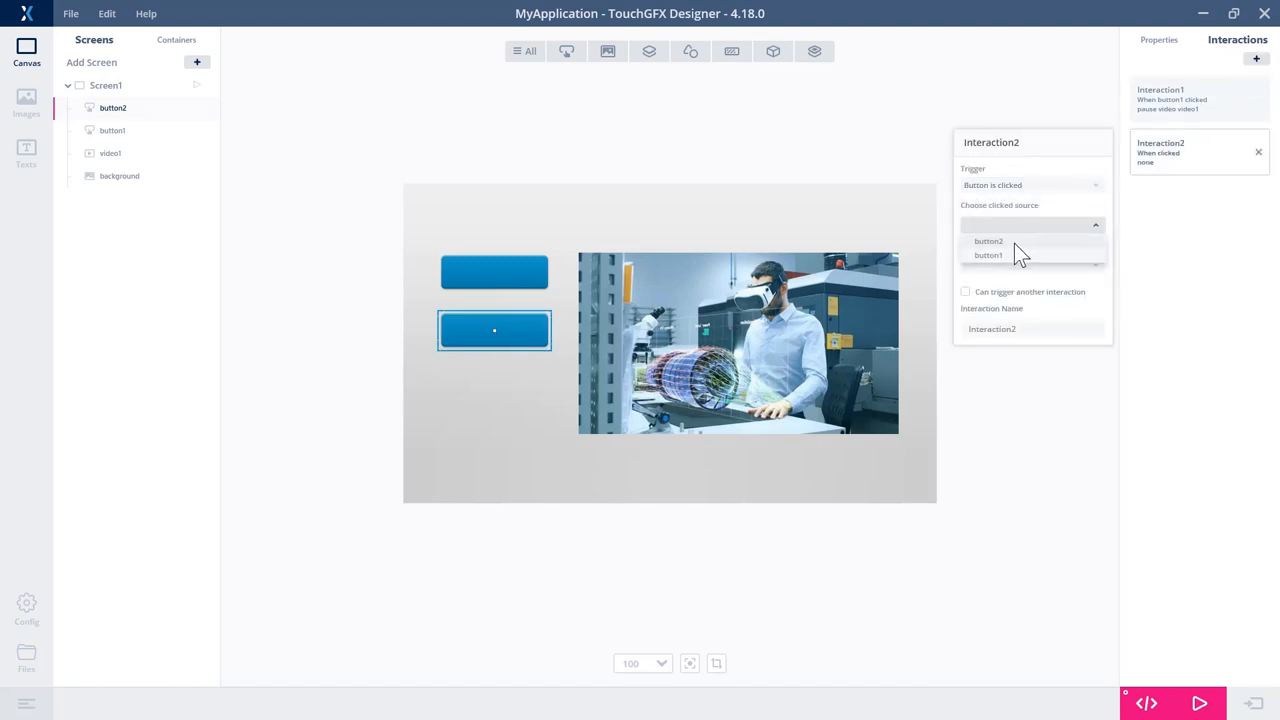
pyautogui.click(988, 241)
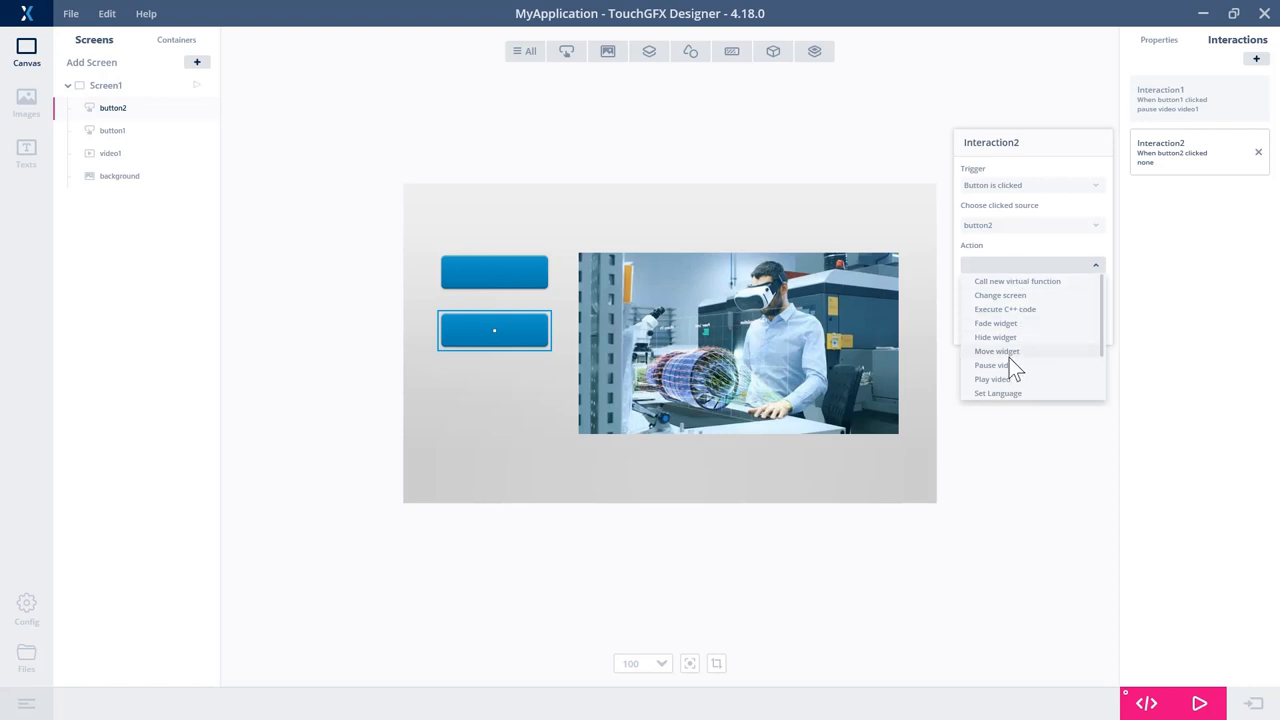
pyautogui.scroll(-3)
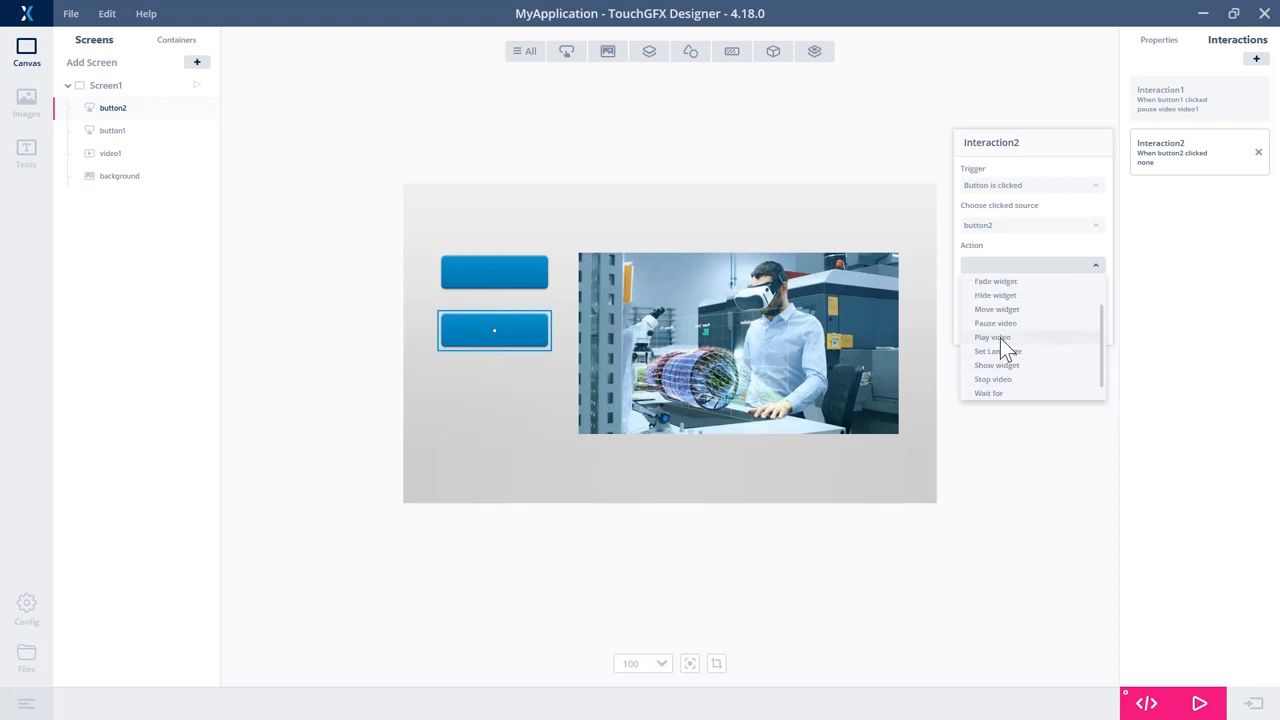
pyautogui.click(992, 337)
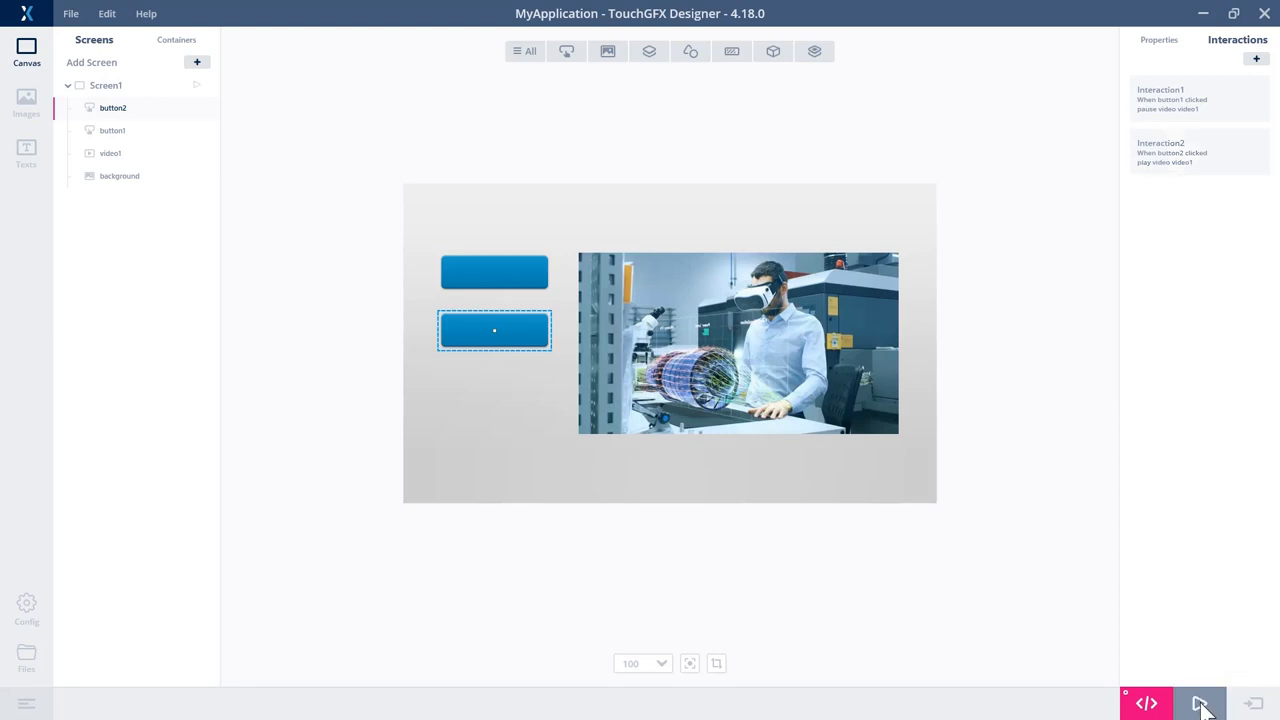
# Launch the simulator to test both buttons beside the playing video
pyautogui.click(1200, 703)
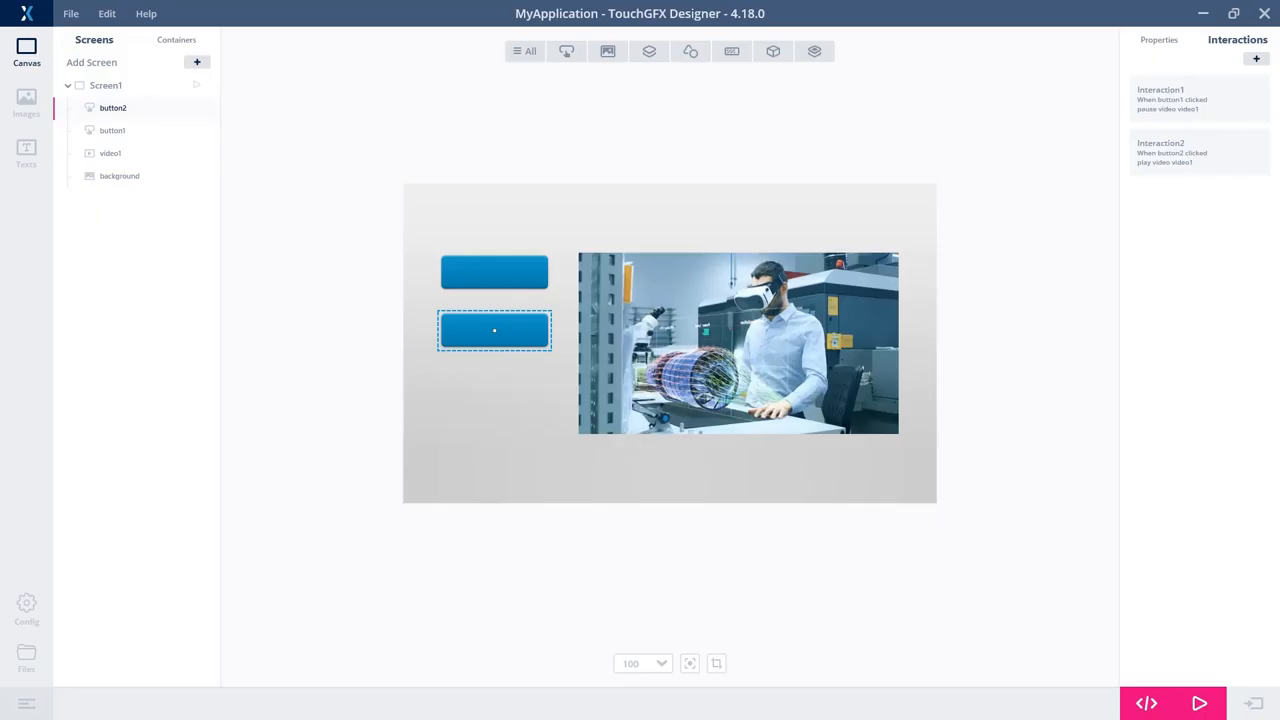
pyautogui.click(1198, 703)
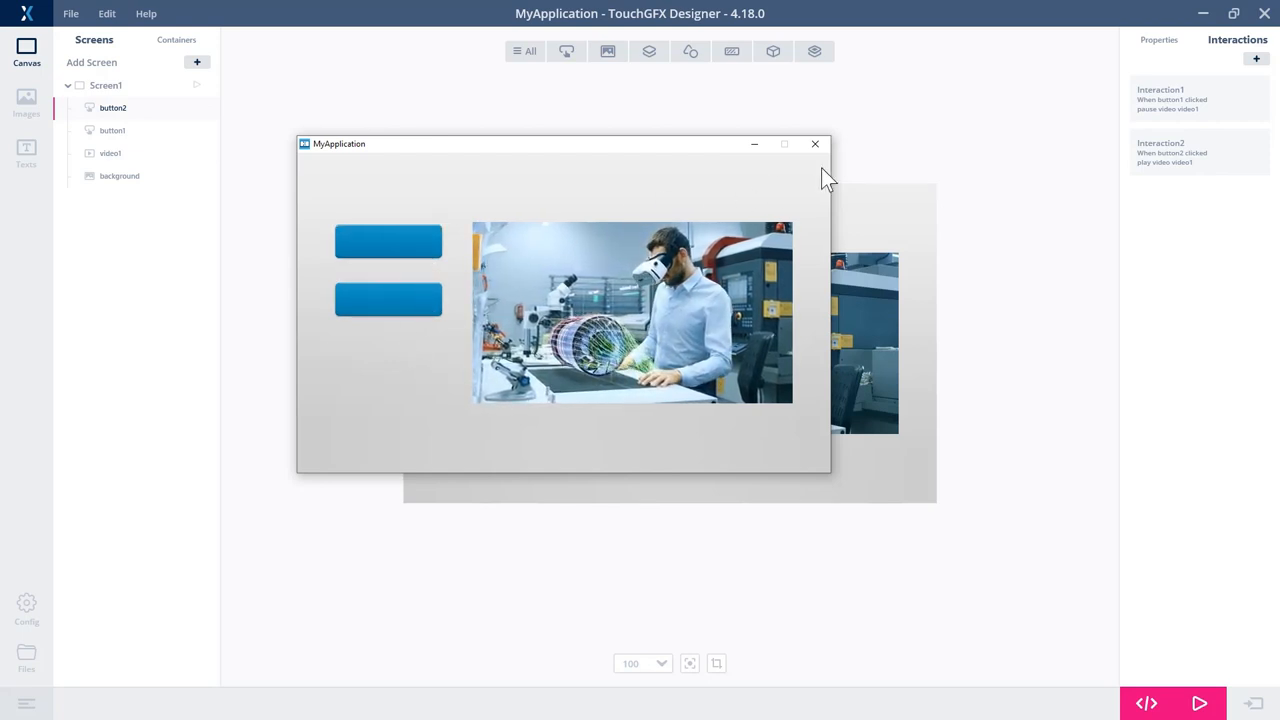
# Close the simulator and review Interaction2's action list without changing it
pyautogui.click(815, 144)
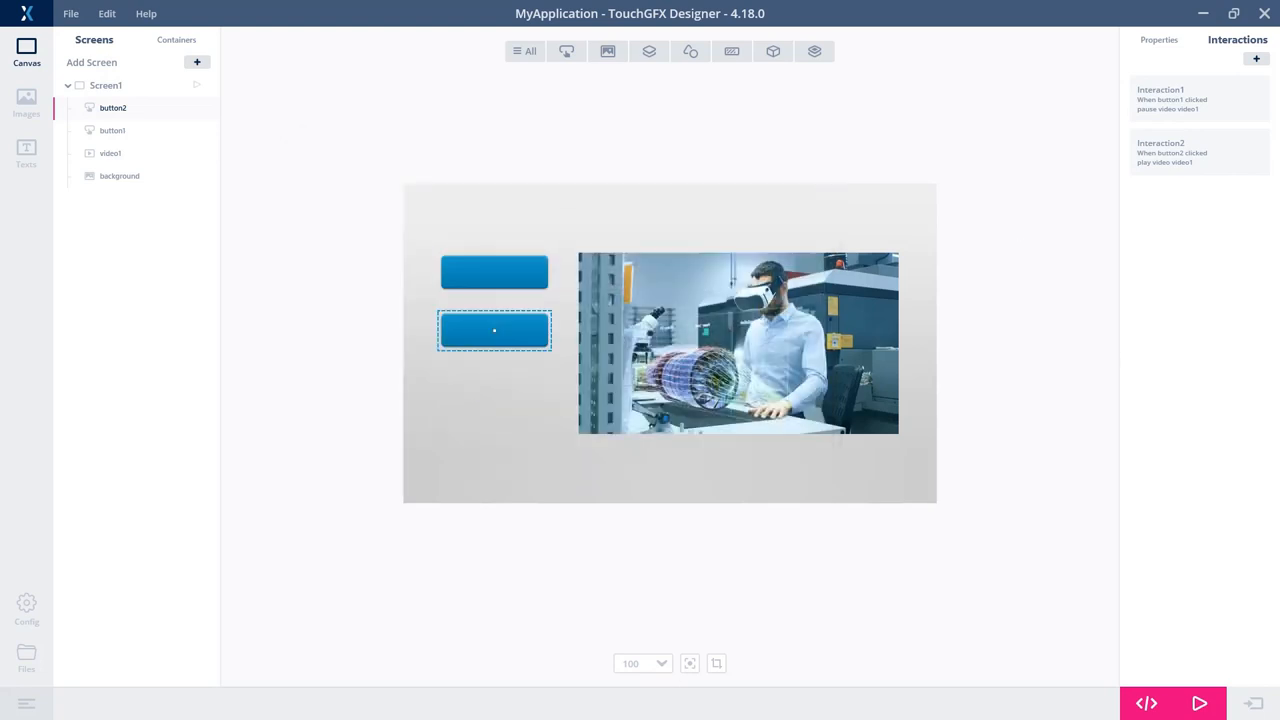
pyautogui.click(1190, 152)
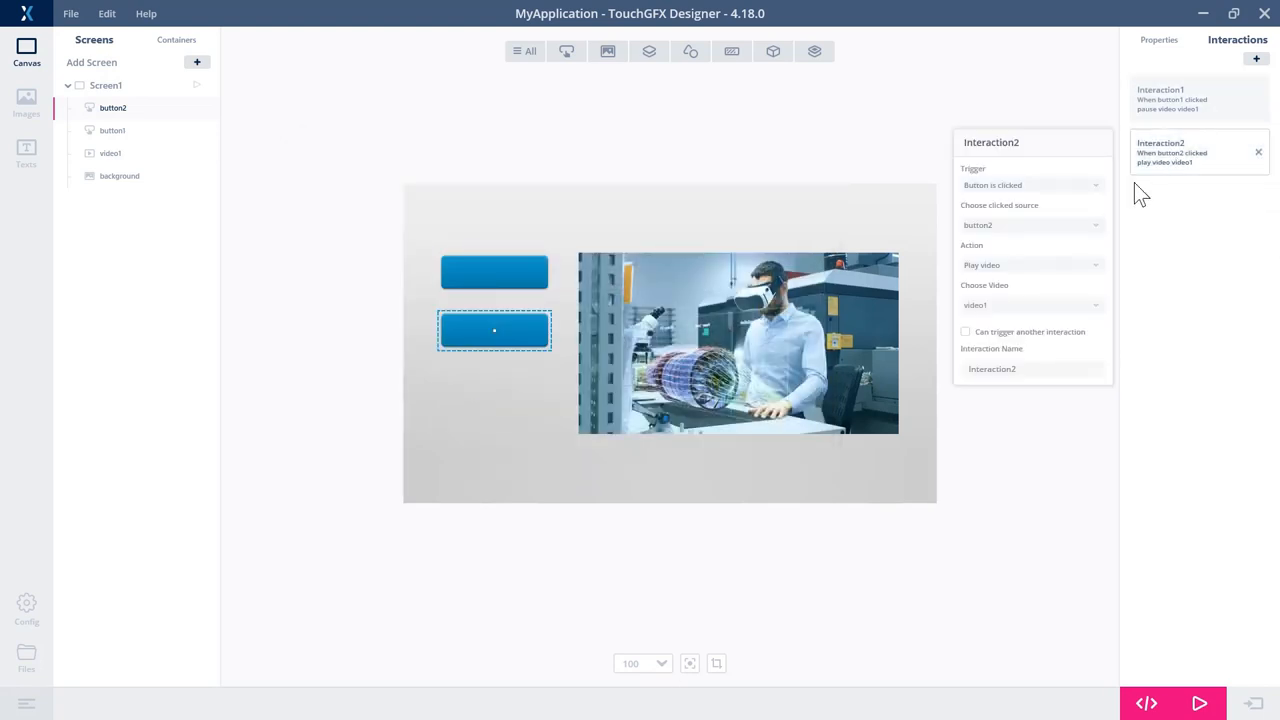
pyautogui.click(1030, 264)
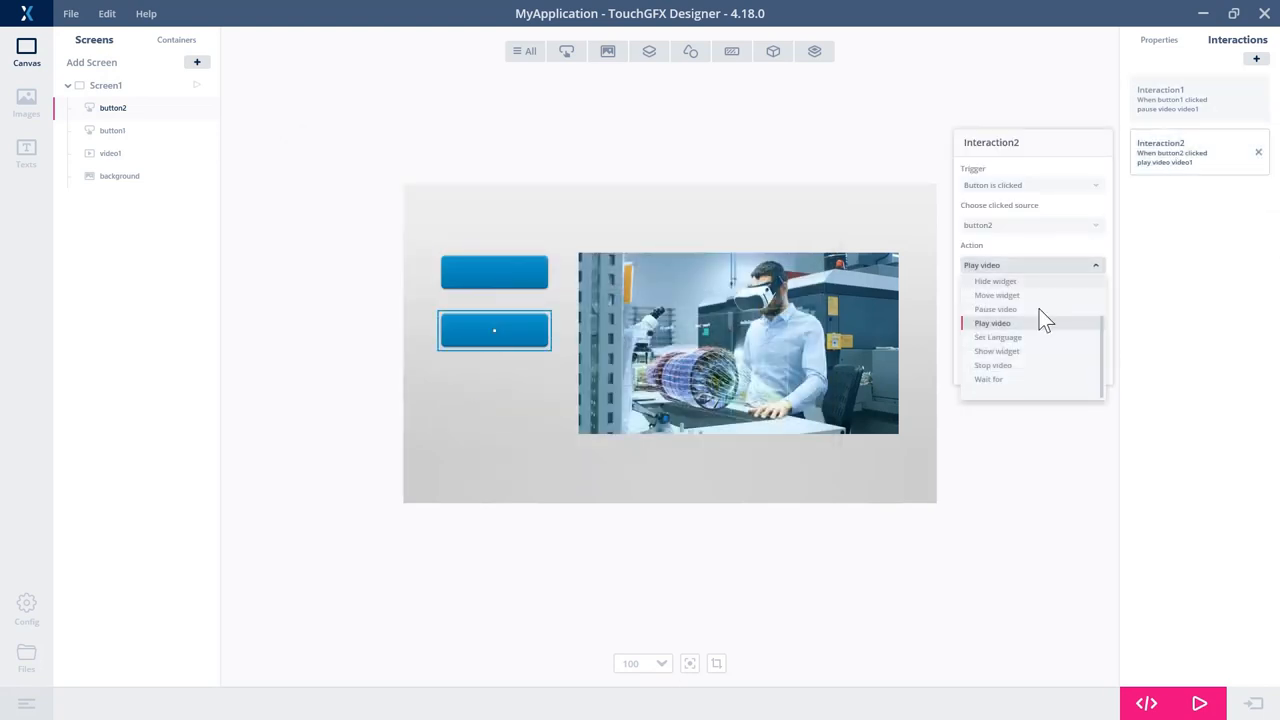
pyautogui.moveTo(1013, 370)
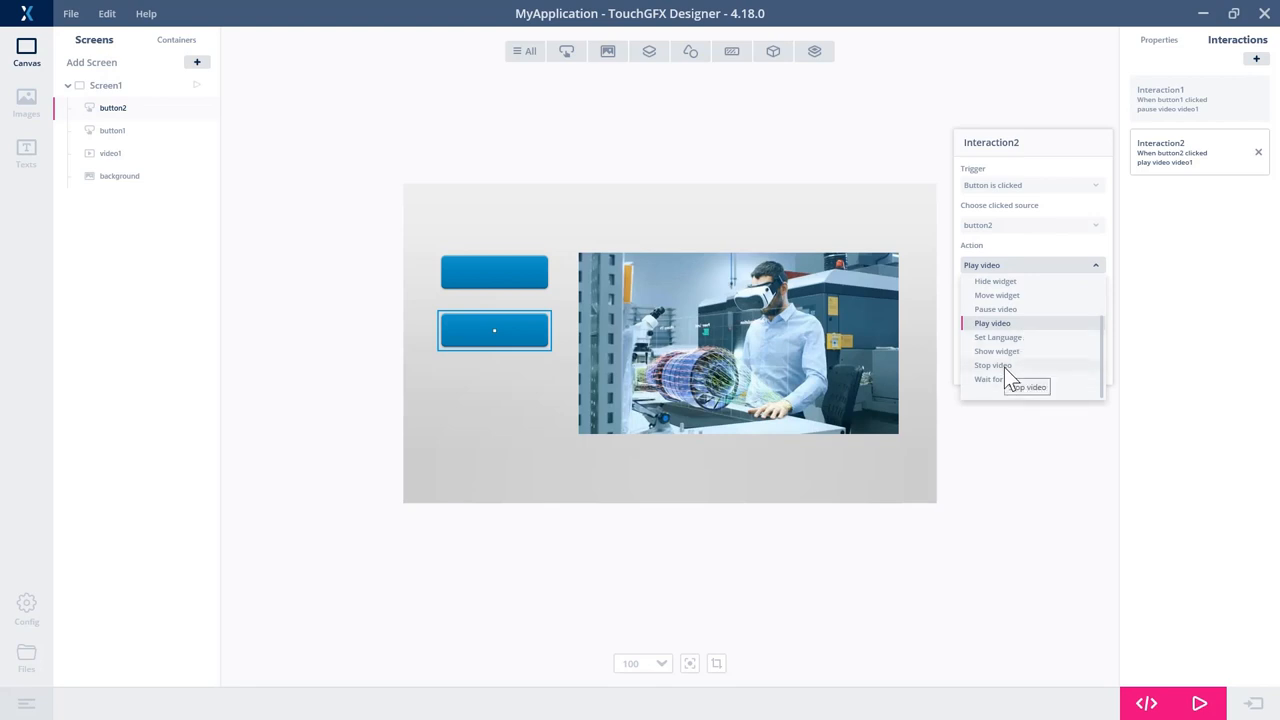
pyautogui.moveTo(1008, 378)
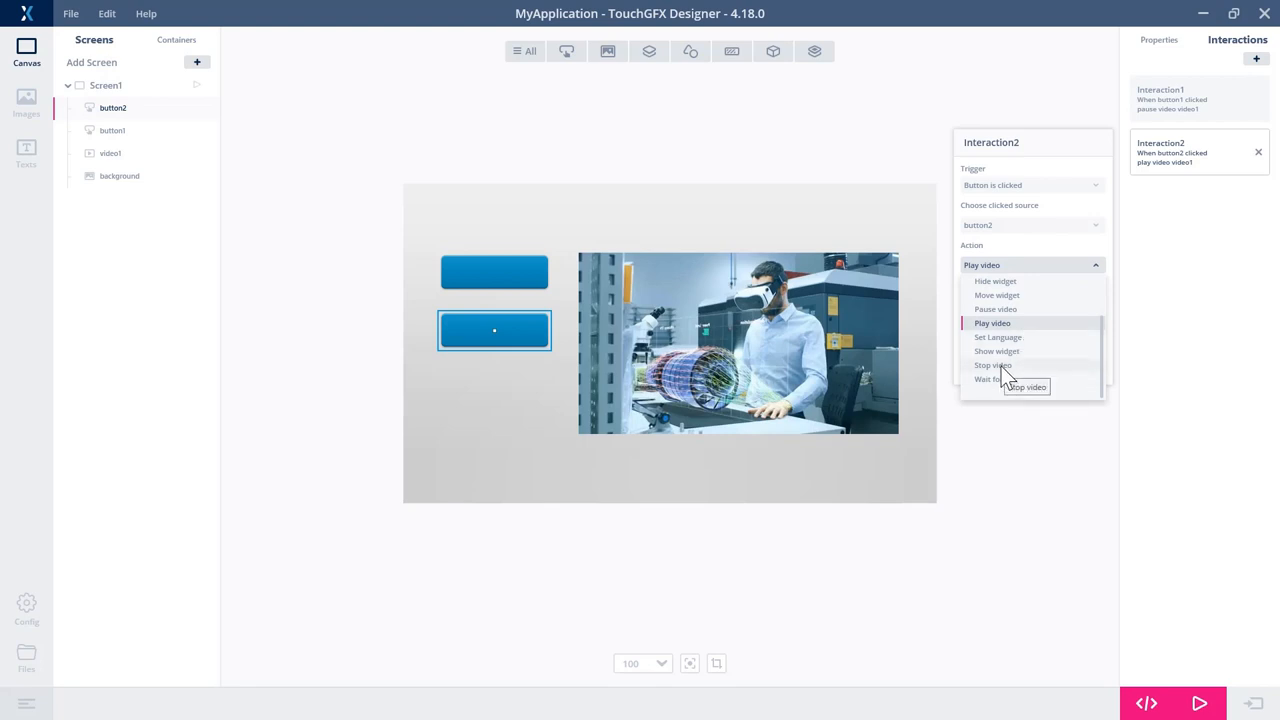
pyautogui.moveTo(780, 235)
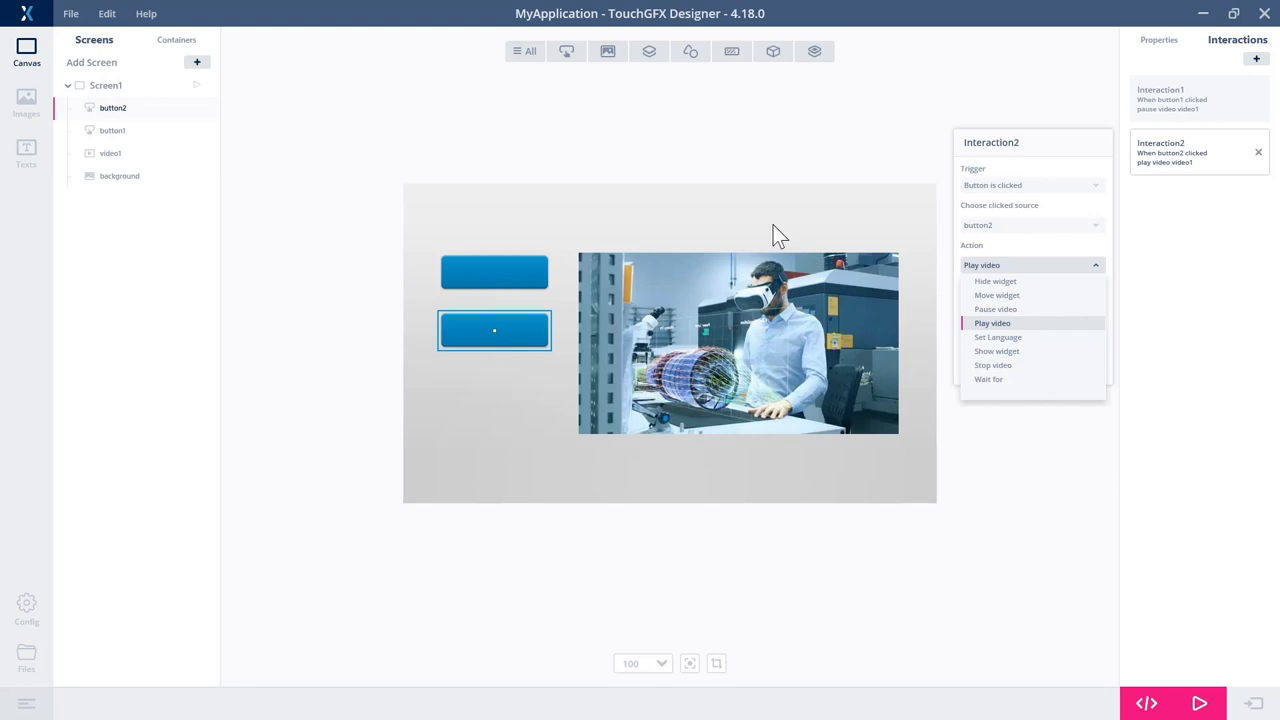
pyautogui.moveTo(753, 179)
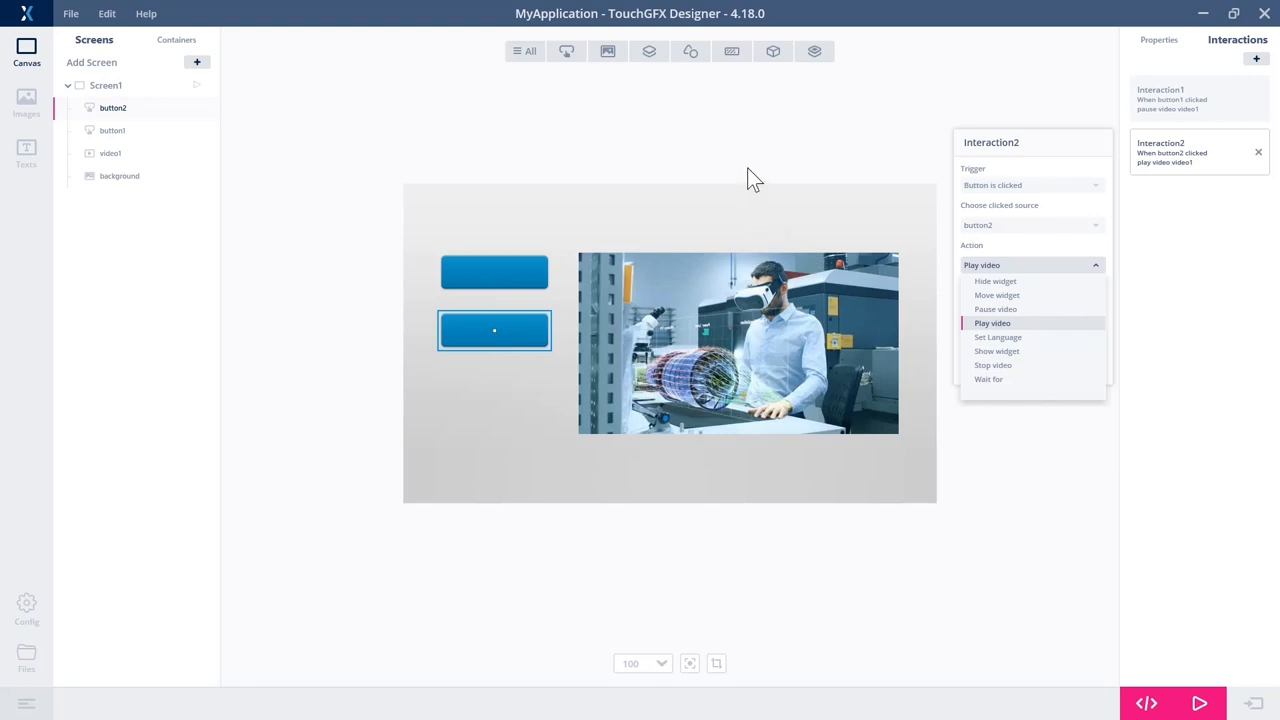
pyautogui.moveTo(790, 164)
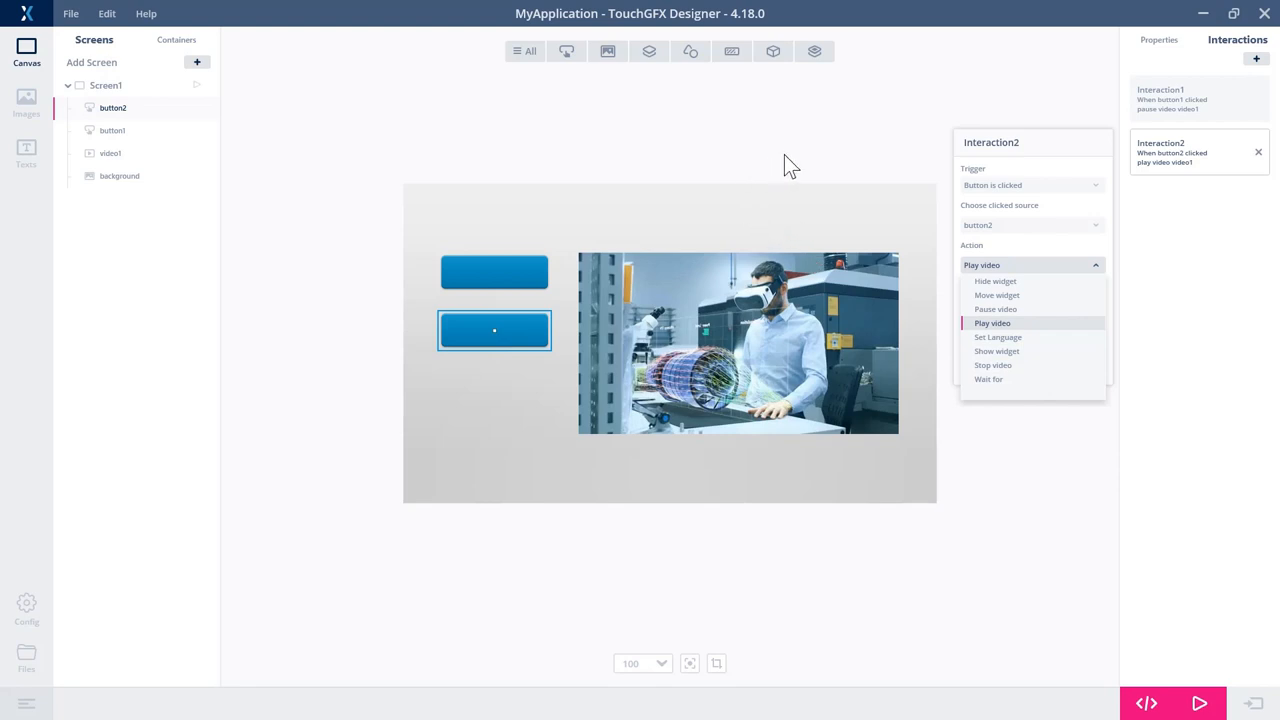
pyautogui.click(992, 322)
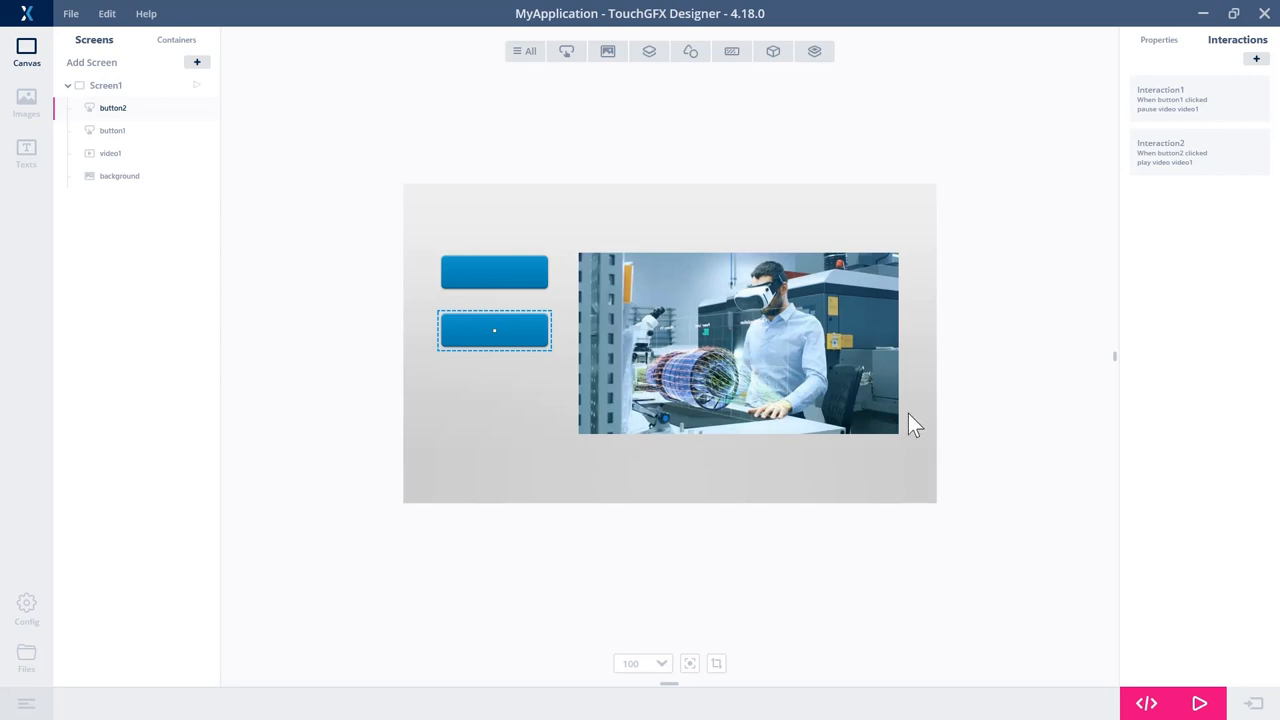
pyautogui.moveTo(985, 451)
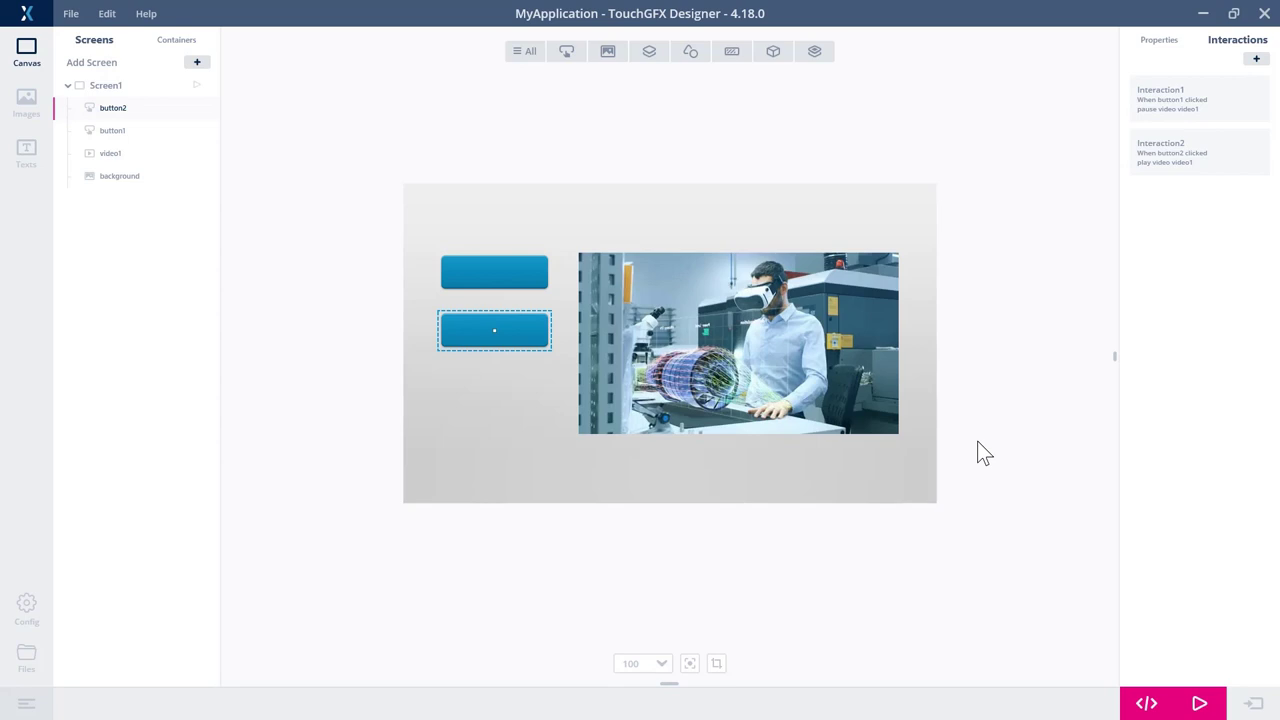
pyautogui.moveTo(846, 180)
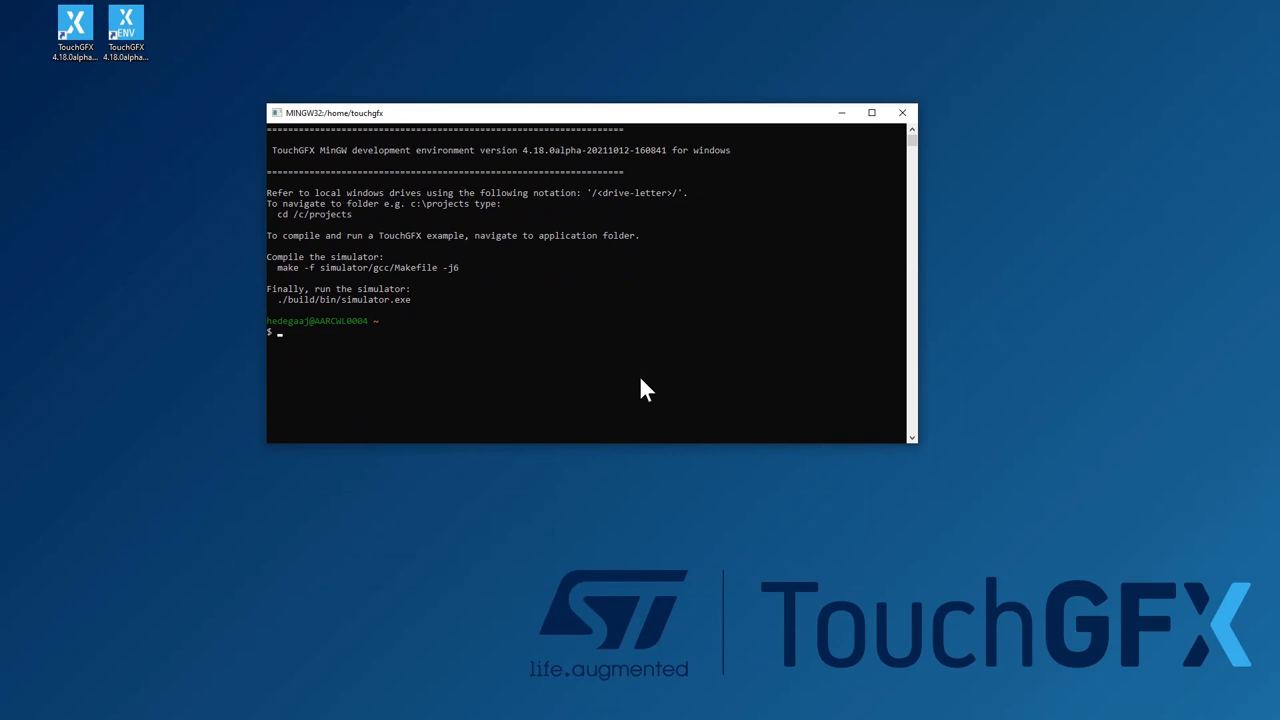
# Move the shell to drive C, then into the ffmpeg-2021-09-27 essentials_build folder
pyautogui.write('cd /')
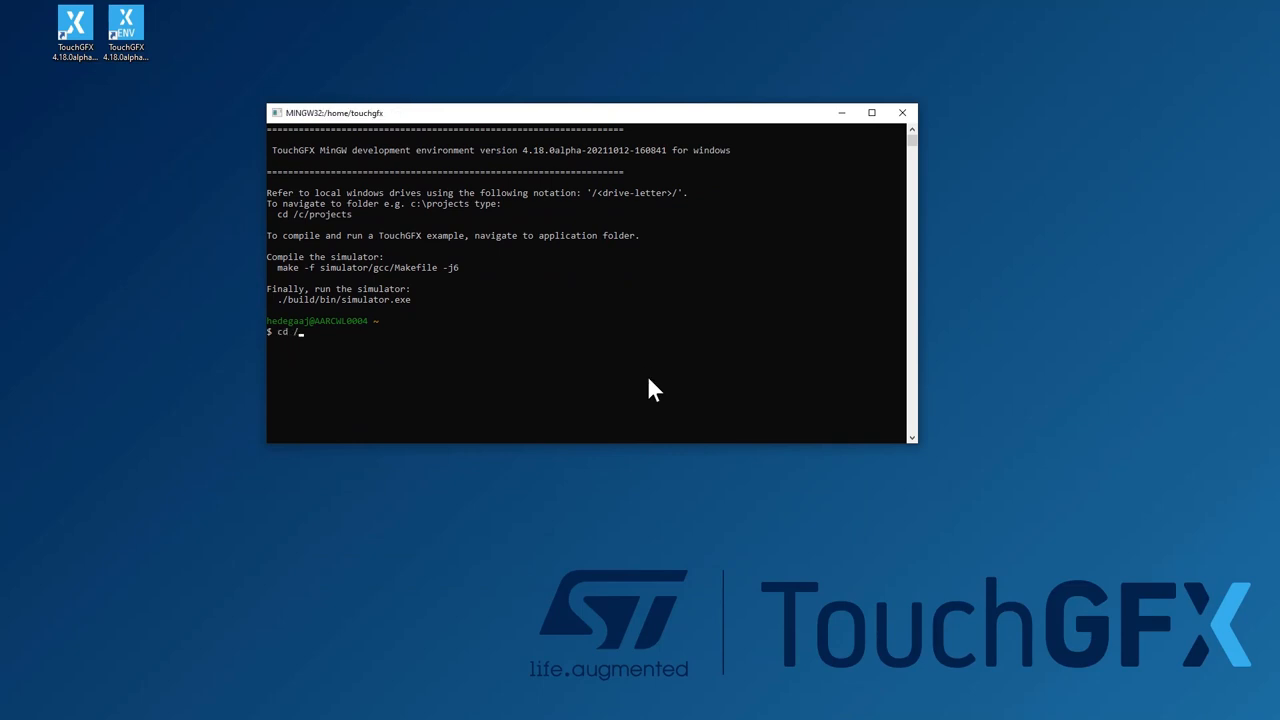
pyautogui.press('Return')
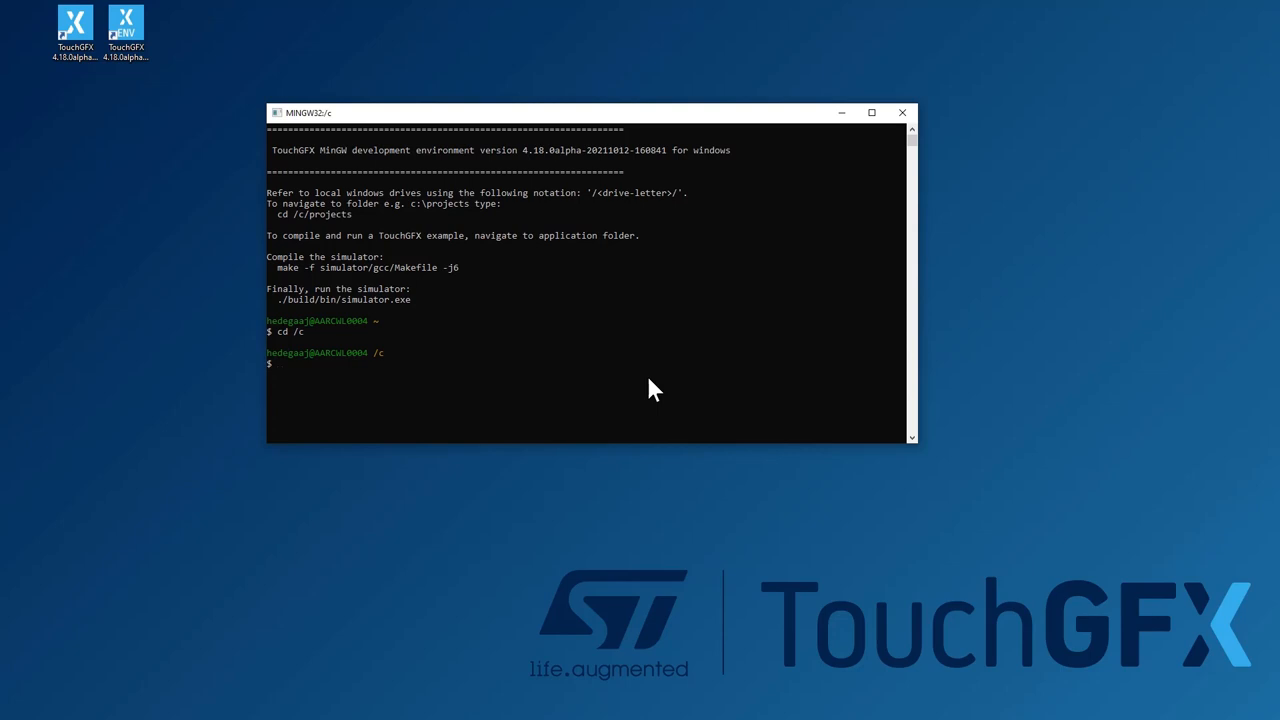
pyautogui.write('cd')
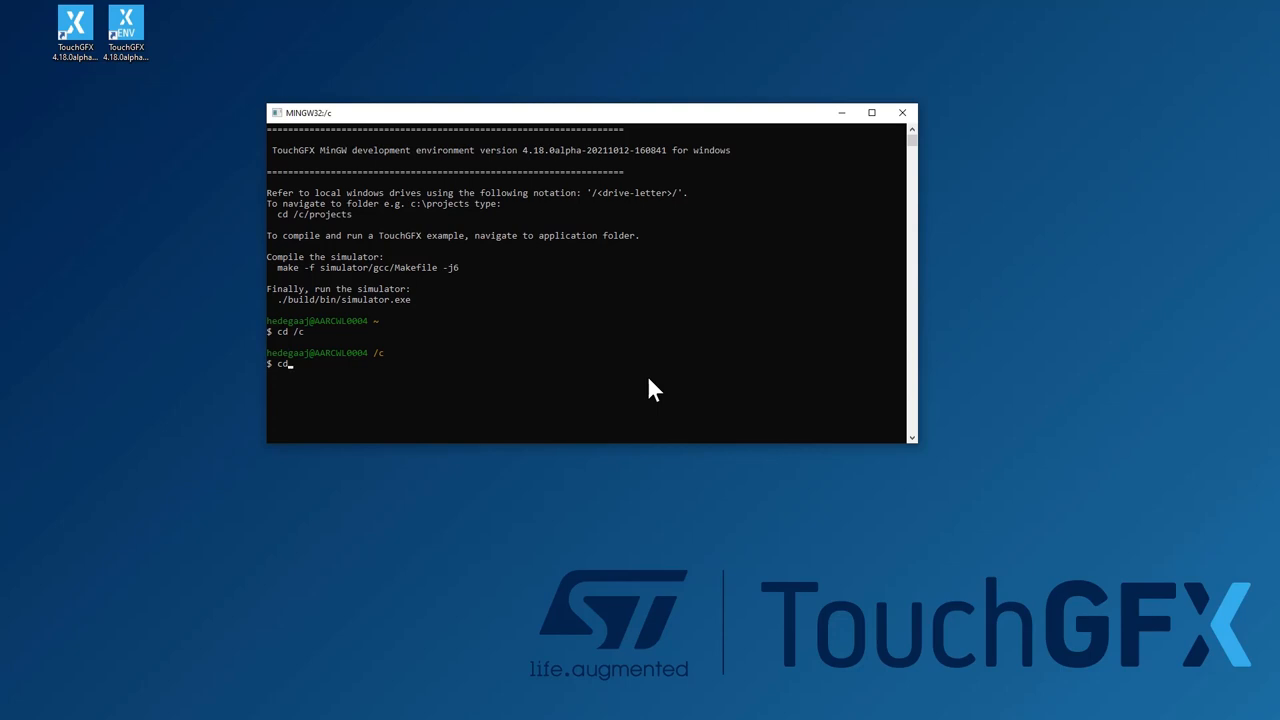
pyautogui.write('to')
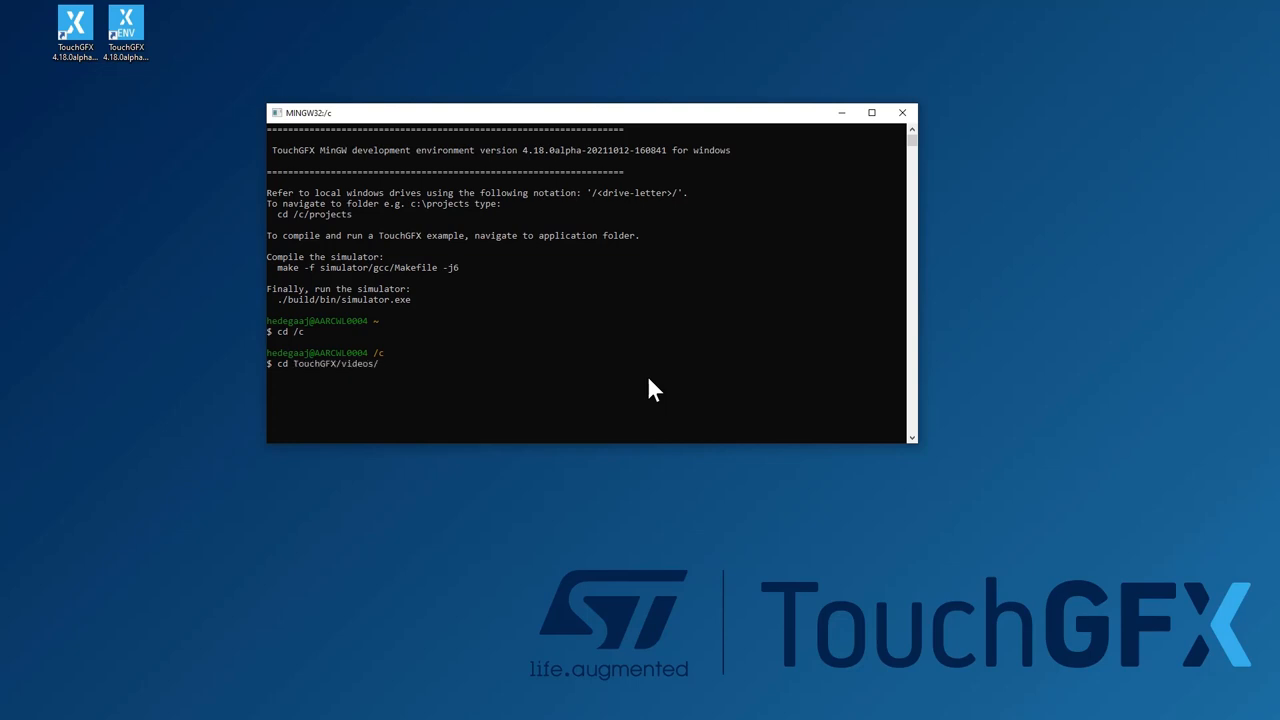
pyautogui.write('ffmpeg-2021-09-27-git-b786bc7433-essentials_build/')
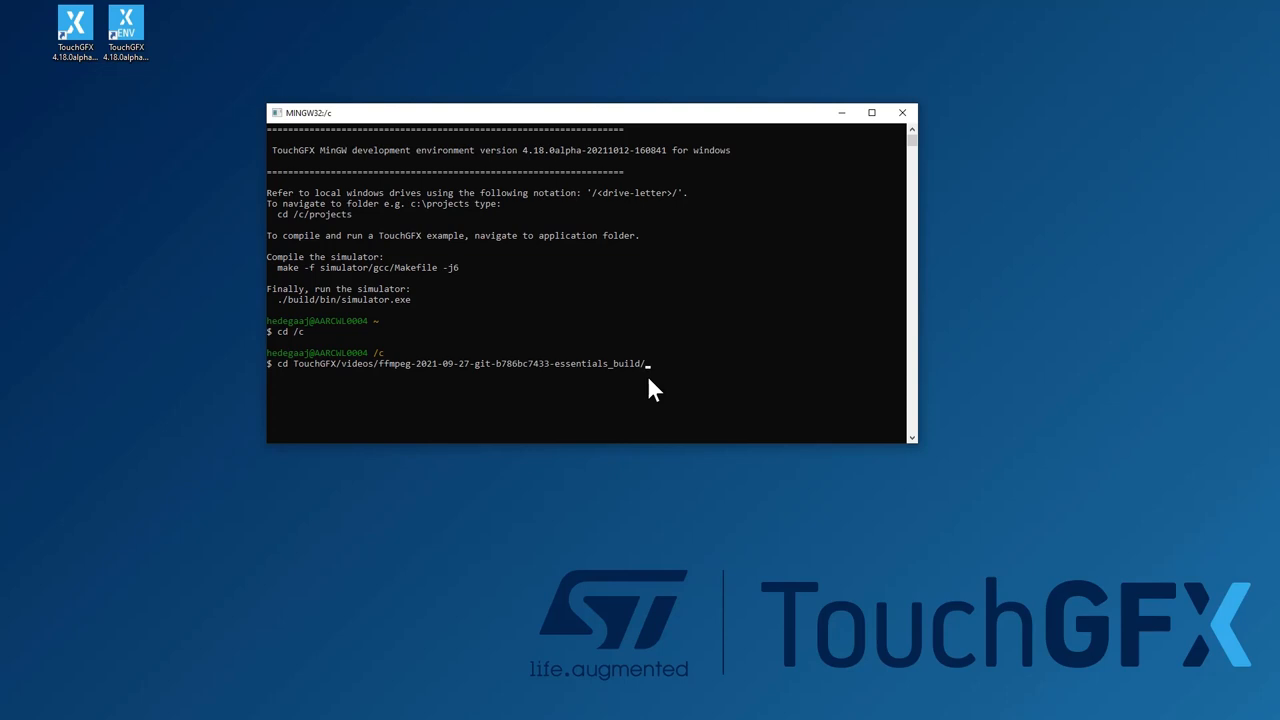
pyautogui.press('Return')
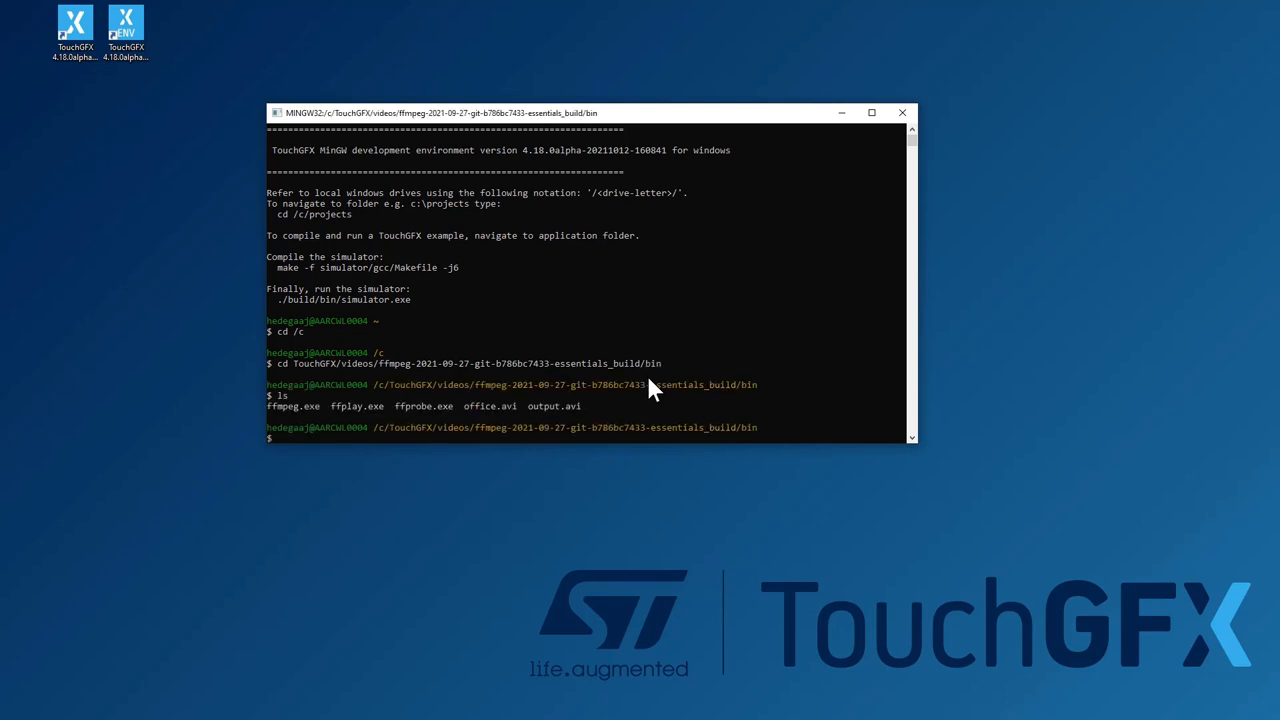
# Run ffmpeg to convert Coffee-Demo-QVGA.mp4 to ../videos/a.avi using mjpeg, qscale 1, q:v 2, no audio
pyautogui.write('./f')
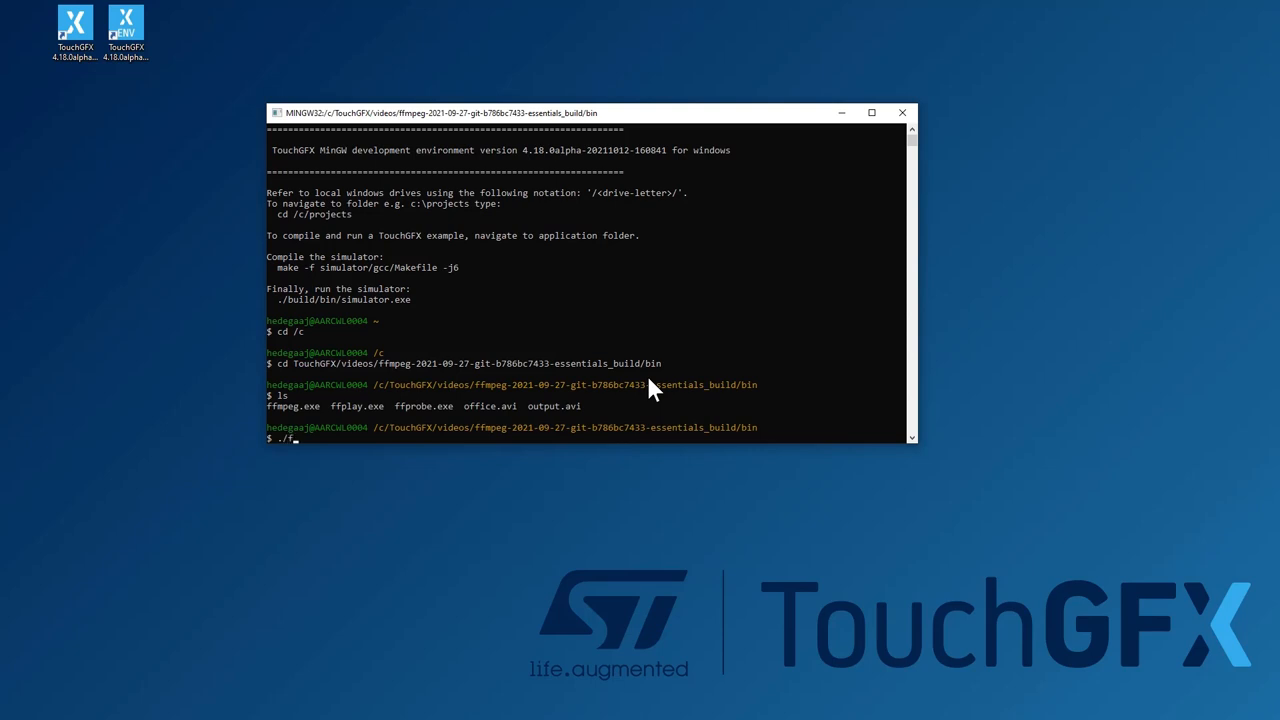
pyautogui.write('fmpeg.exe')
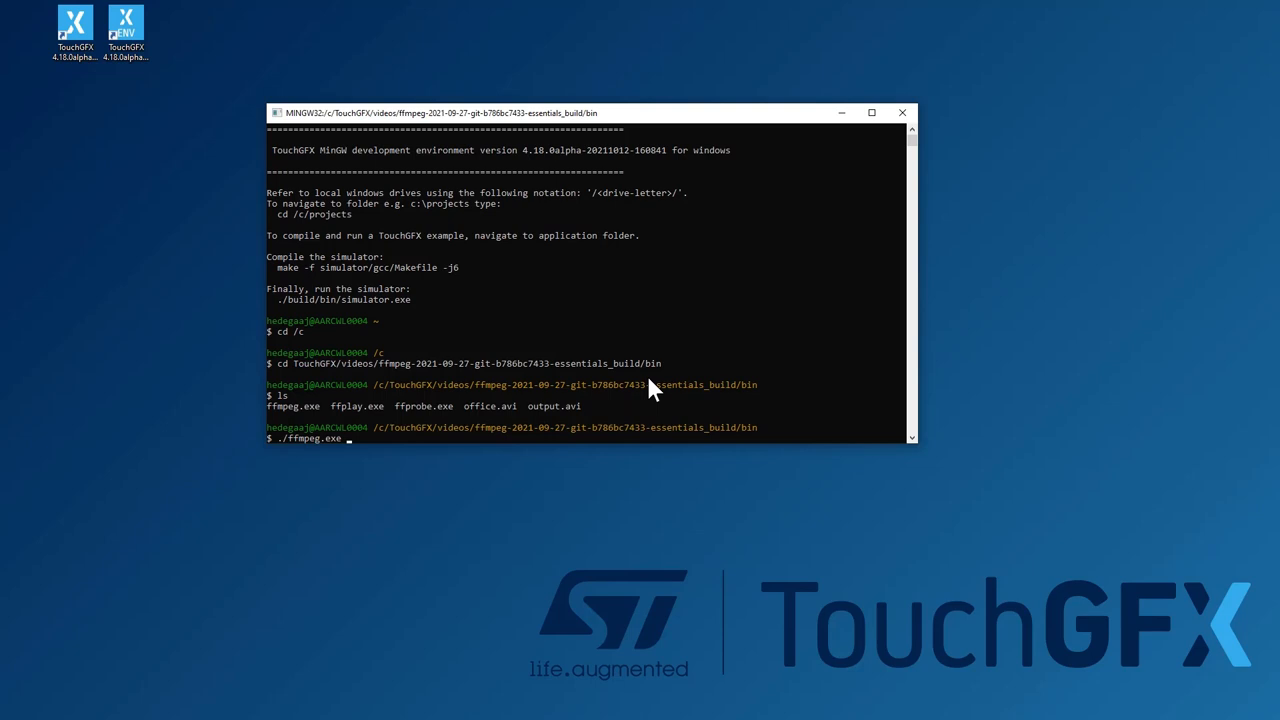
pyautogui.write('-i ../videos/')
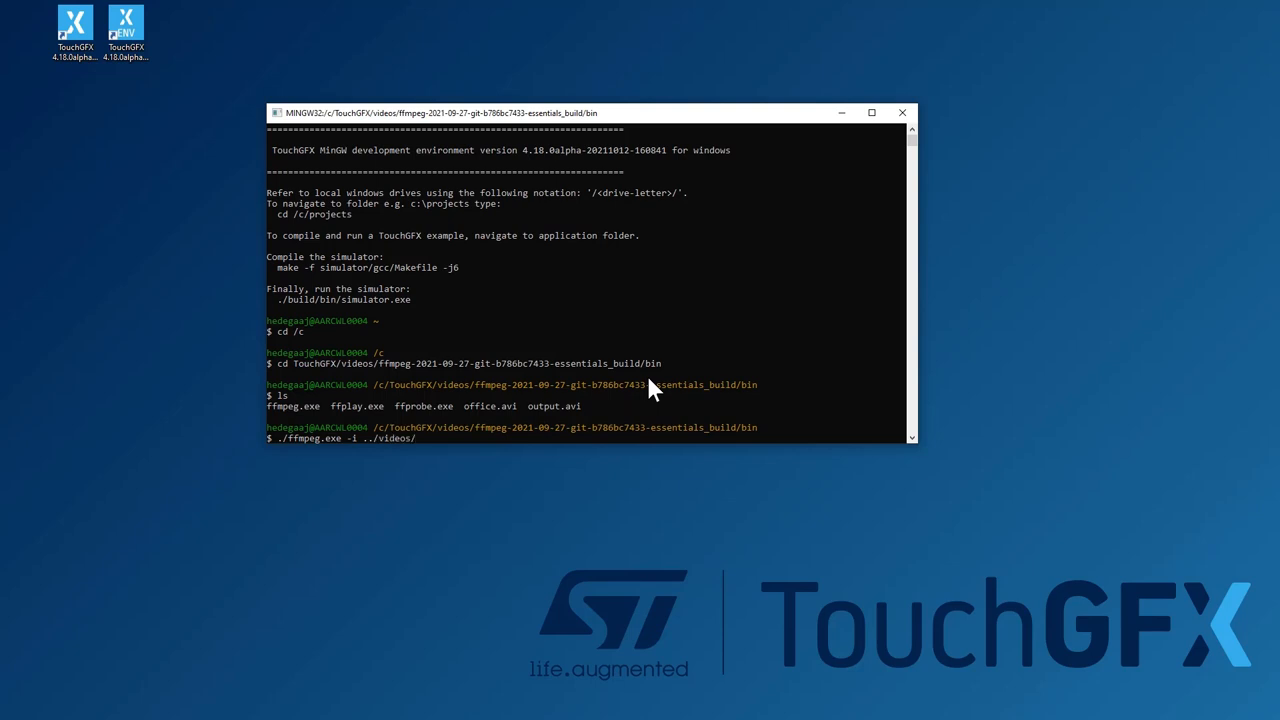
pyautogui.write('co')
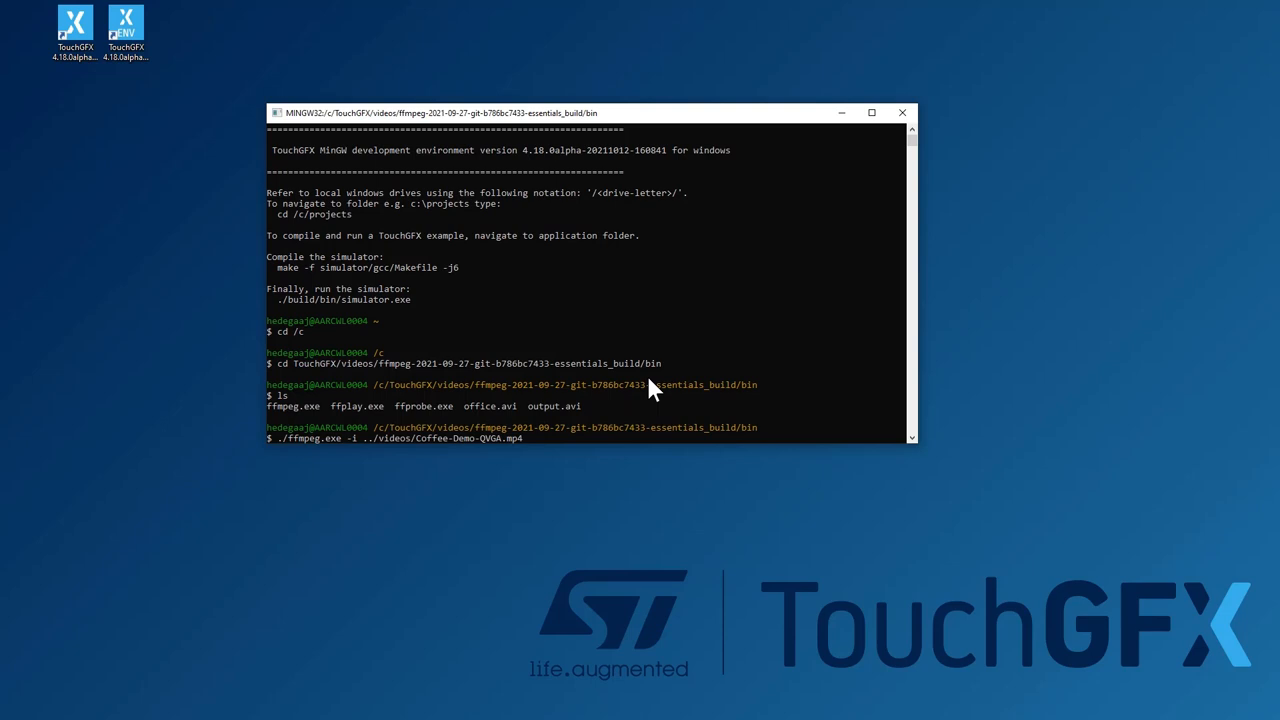
pyautogui.write('-vi')
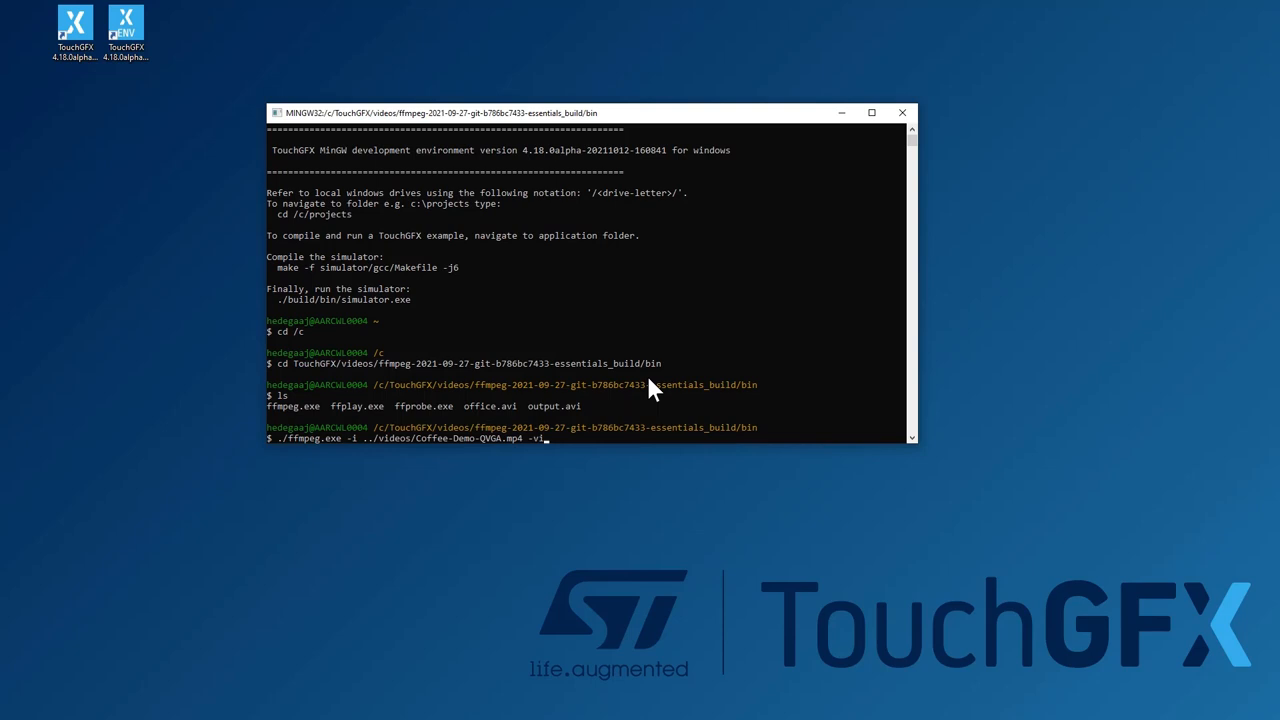
pyautogui.write('codec')
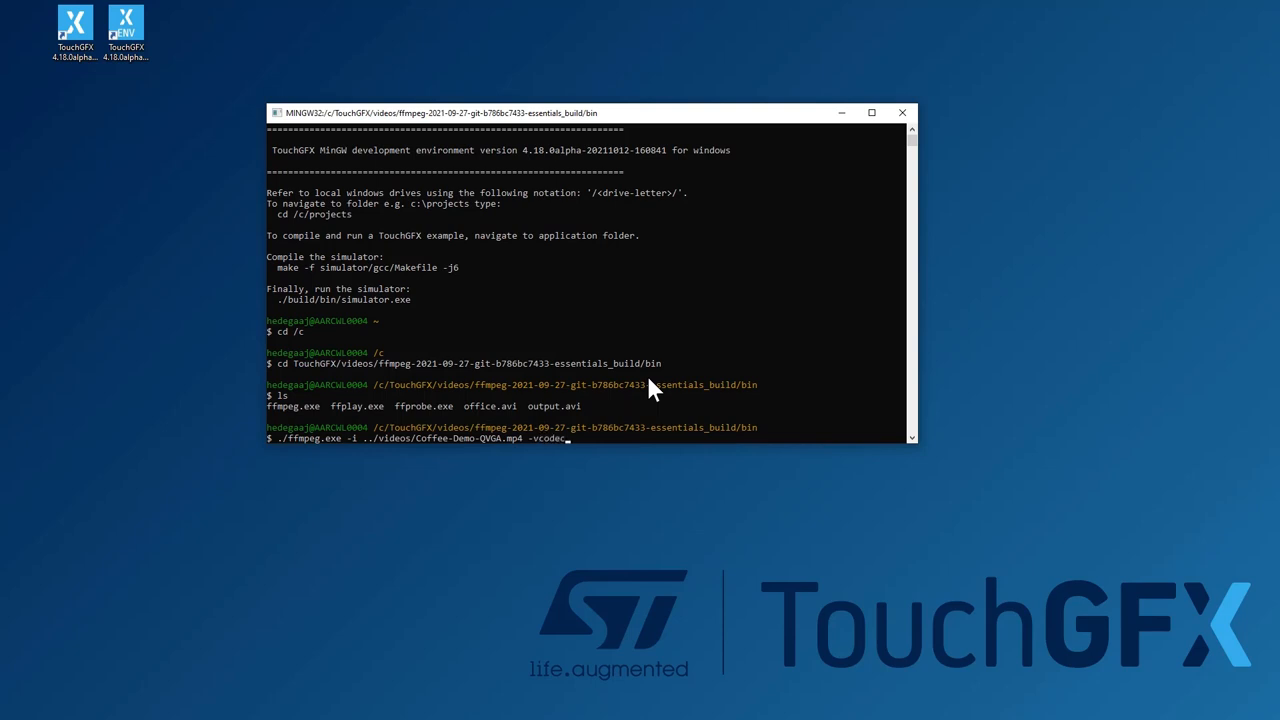
pyautogui.write('mjp')
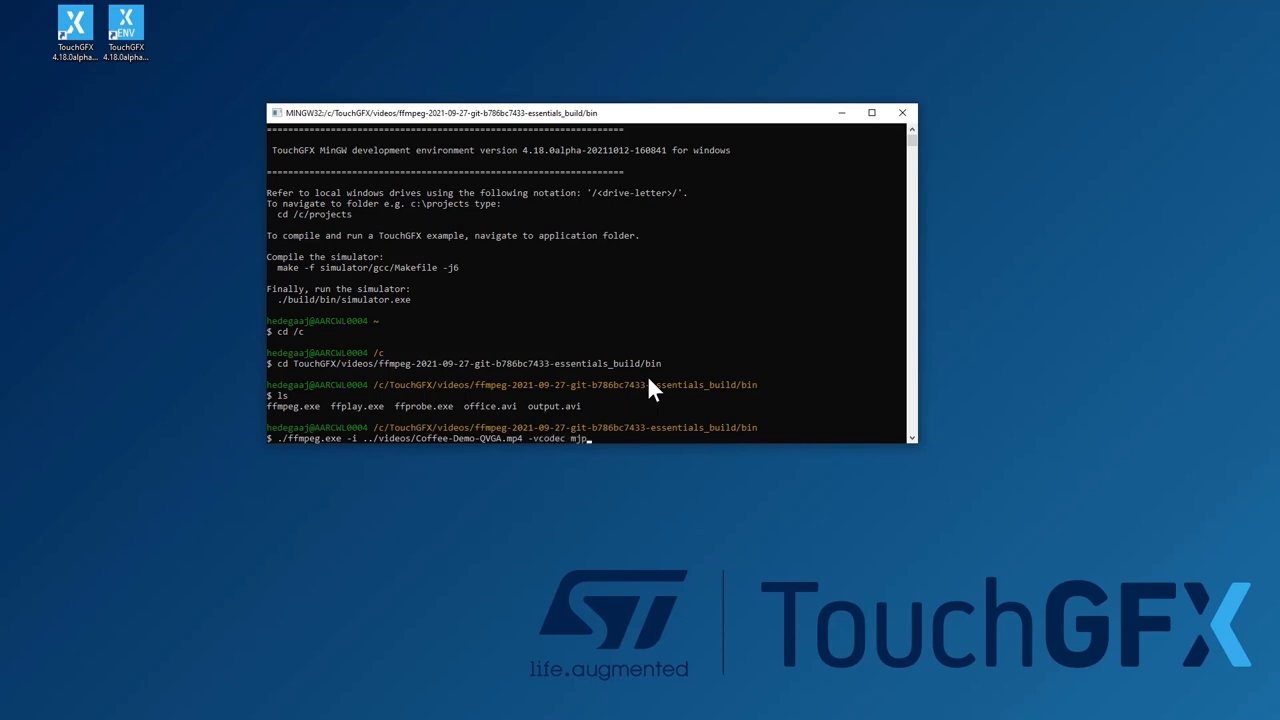
pyautogui.write('eg')
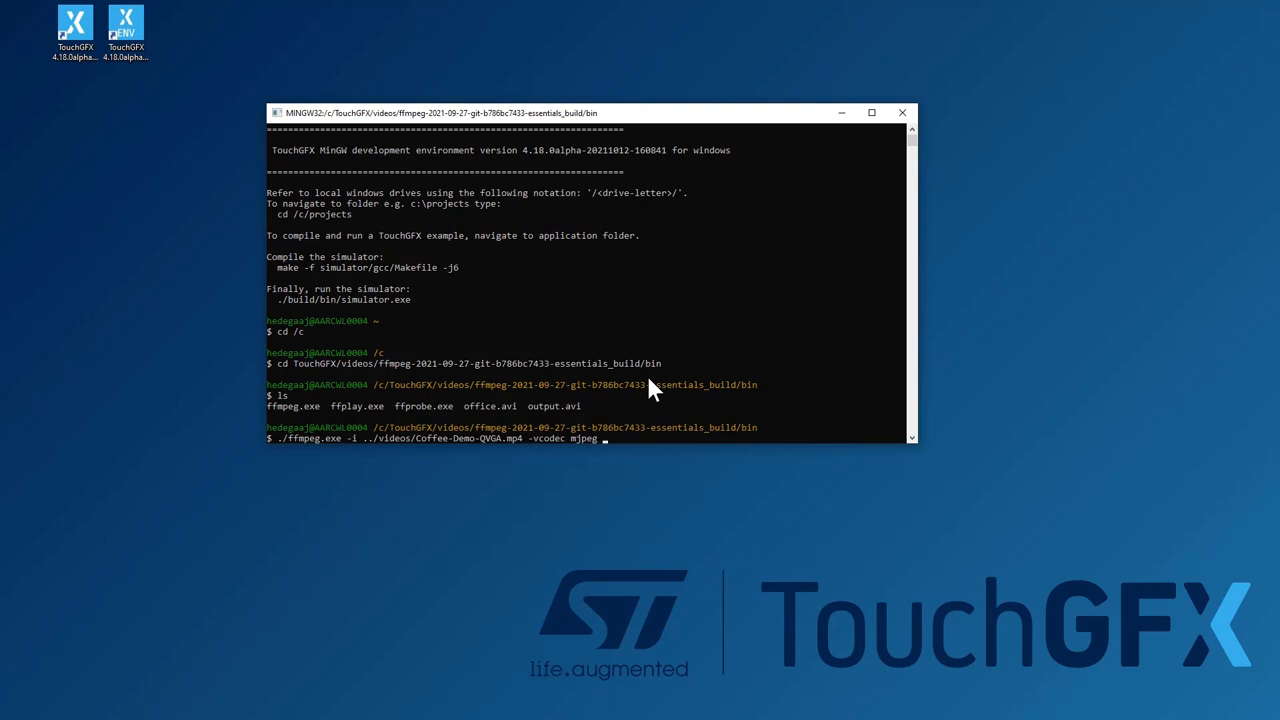
pyautogui.write('-qs')
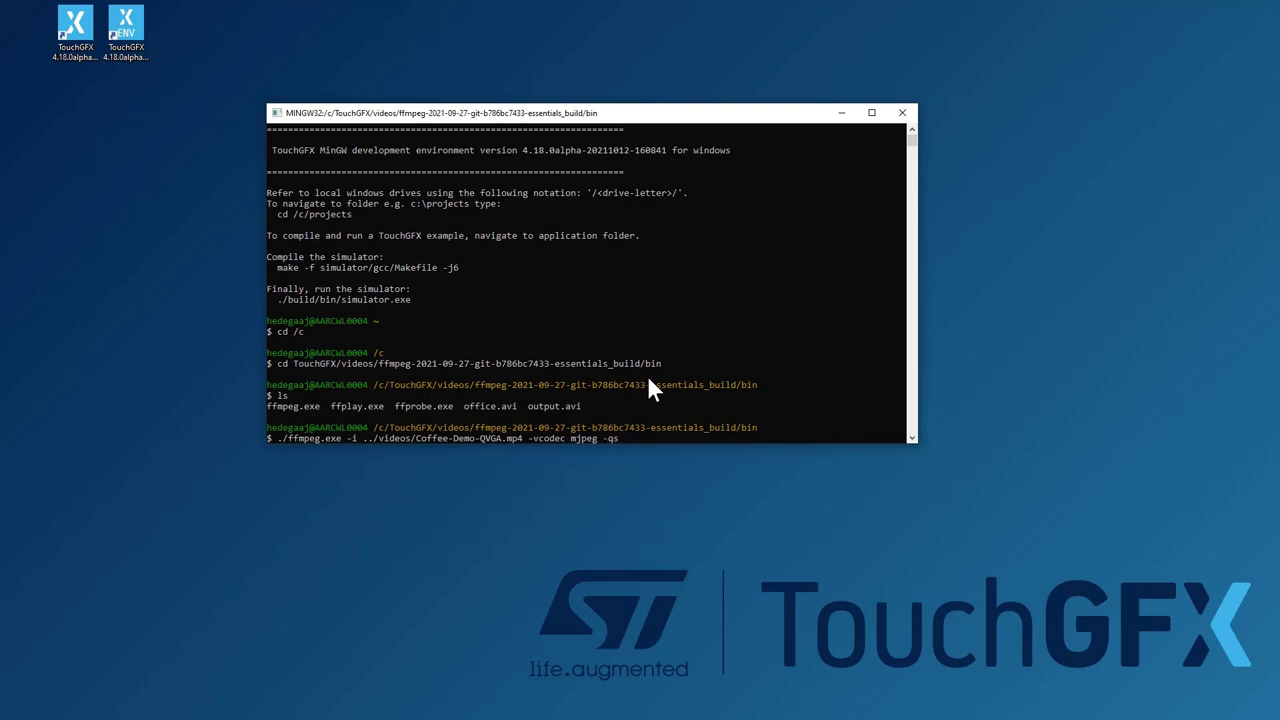
pyautogui.write('cale 1')
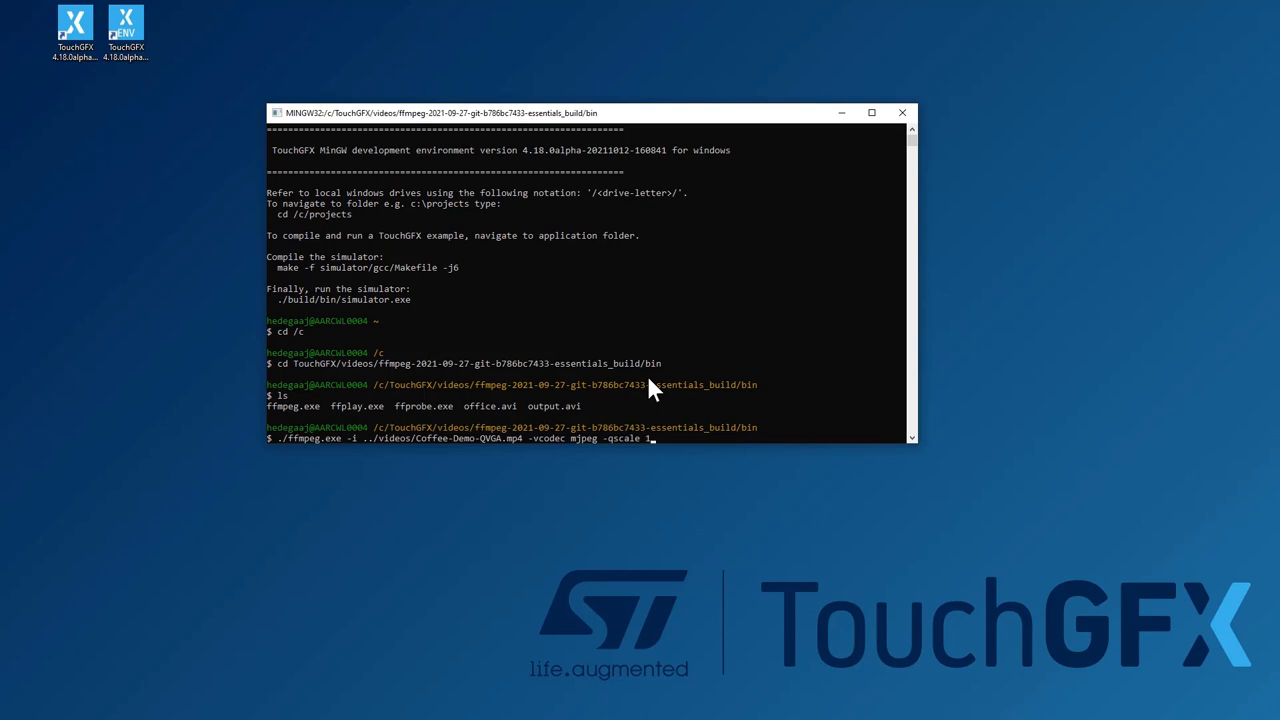
pyautogui.write('-q')
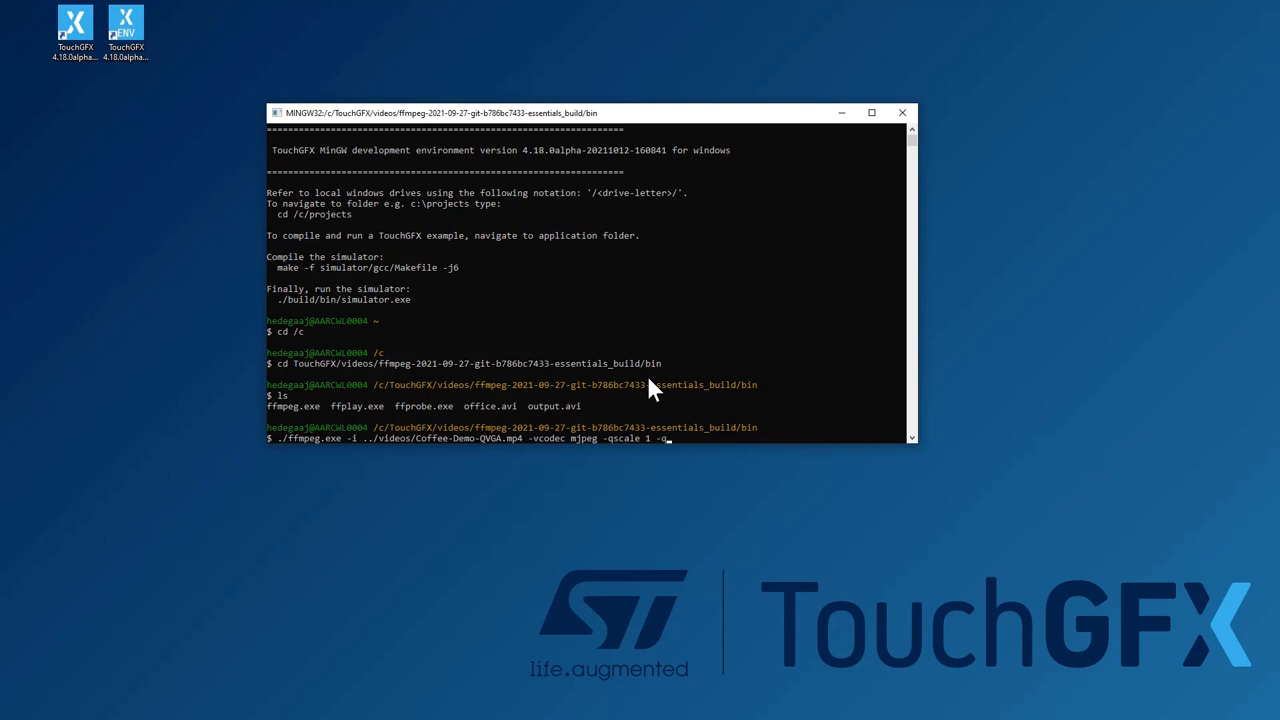
pyautogui.write(':v')
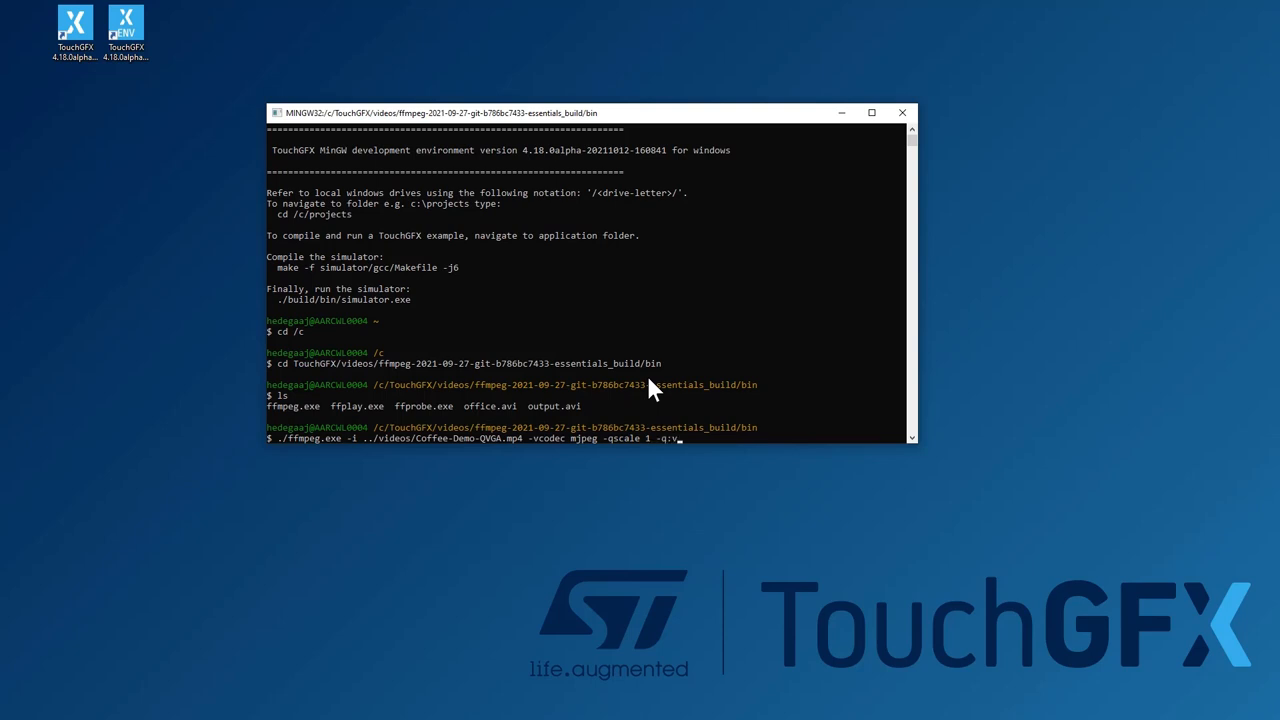
pyautogui.write('2')
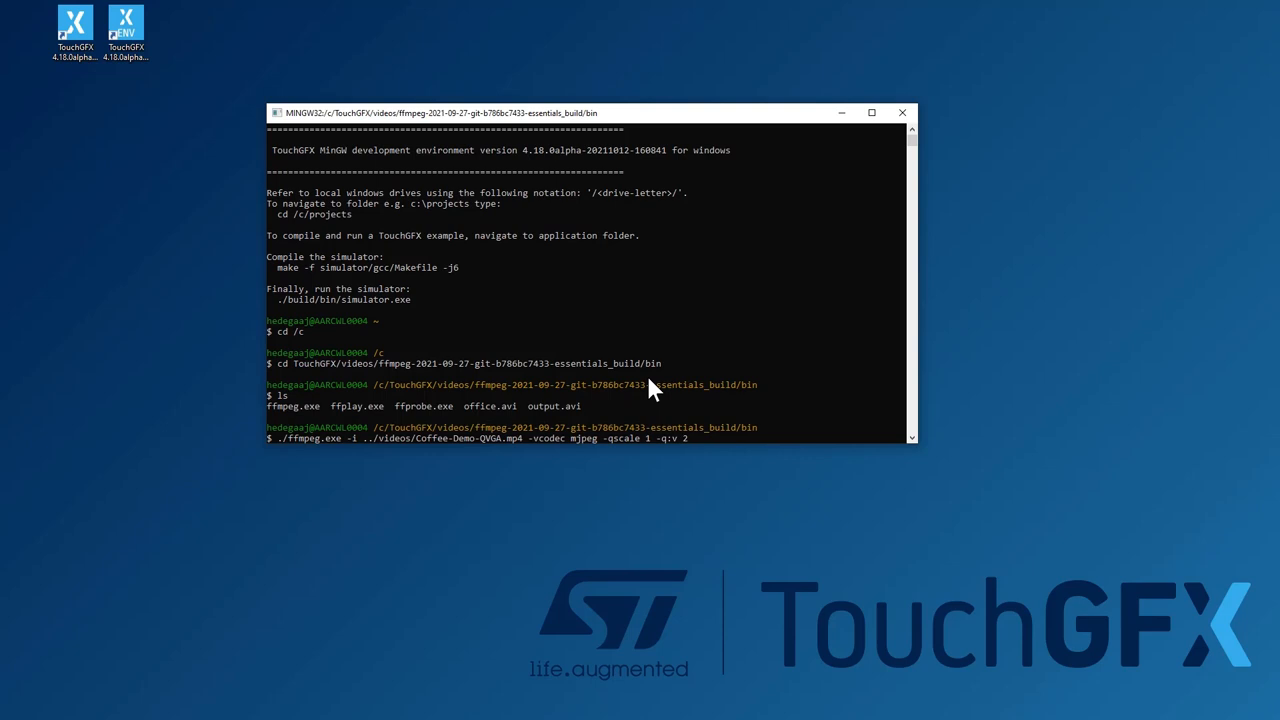
pyautogui.write('-an')
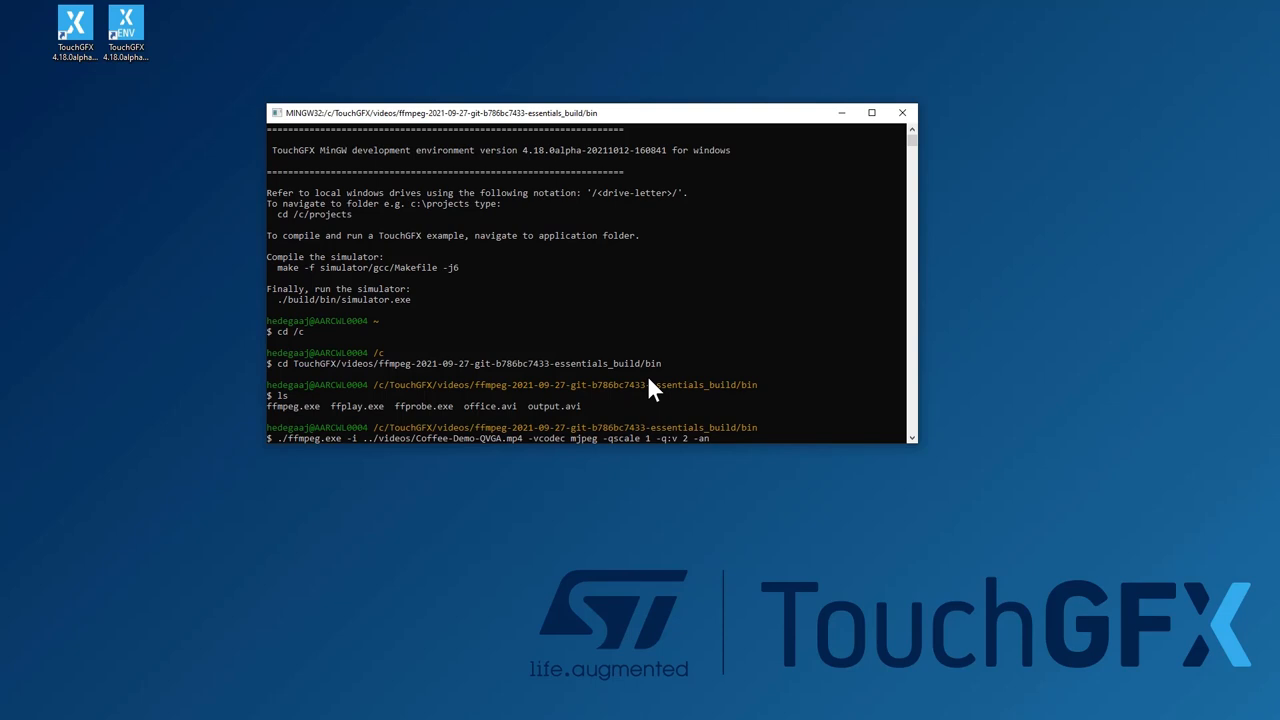
pyautogui.write('..')
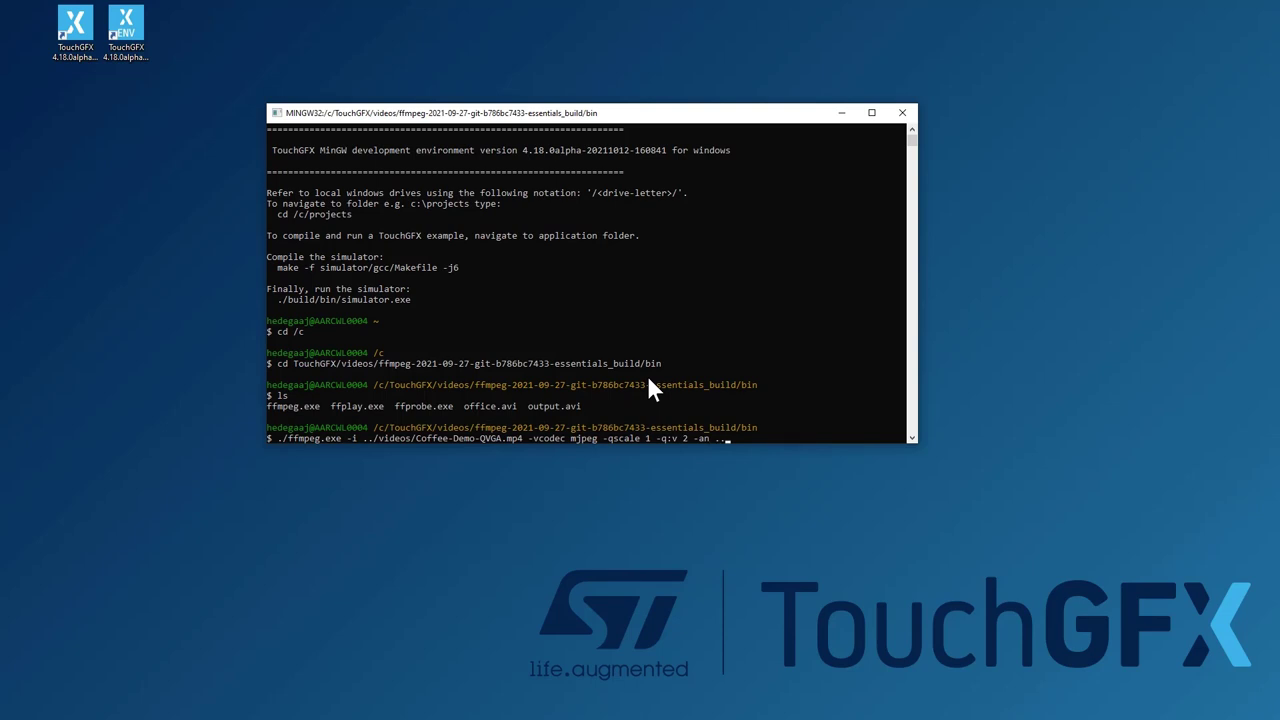
pyautogui.write('../videos/')
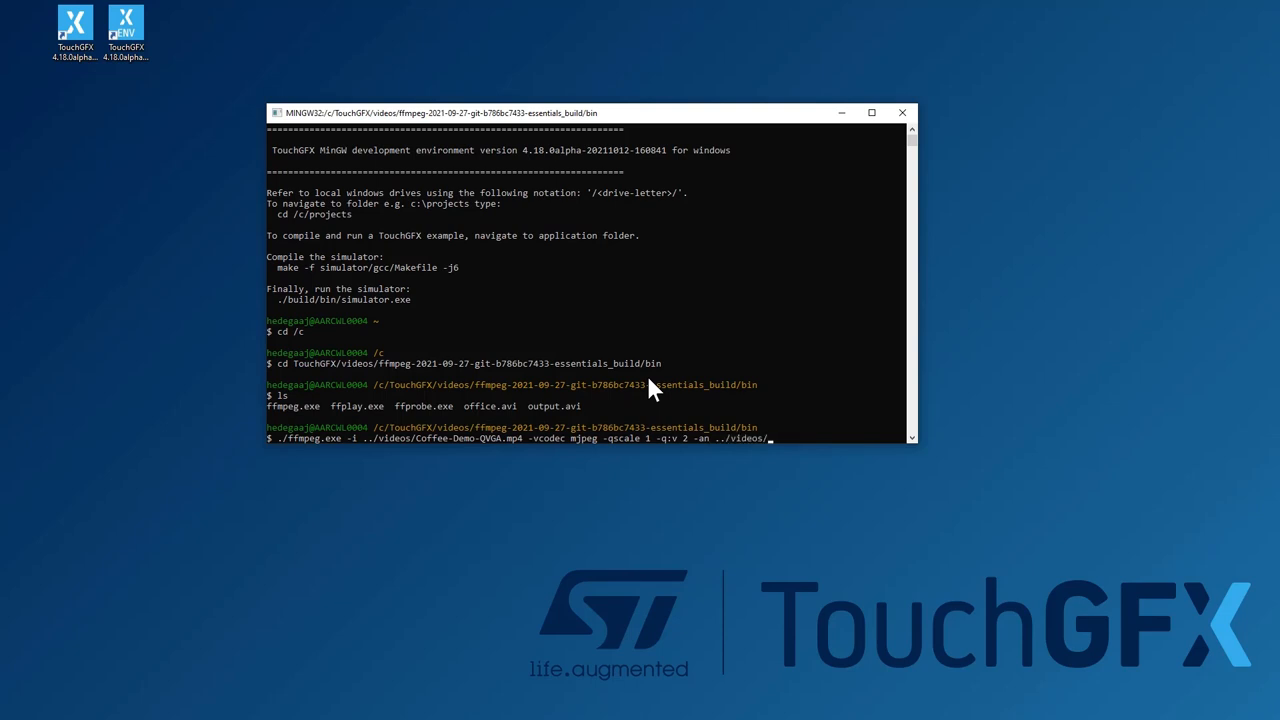
pyautogui.write('a.avi')
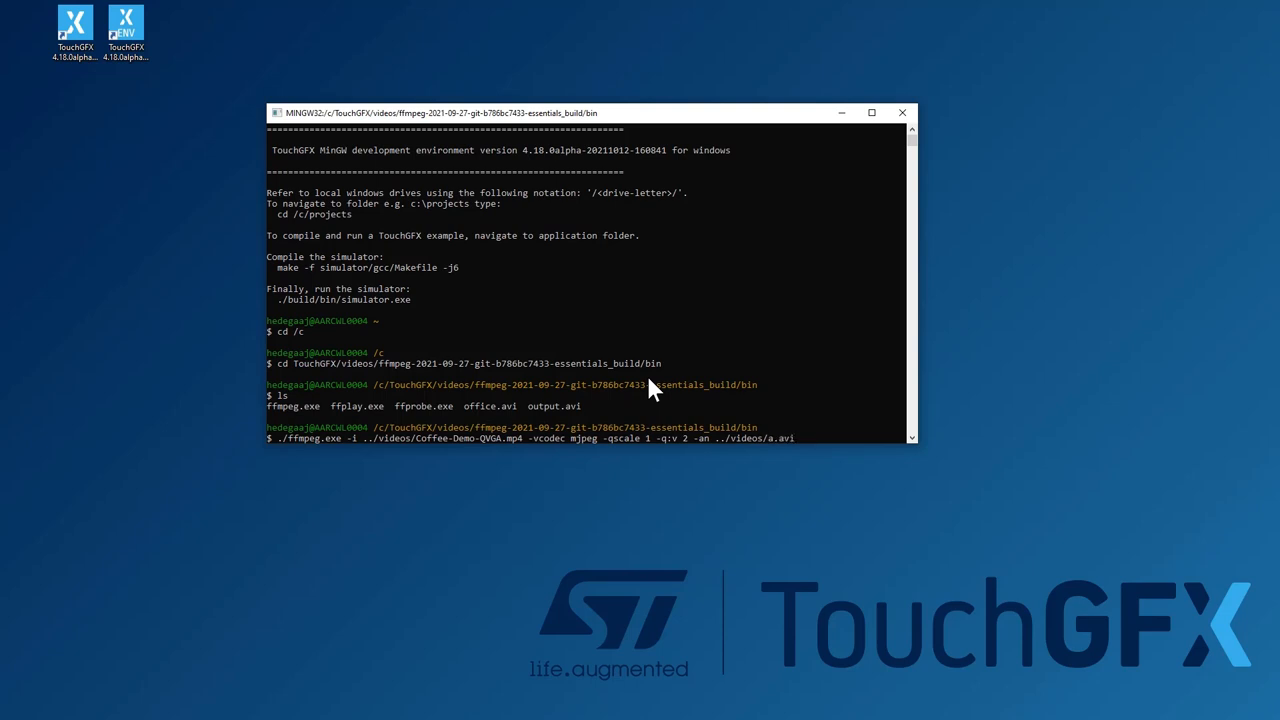
pyautogui.press('Return')
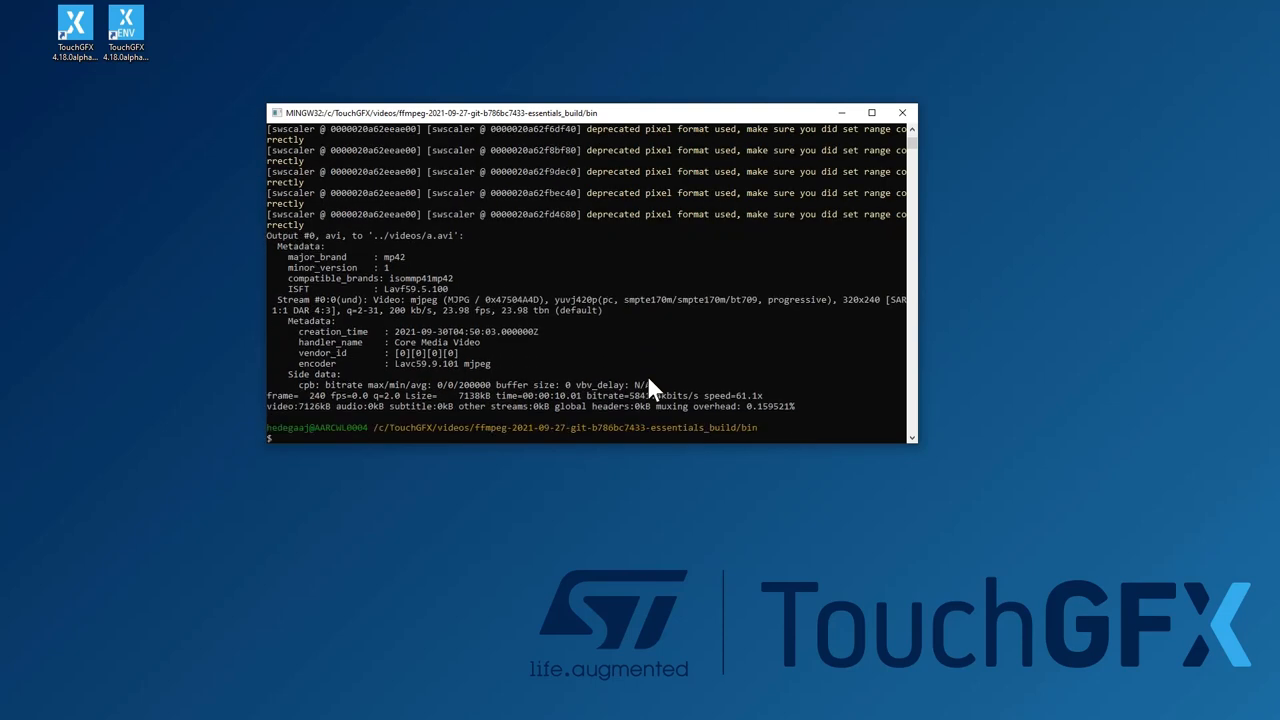
pyautogui.moveTo(575, 315)
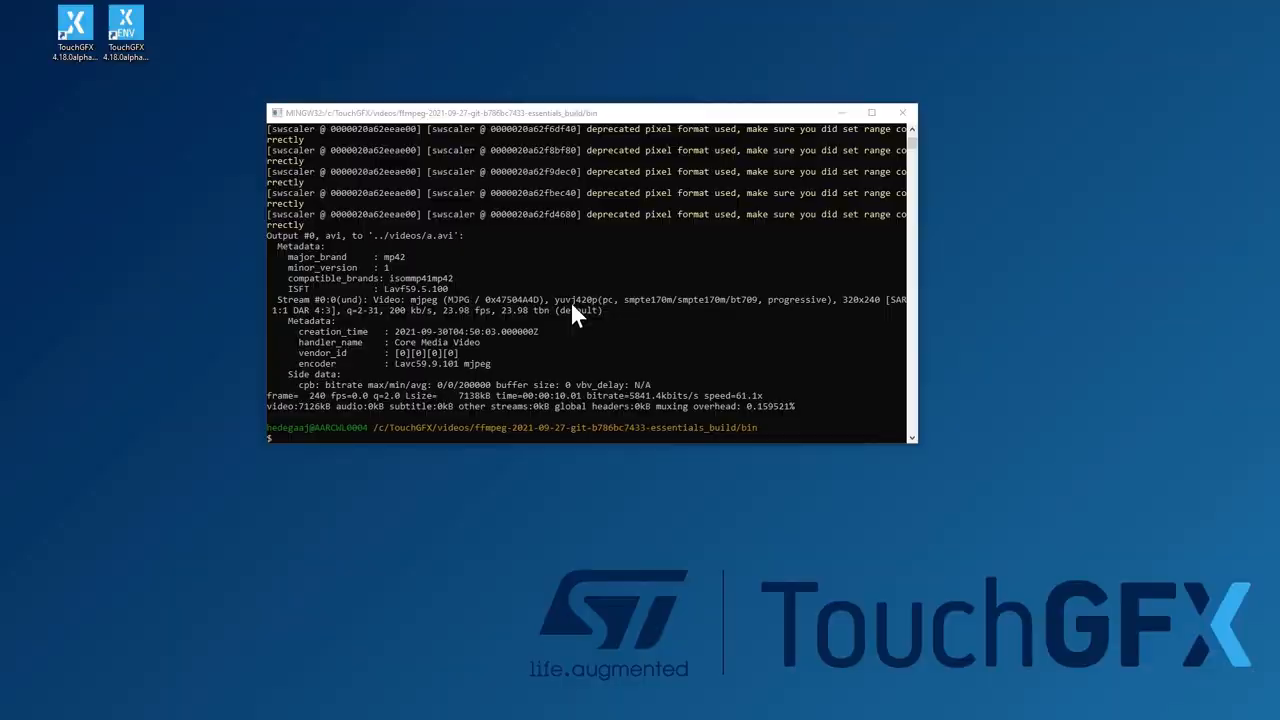
# Move up one folder with cd .. toward the videos folder
pyautogui.write('cd ..')
pyautogui.write('cd videos/')
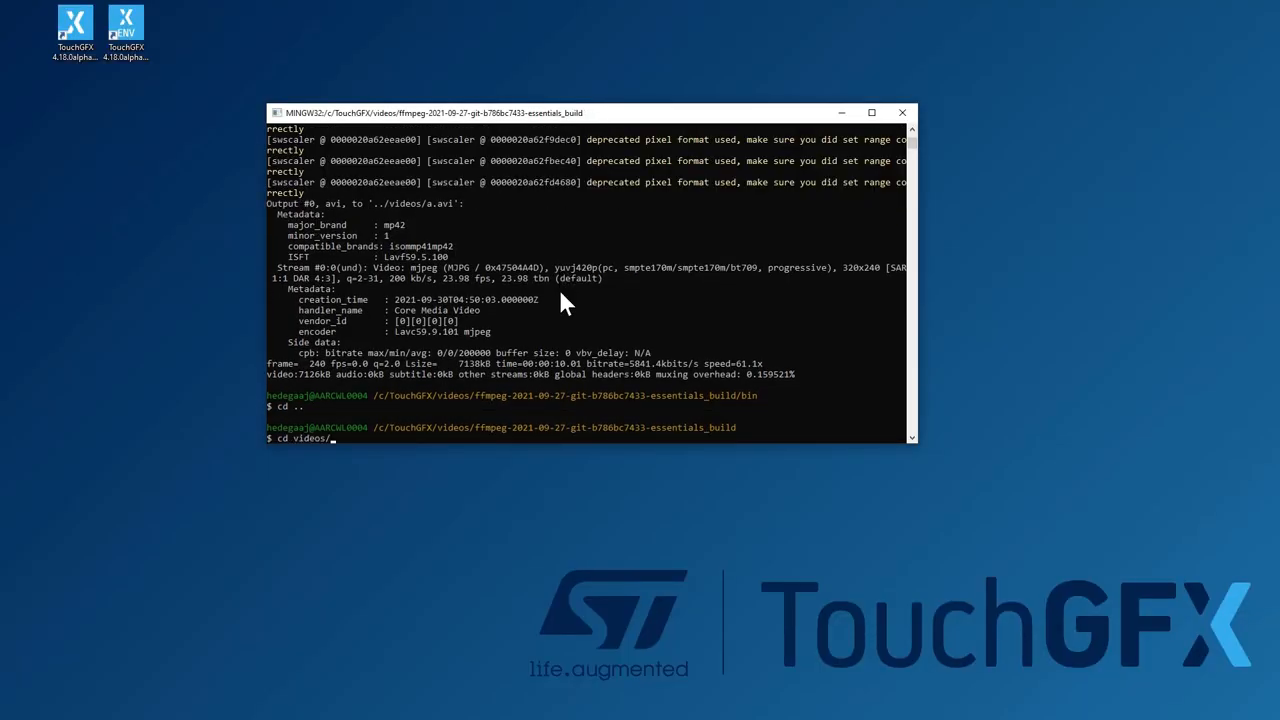
pyautogui.press('Return')
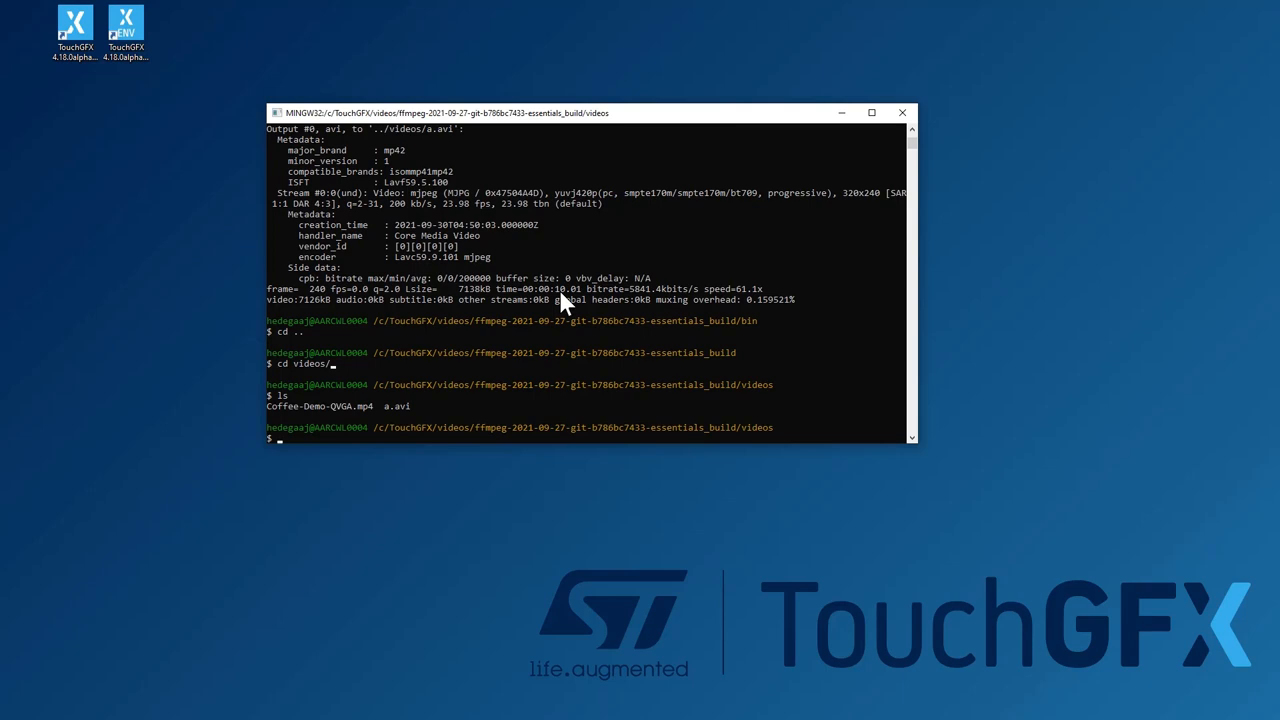
pyautogui.moveTo(735, 320)
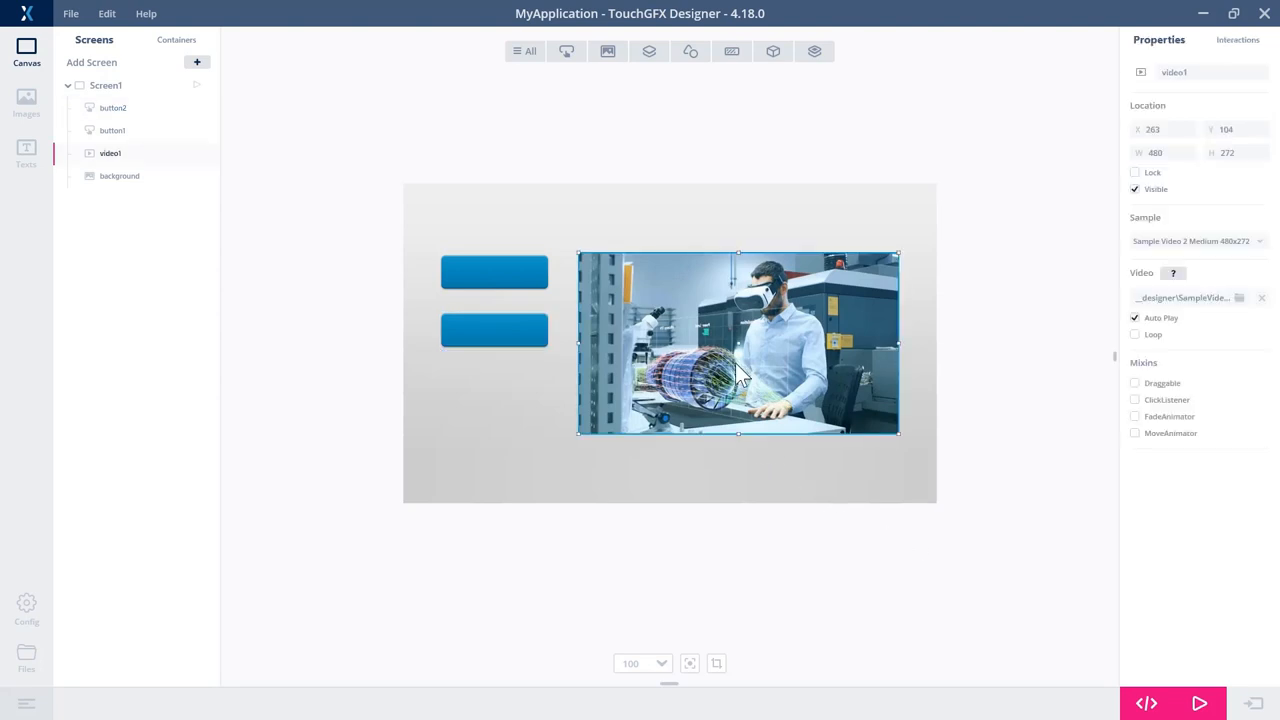
# Browse for a new video1 file, opening the TouchGFX folder on the C: drive
pyautogui.click(1238, 297)
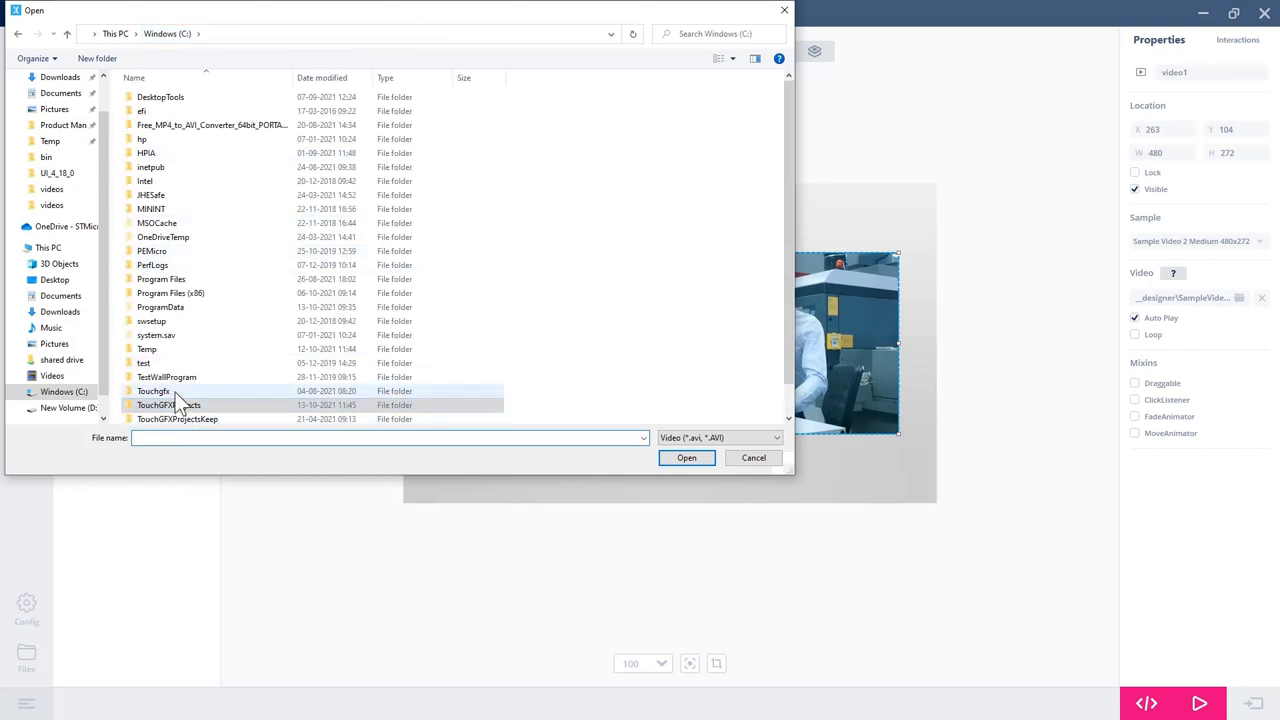
pyautogui.doubleClick(153, 391)
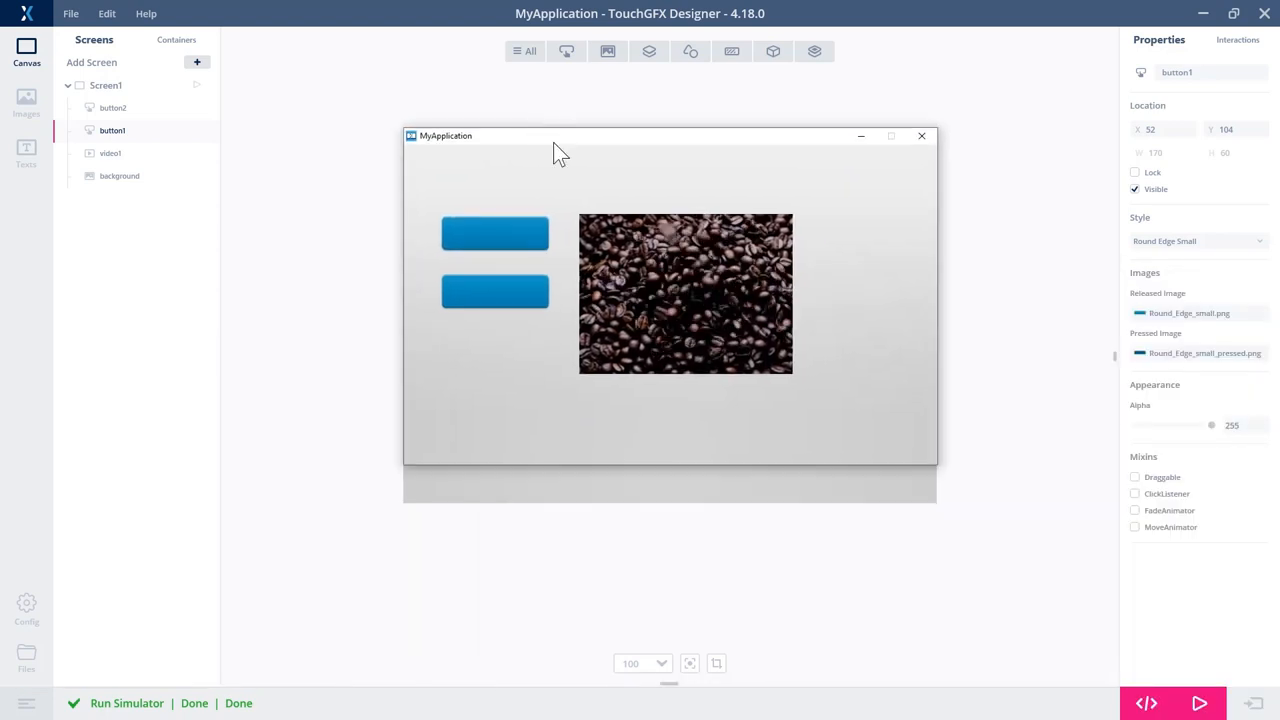
pyautogui.moveTo(485, 292)
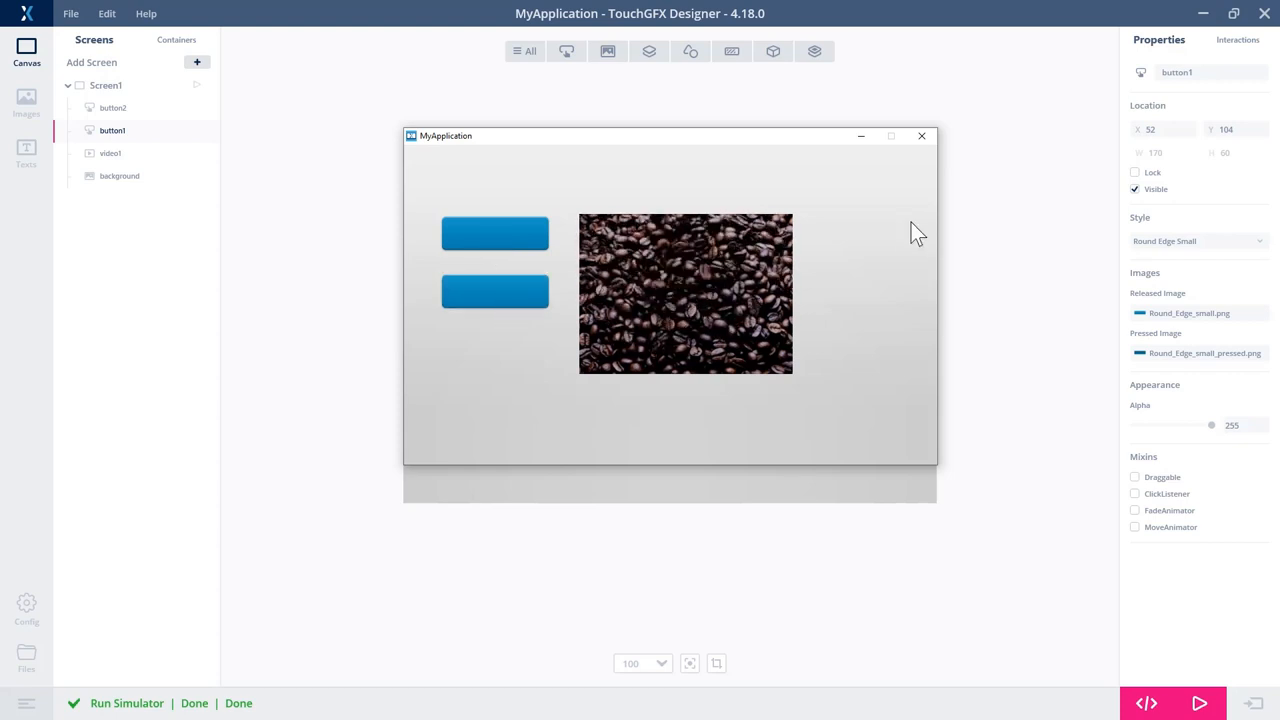
pyautogui.moveTo(877, 247)
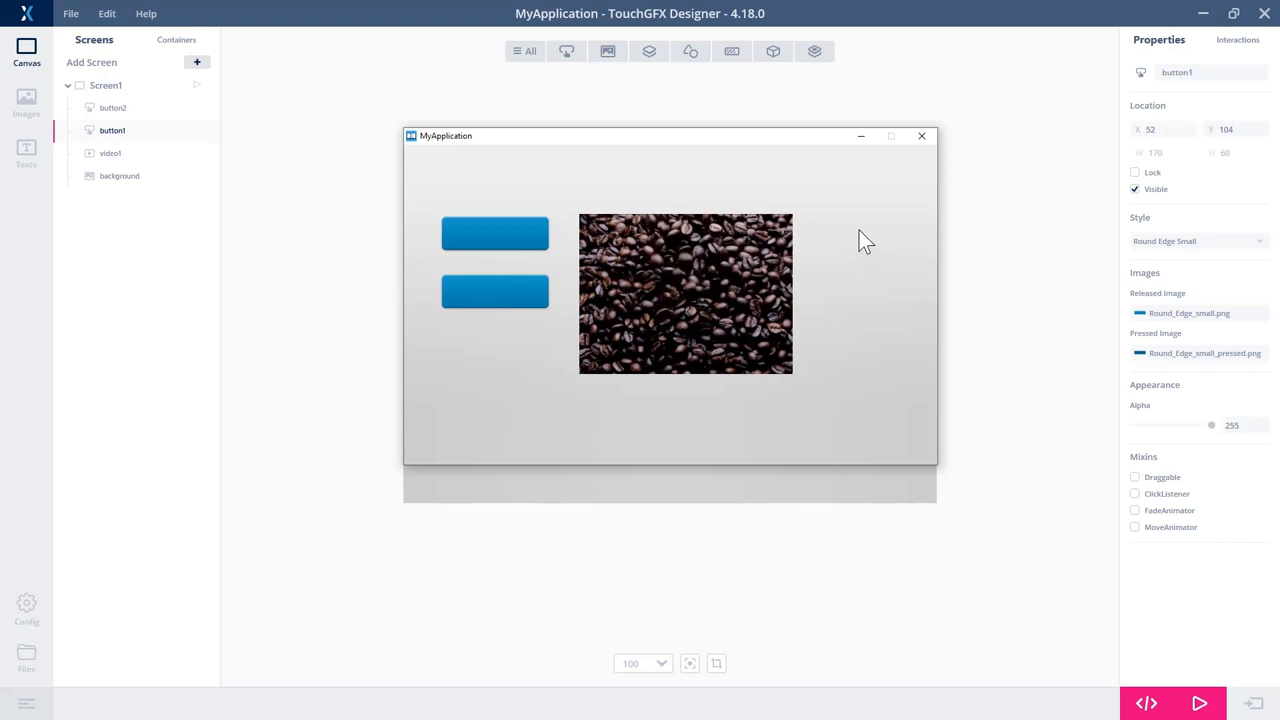
pyautogui.moveTo(858, 240)
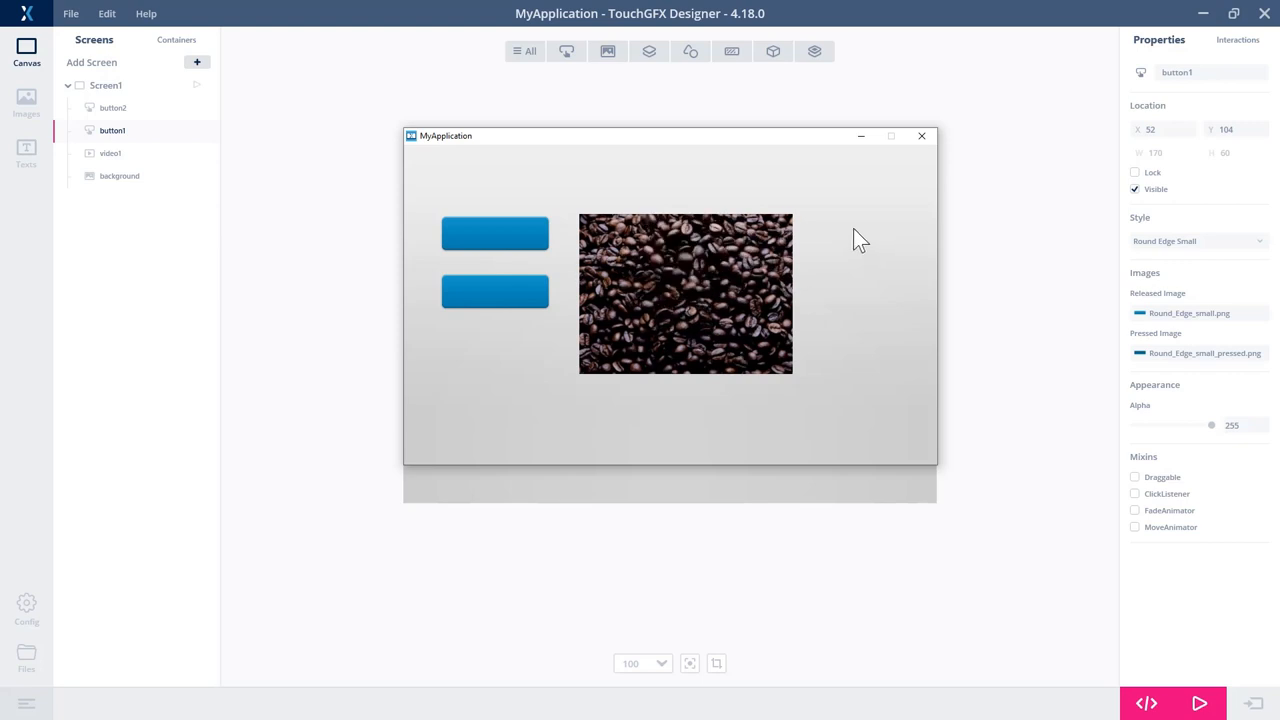
pyautogui.moveTo(845, 223)
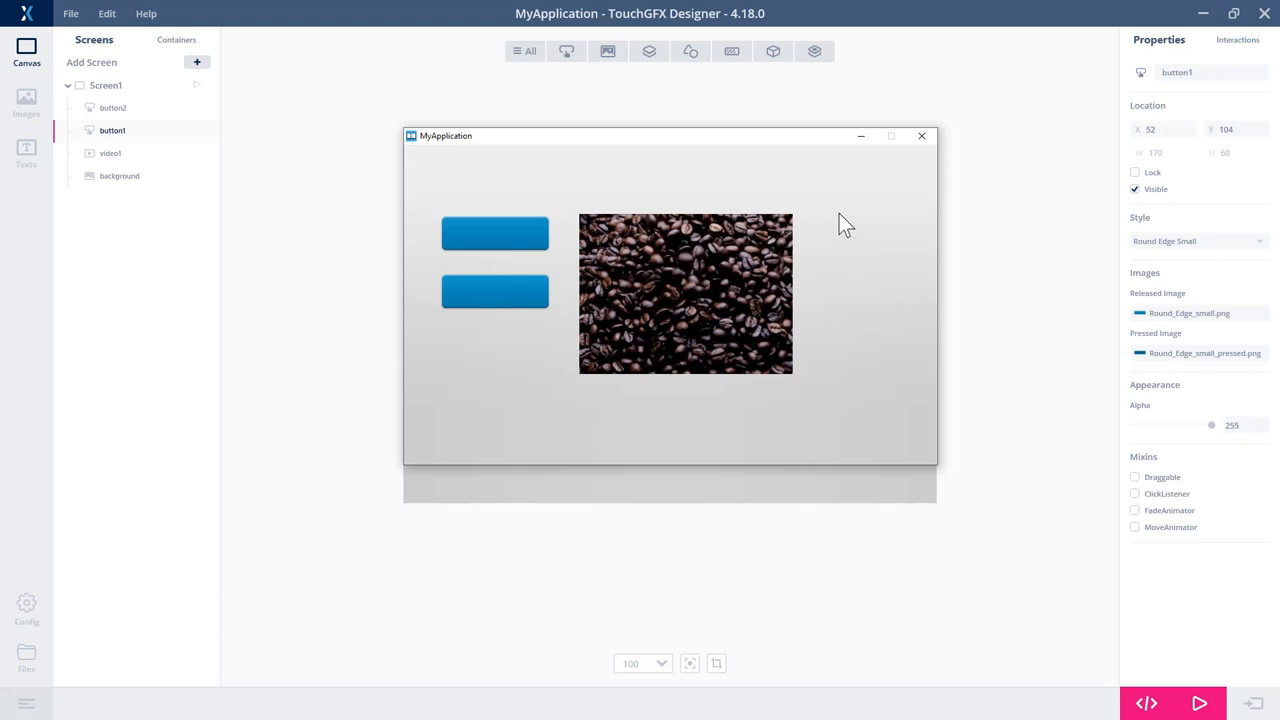
pyautogui.moveTo(893, 143)
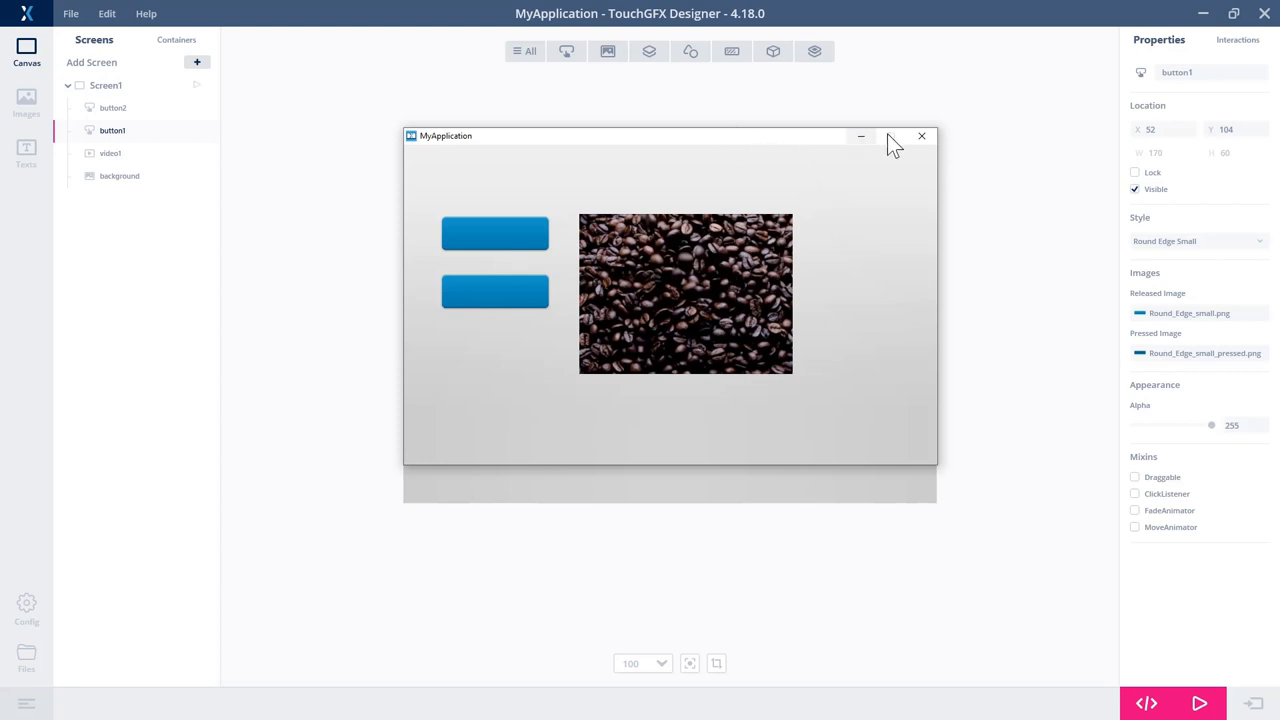
# Close the simulator after watching the coffee-beans video play beside both buttons
pyautogui.click(889, 136)
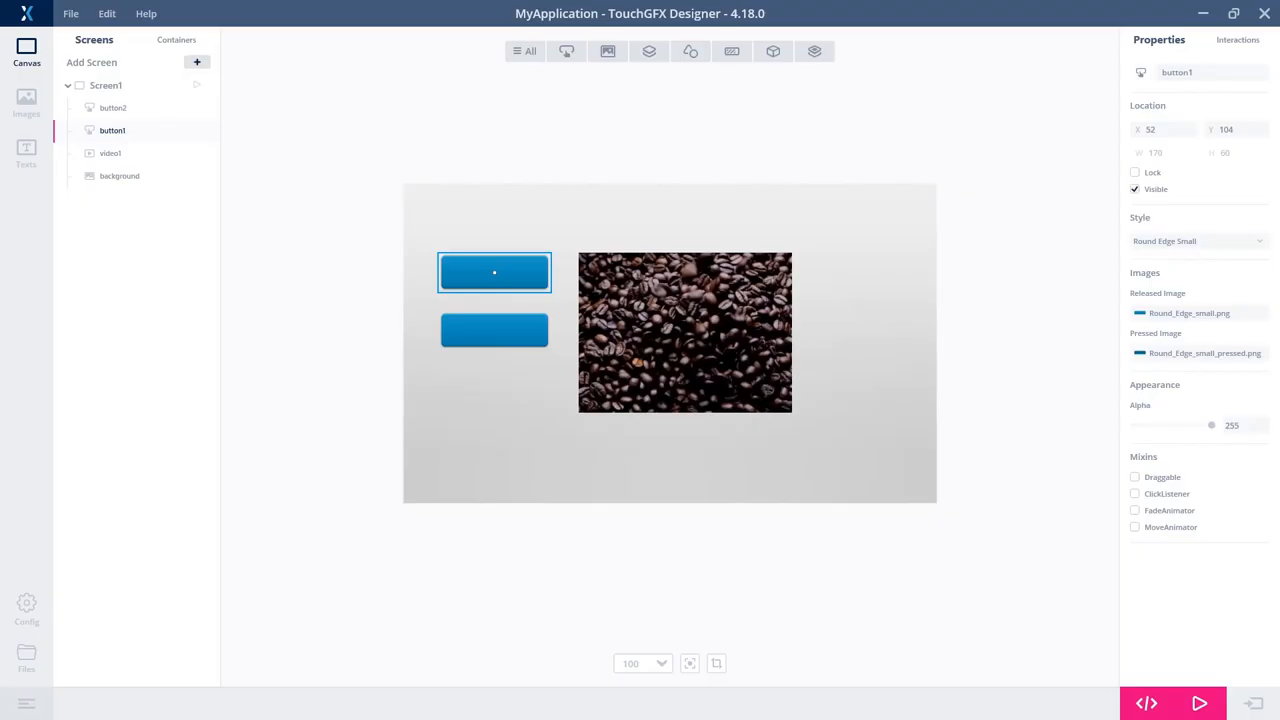